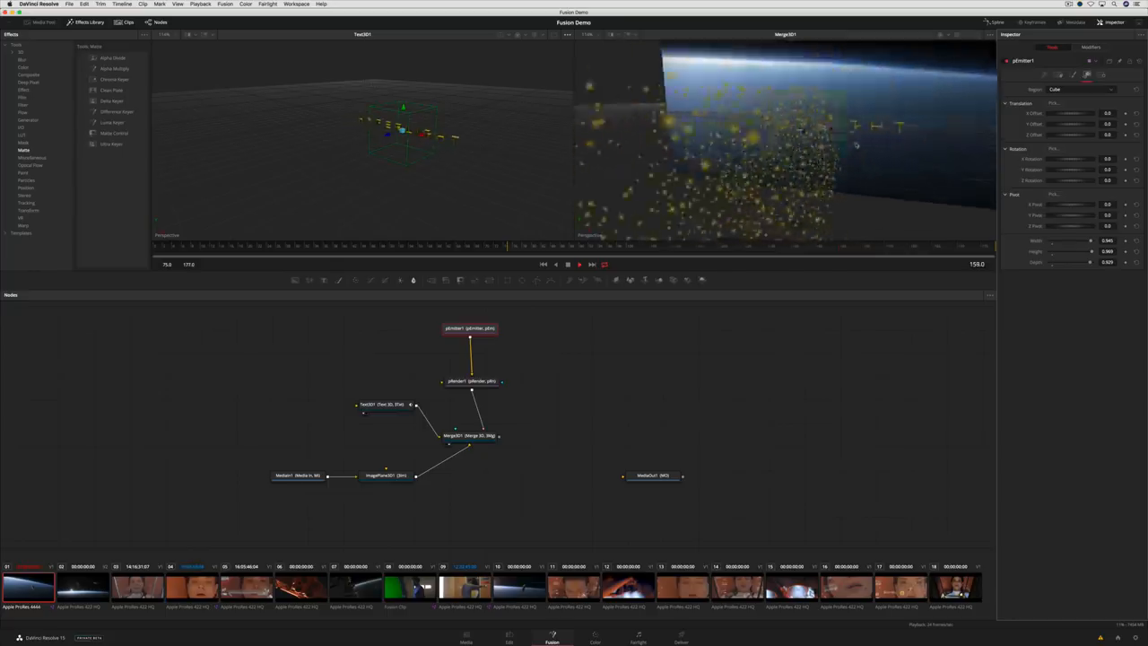
Step: Browse the Generator and Paint tool categories, then return to the Edit page timeline
click(654, 628)
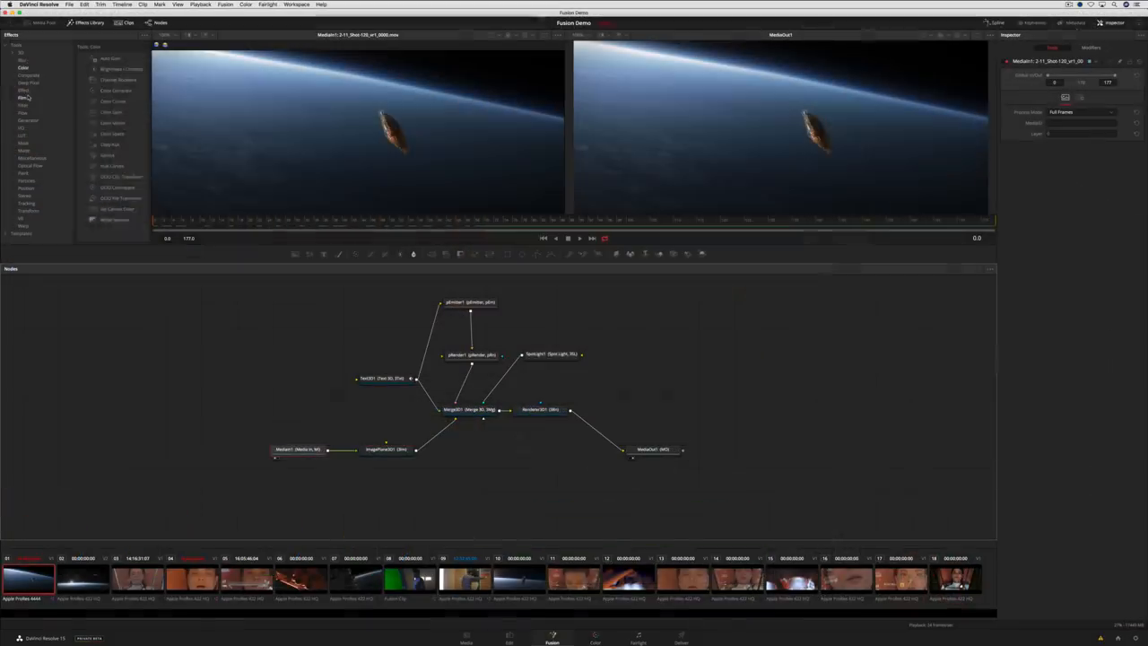
click(75, 319)
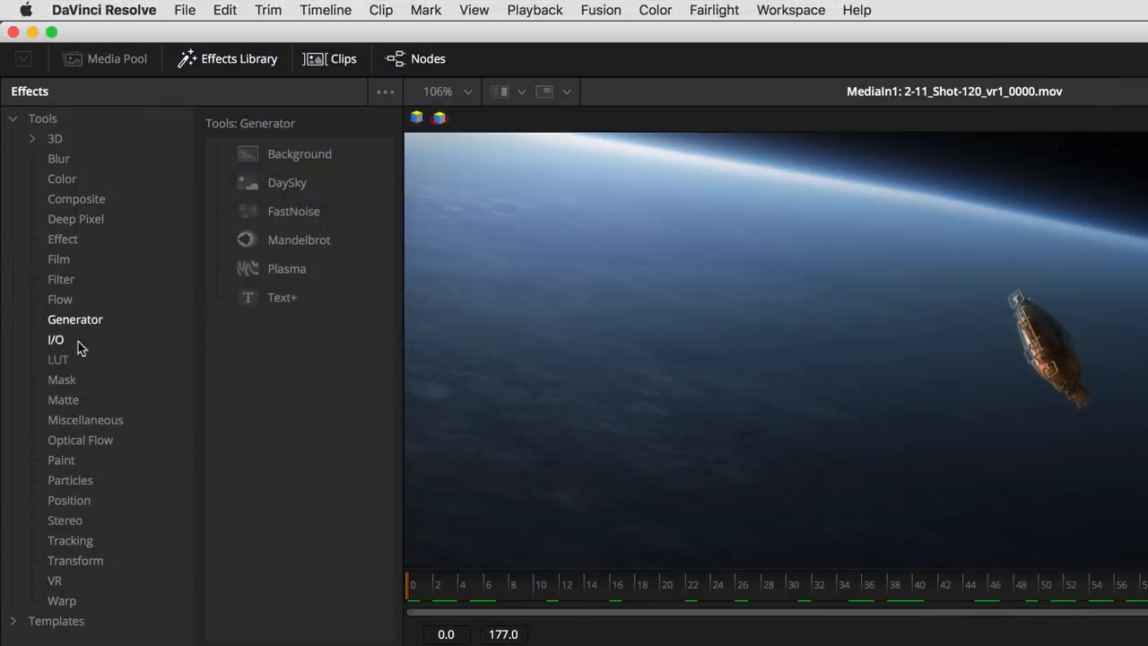
click(61, 459)
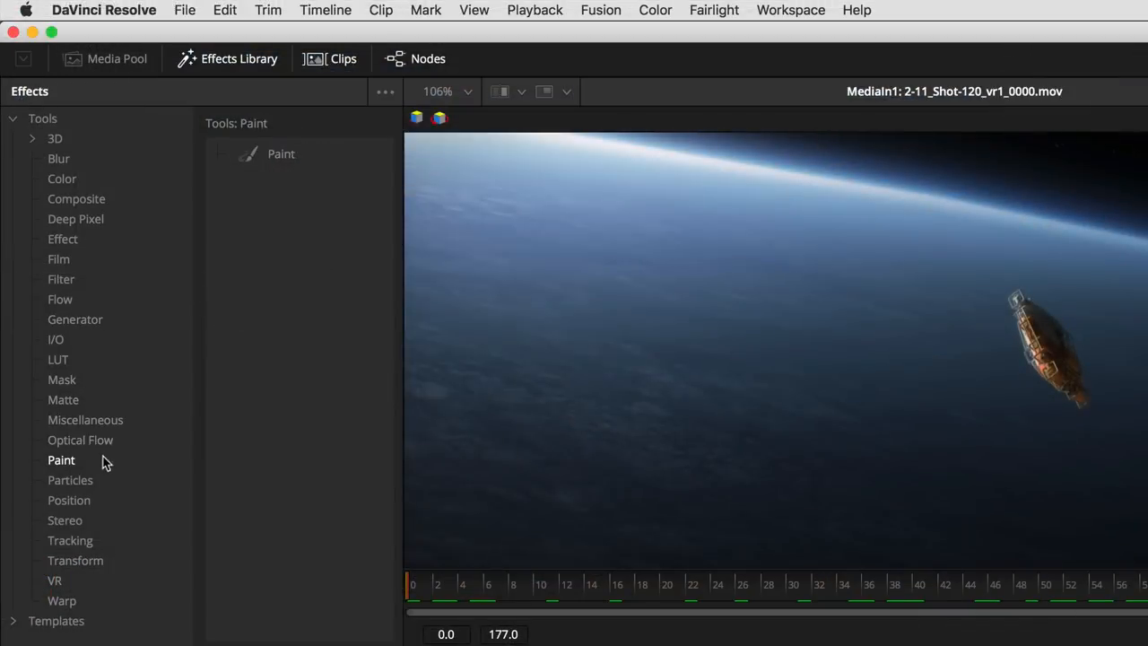
click(70, 540)
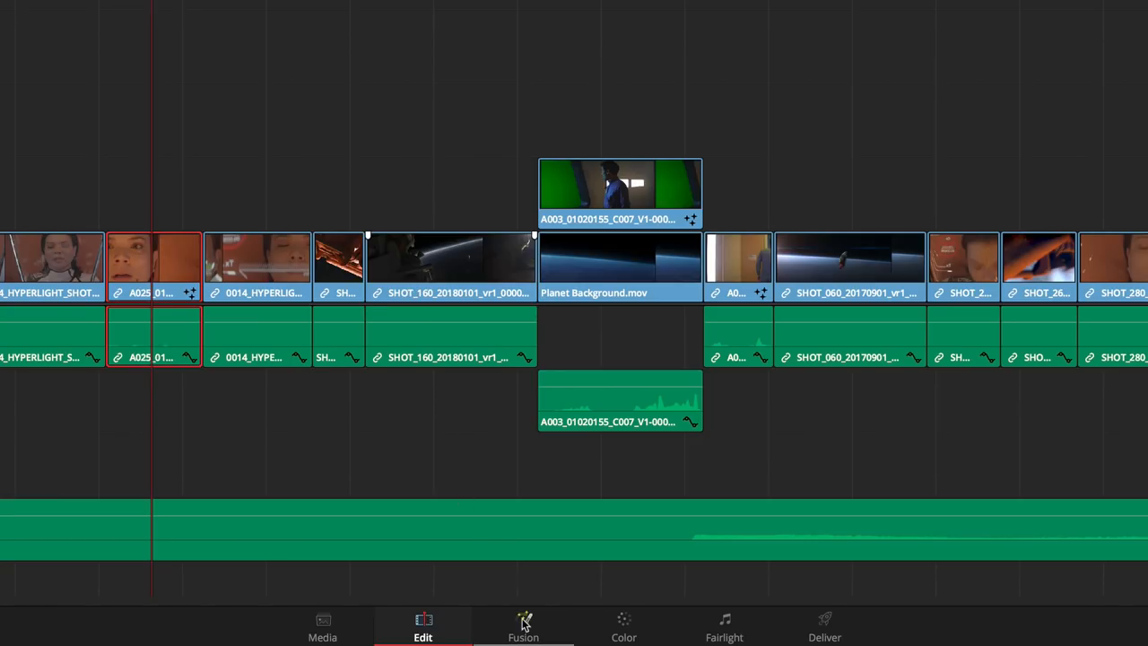
Step: Open the face clip in the Fusion page and wire its media input to a Color Corrector node
click(524, 628)
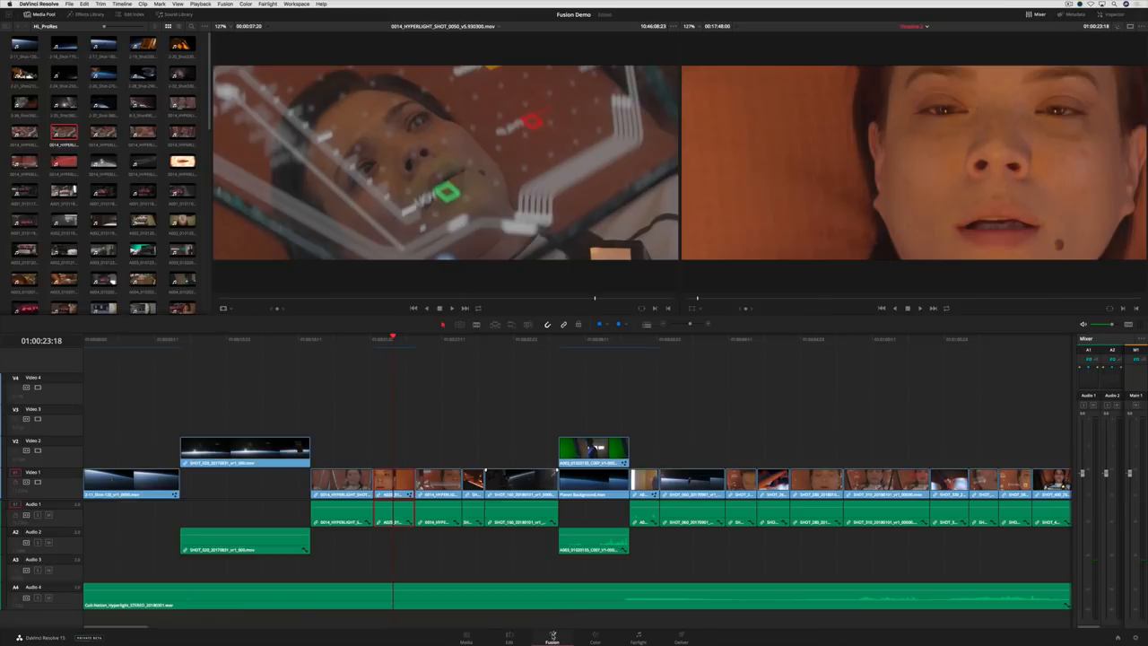
click(553, 639)
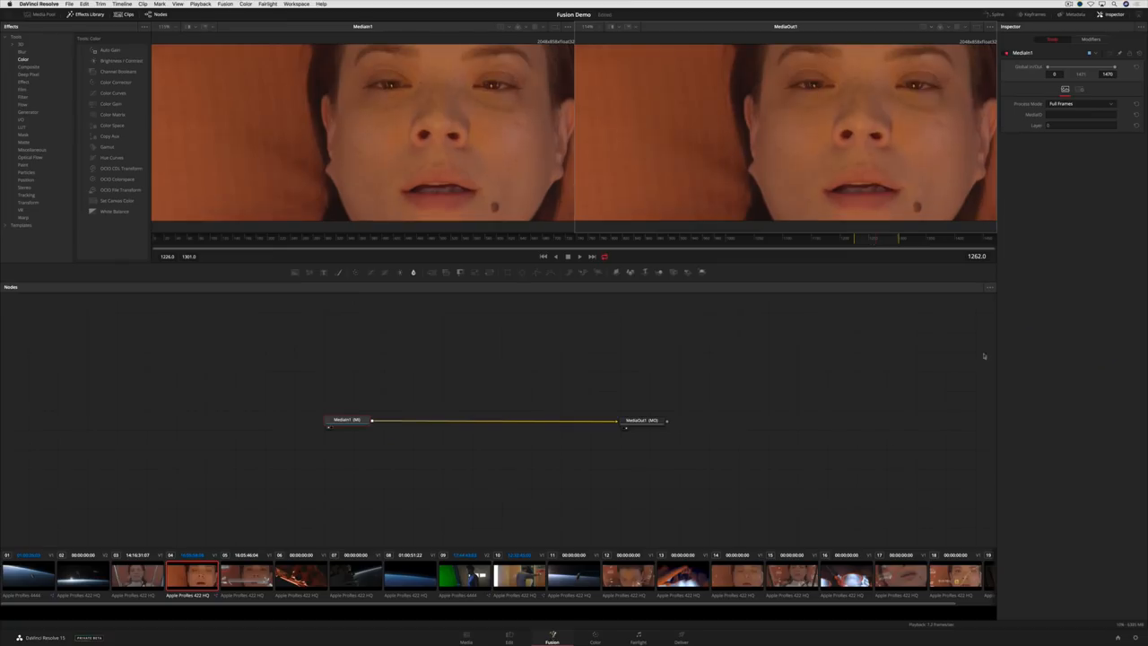
click(998, 14)
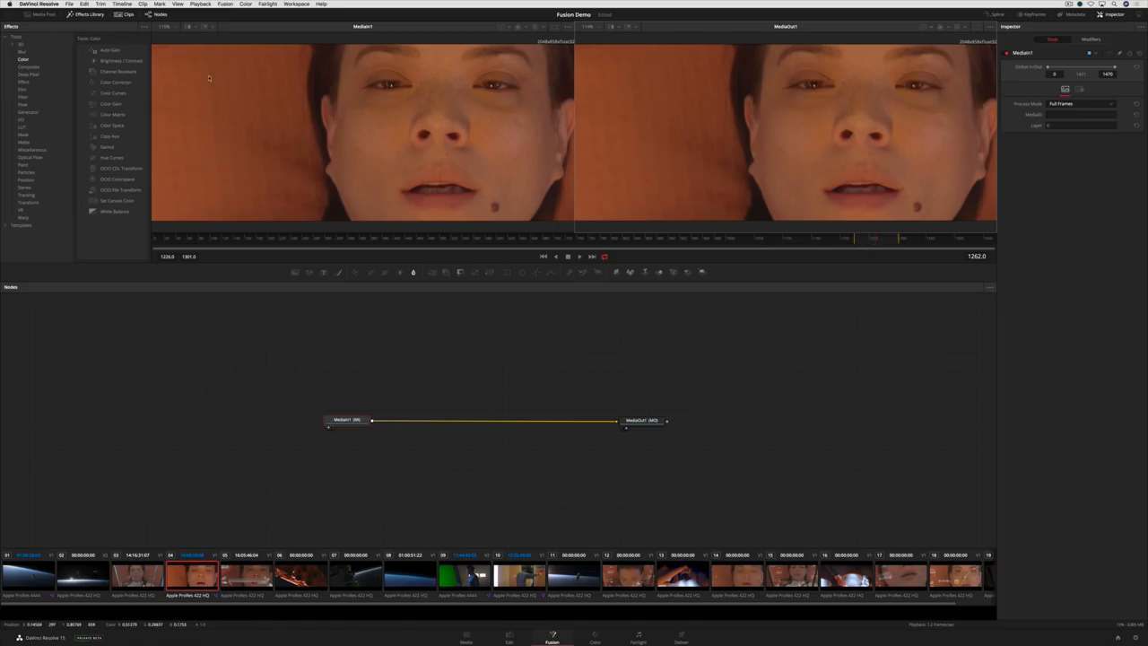
click(90, 14)
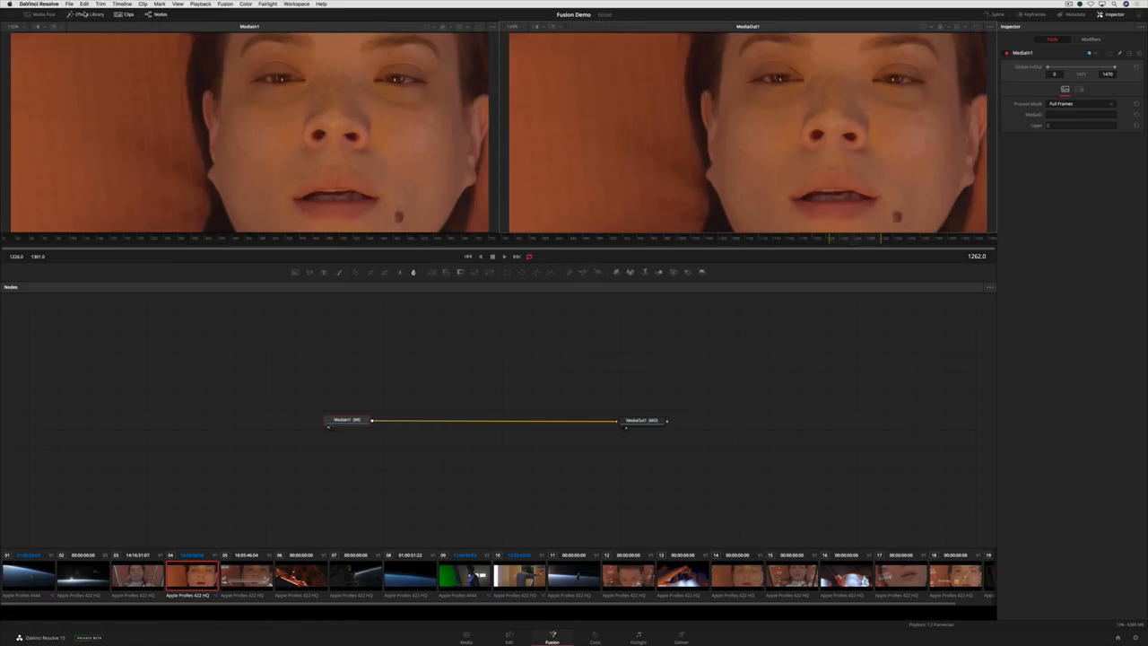
click(89, 14)
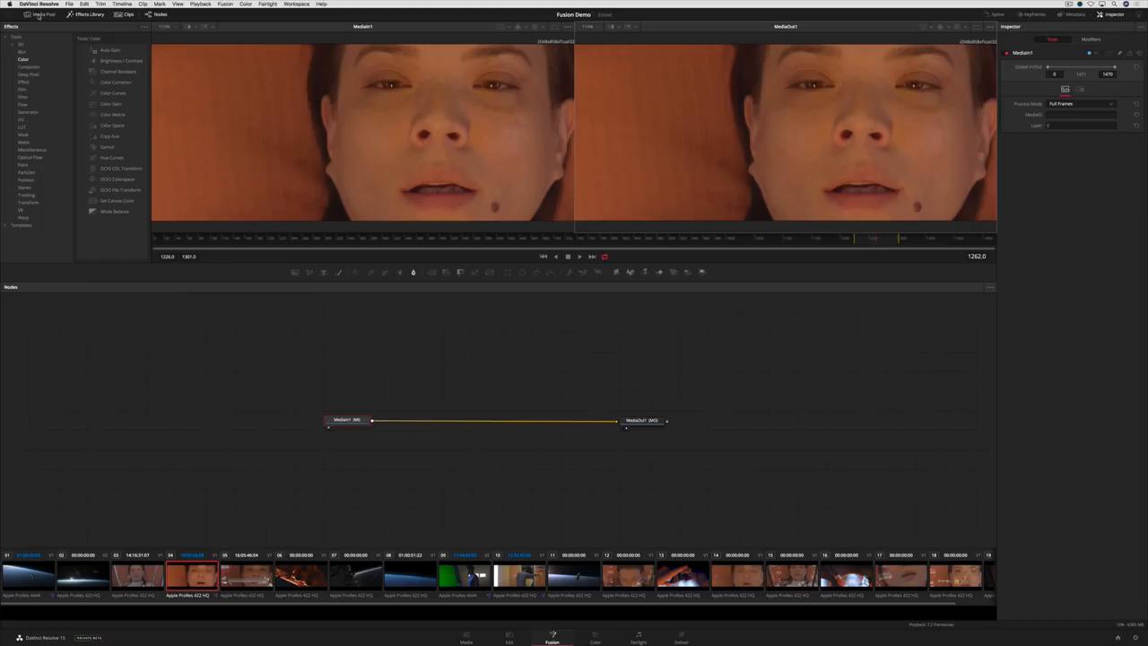
mouse_move(230, 277)
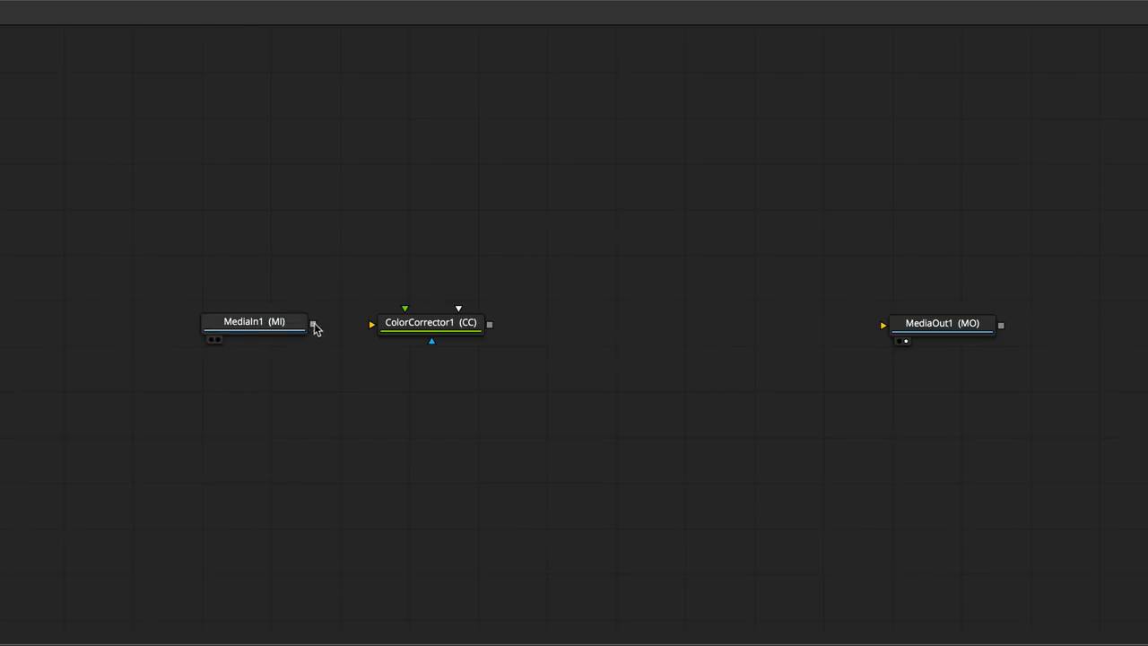
drag(312, 323, 372, 323)
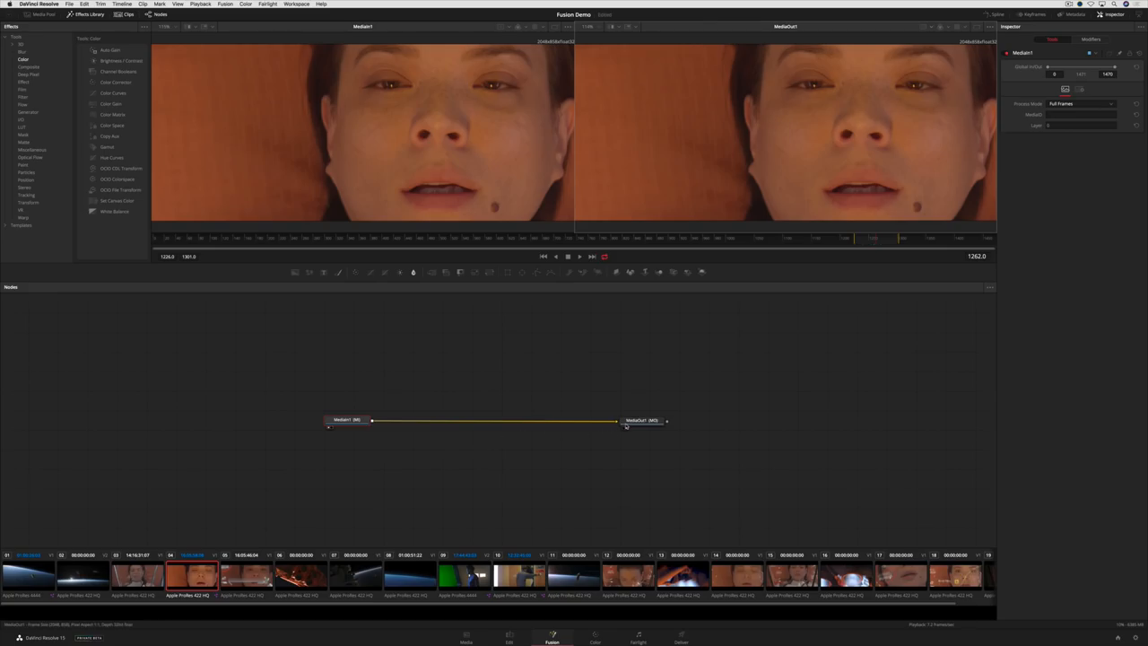
Step: Browse the Color tools, then go back to the Edit page timeline
click(642, 420)
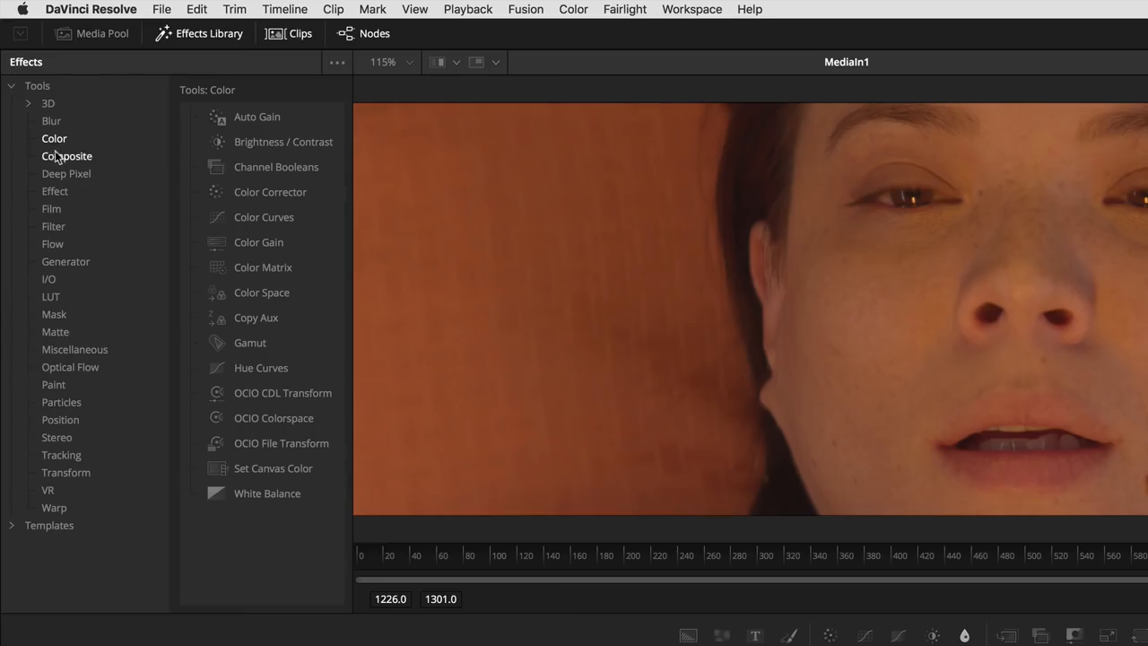
click(553, 635)
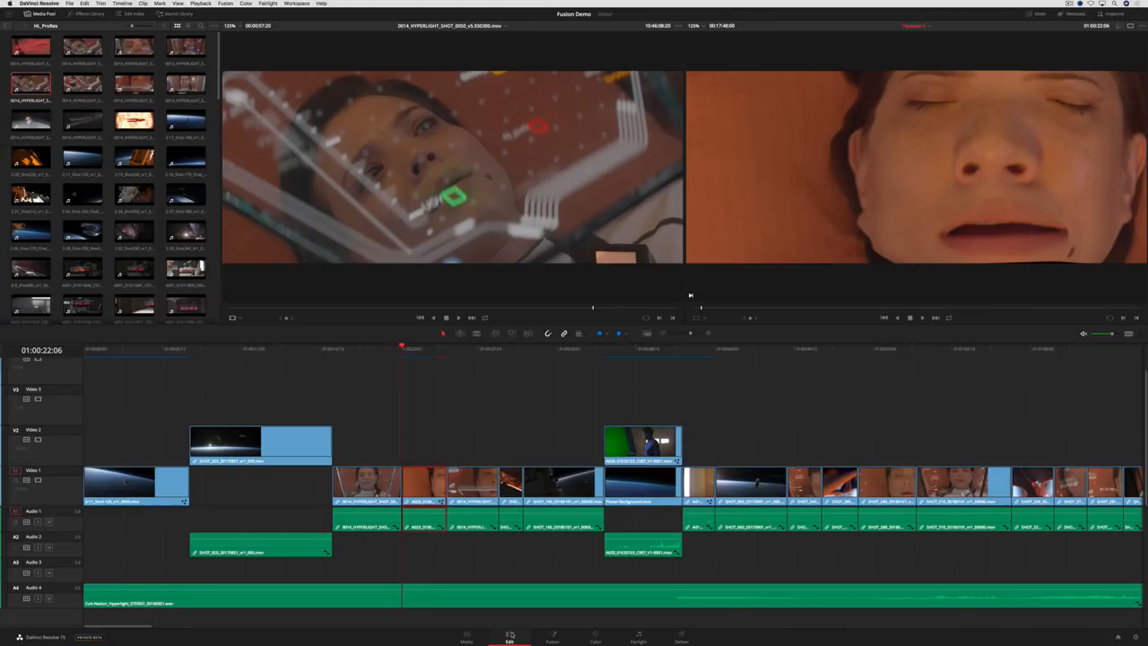
Step: Reopen the face clip's composition and add a HyperLight bin clip as a MediaIn2 node
click(922, 318)
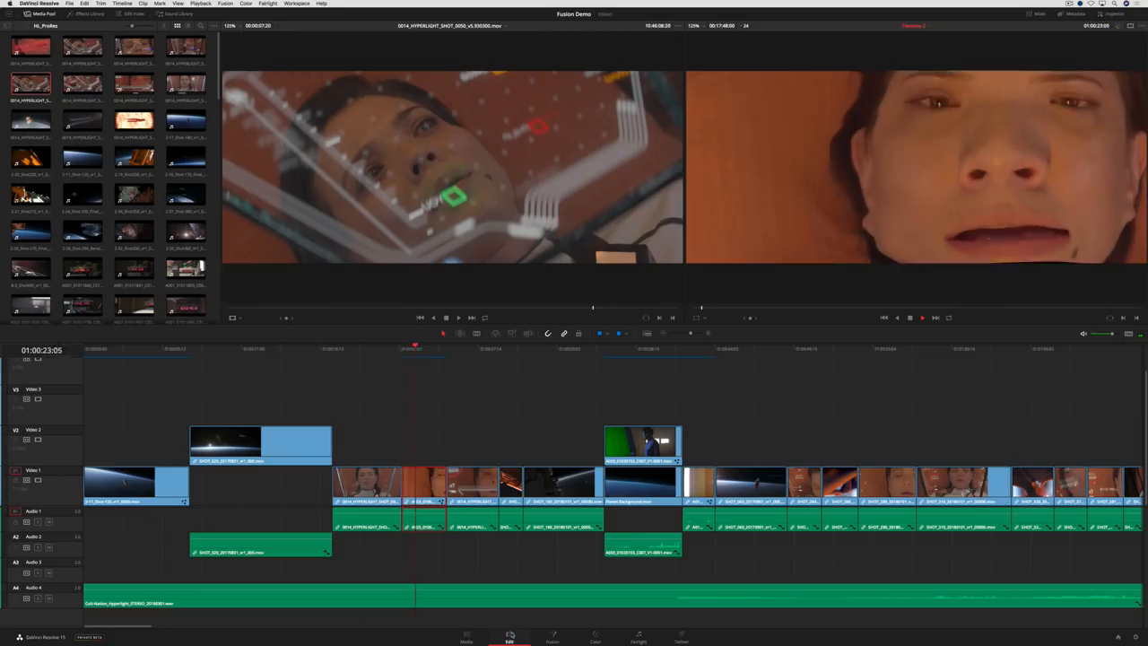
click(553, 637)
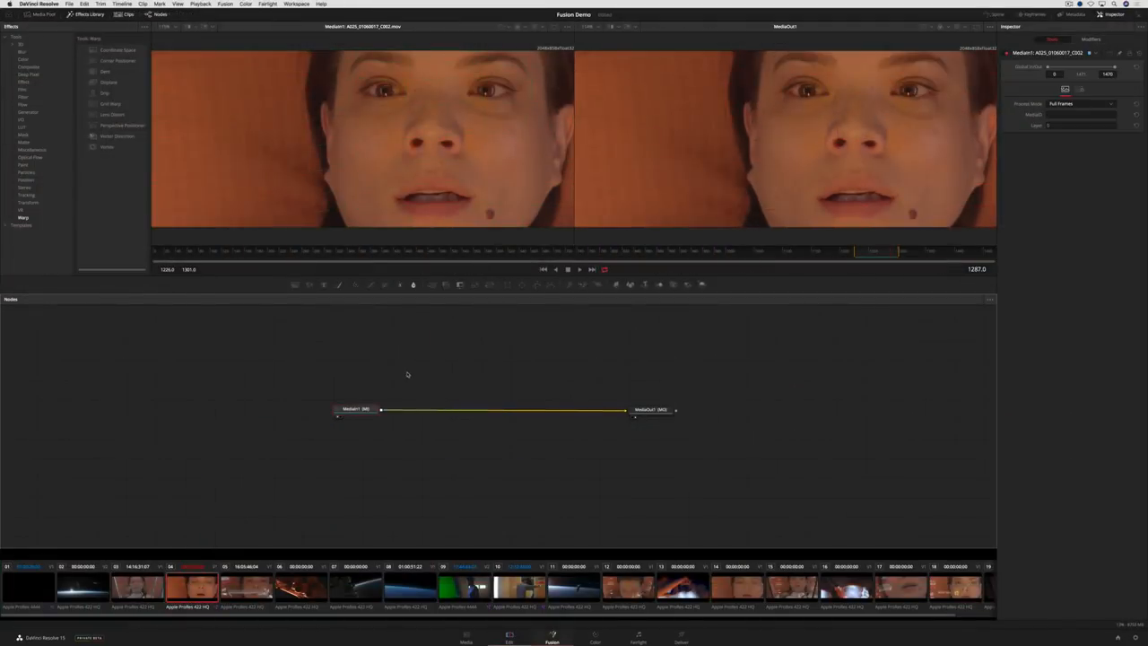
click(93, 32)
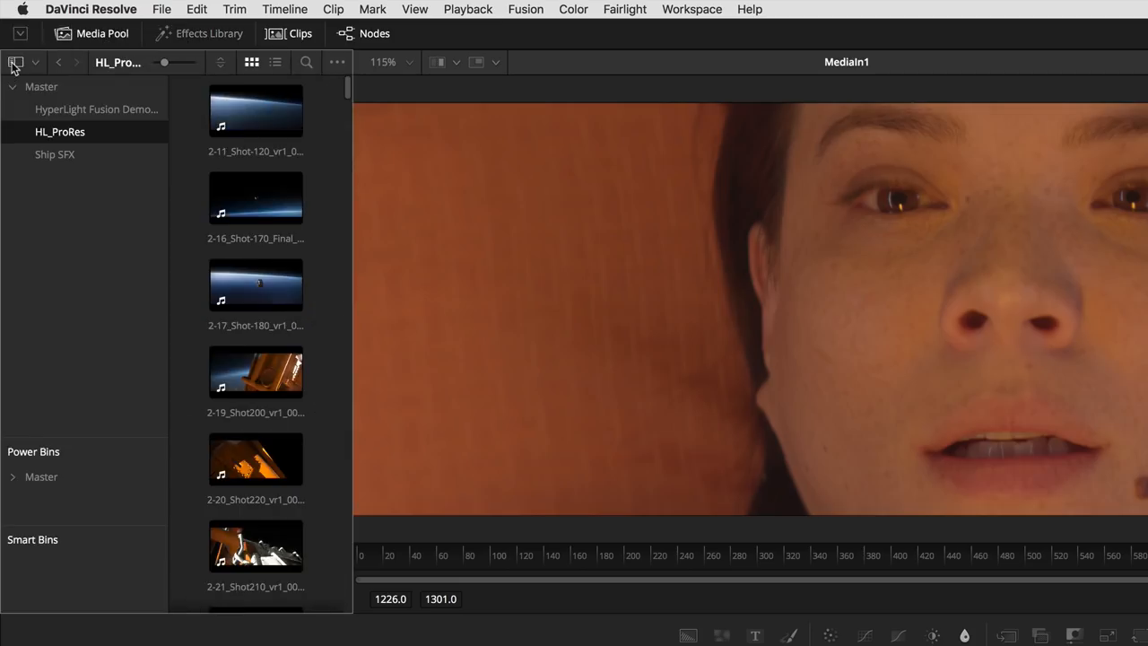
click(97, 109)
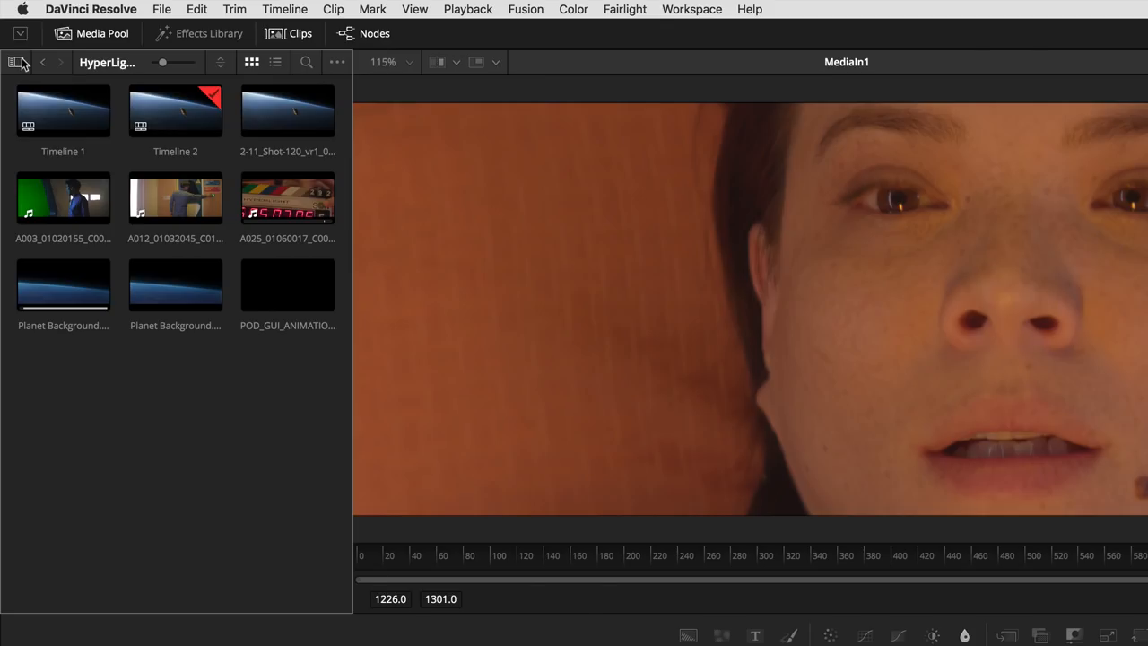
click(552, 637)
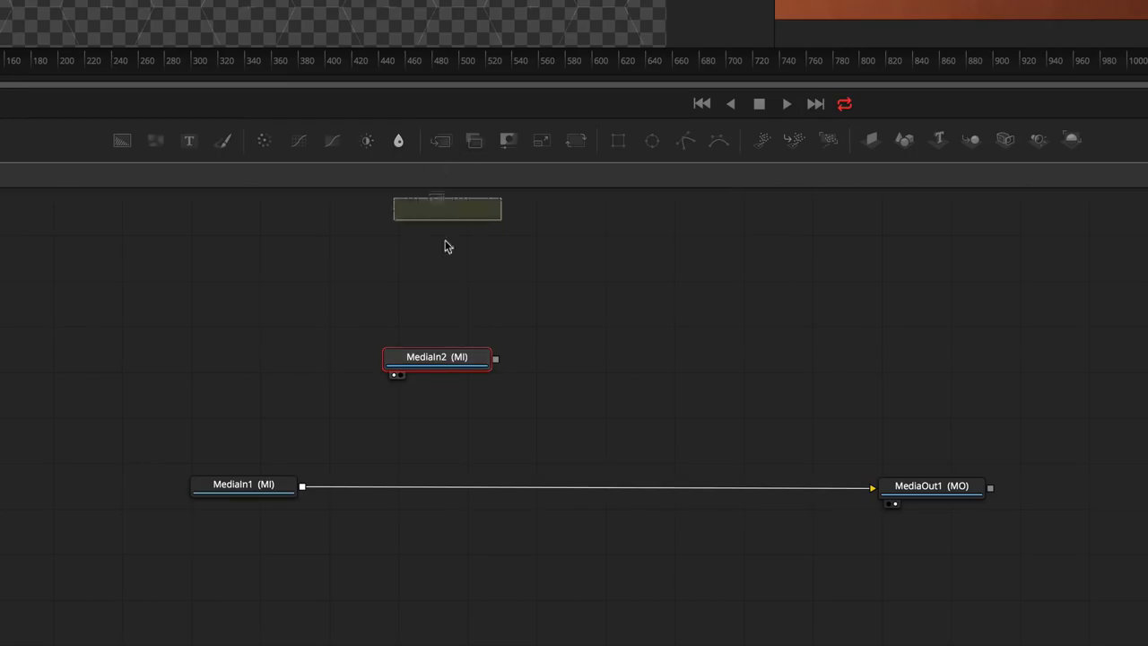
Step: Merge MediaIn2's HUD graphic over the MediaIn1 face shot, then return to the Edit page
drag(447, 208, 431, 488)
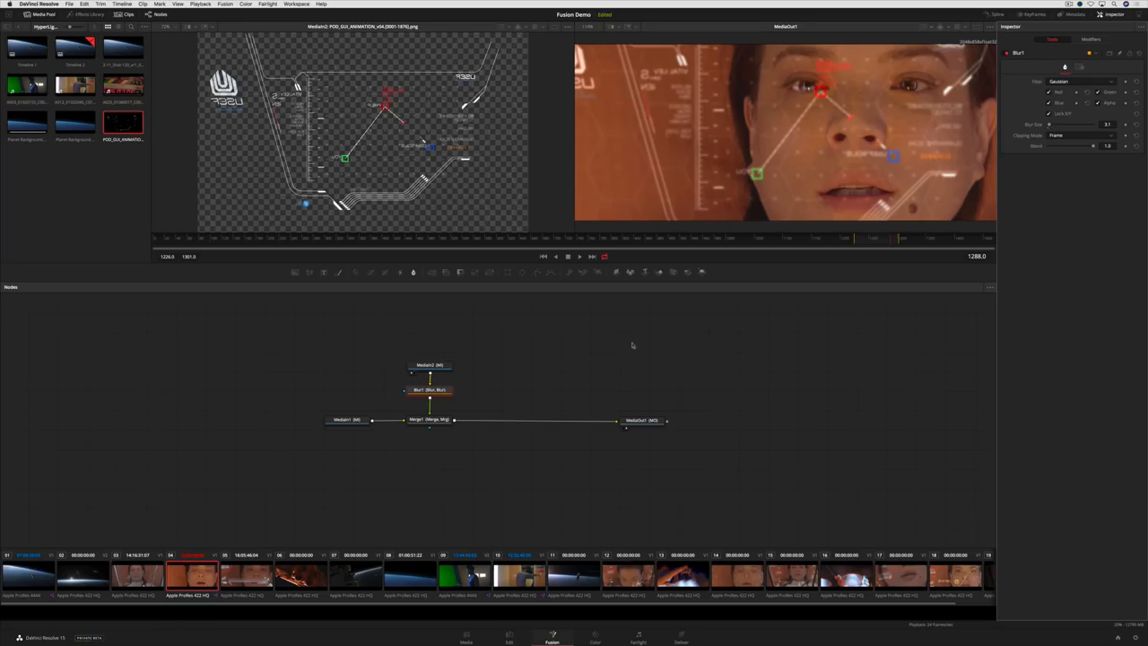
mouse_move(491, 384)
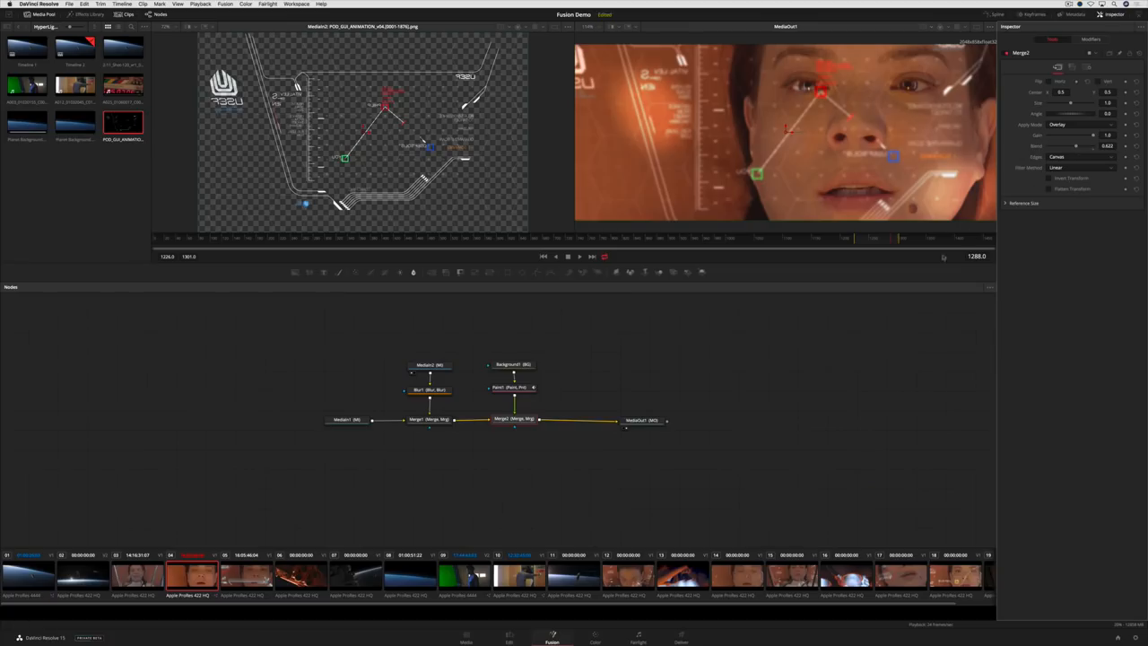
click(509, 637)
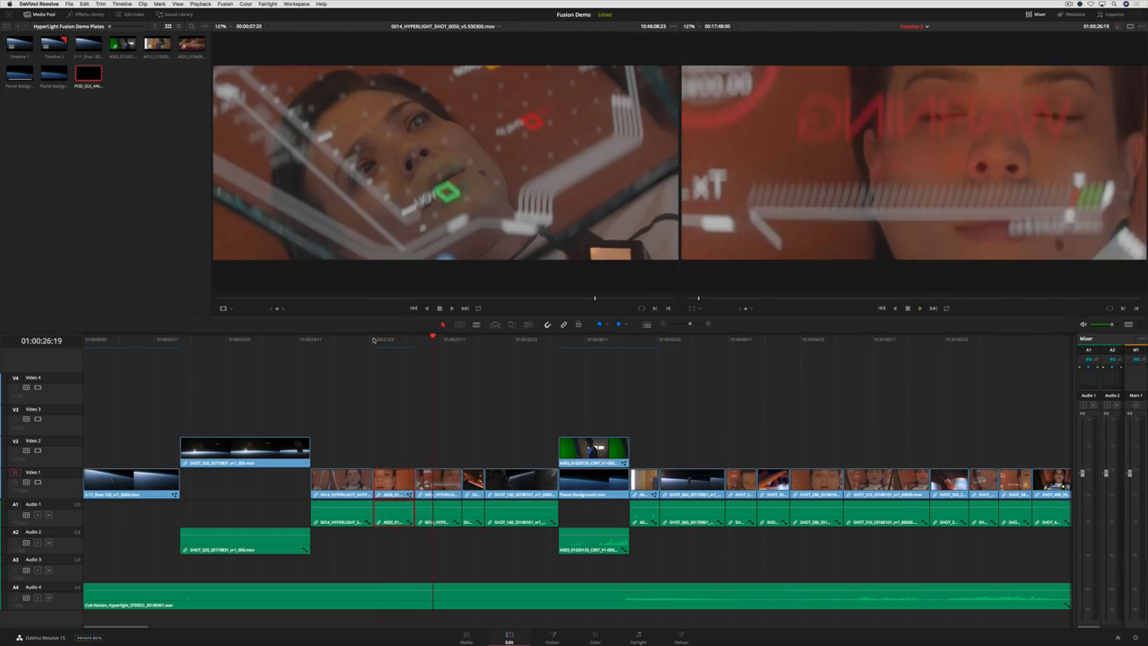
Step: Combine the stacked green-screen and planet clips into one Fusion clip and open it
click(578, 339)
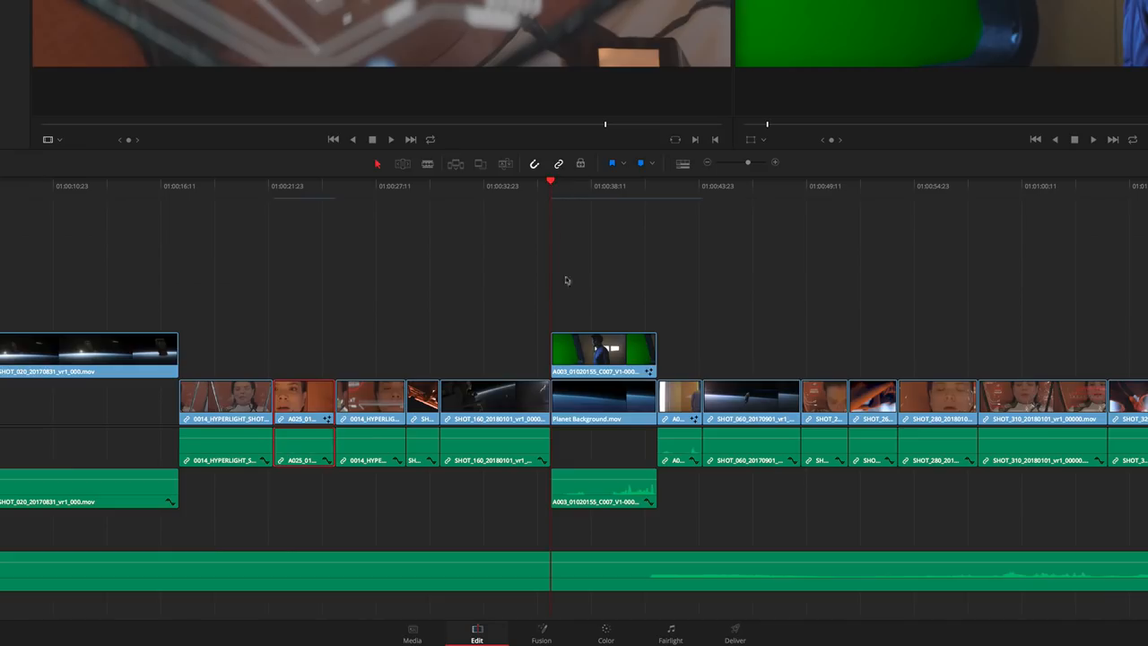
right_click(603, 355)
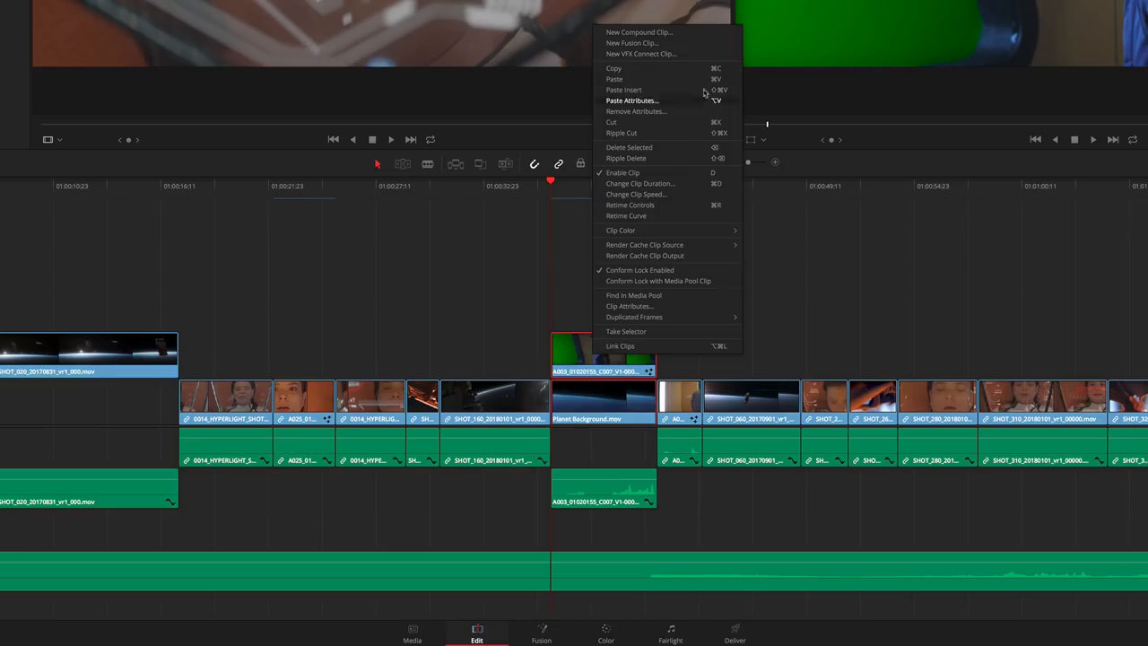
click(632, 43)
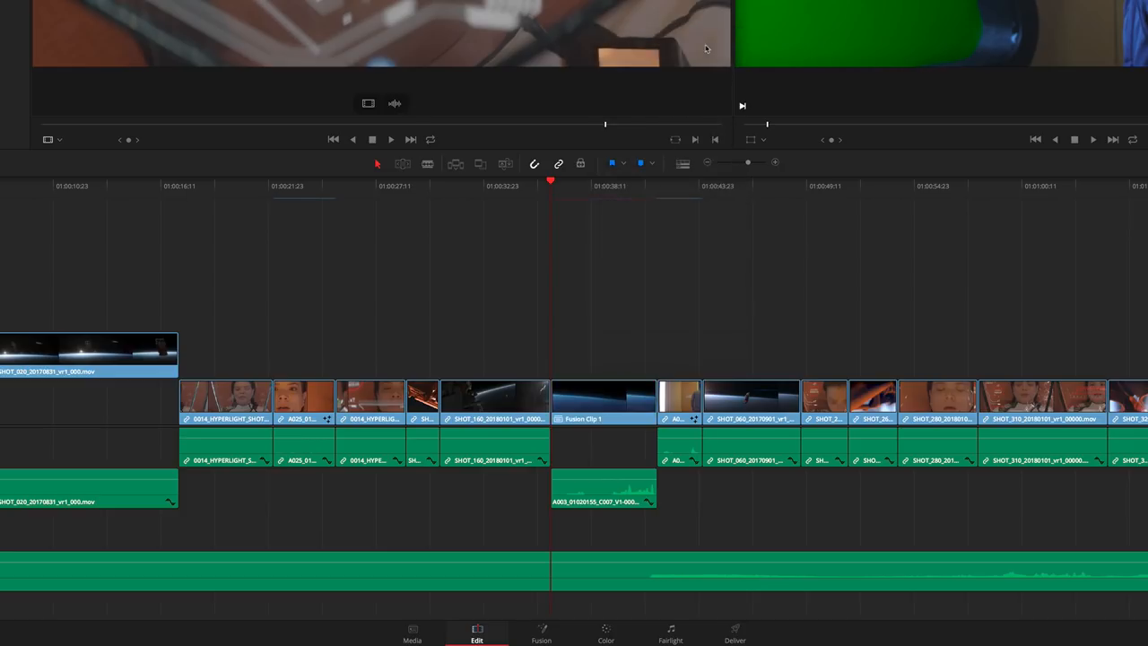
click(542, 635)
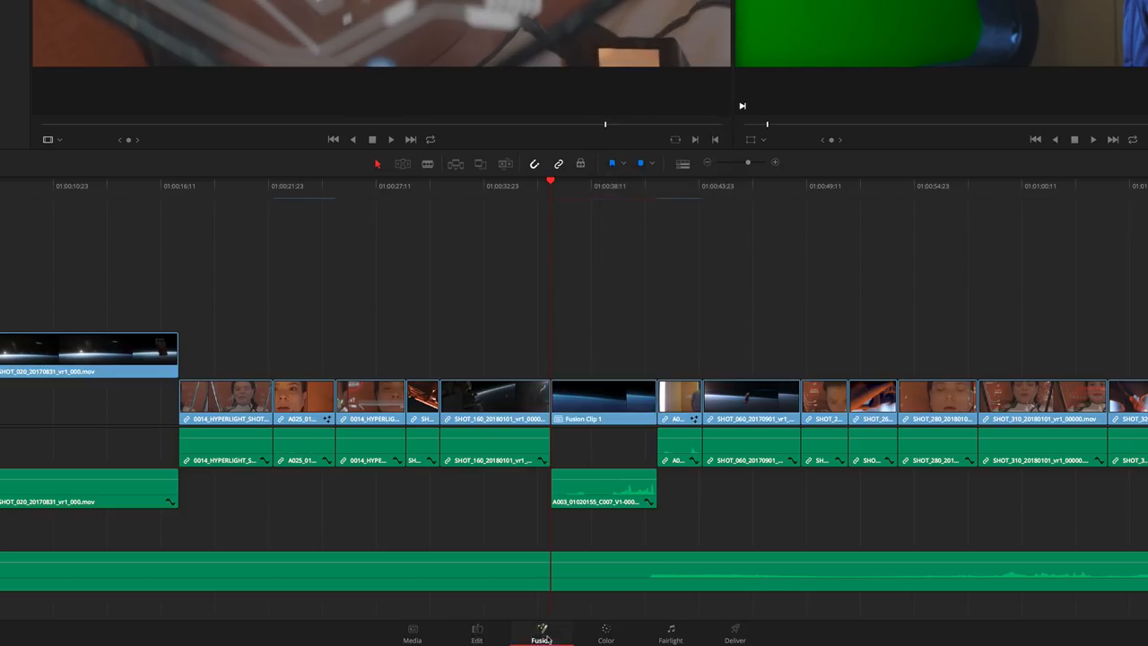
click(542, 635)
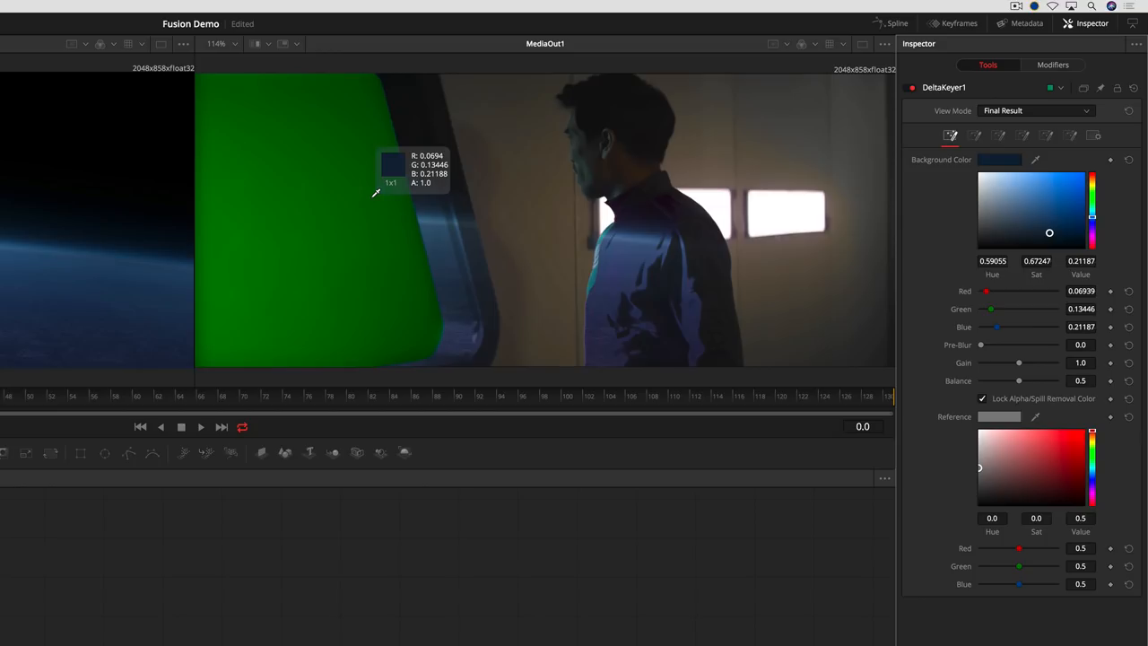
Step: Key out the green screen with a DeltaKeyer and adjust its matte threshold
click(377, 194)
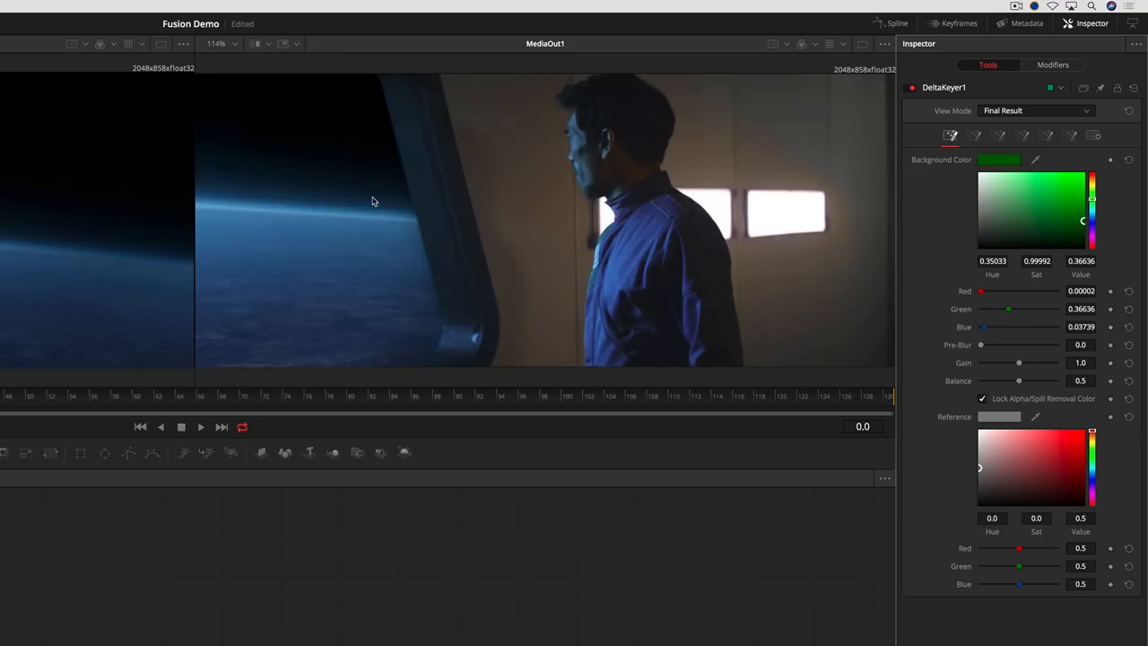
click(997, 137)
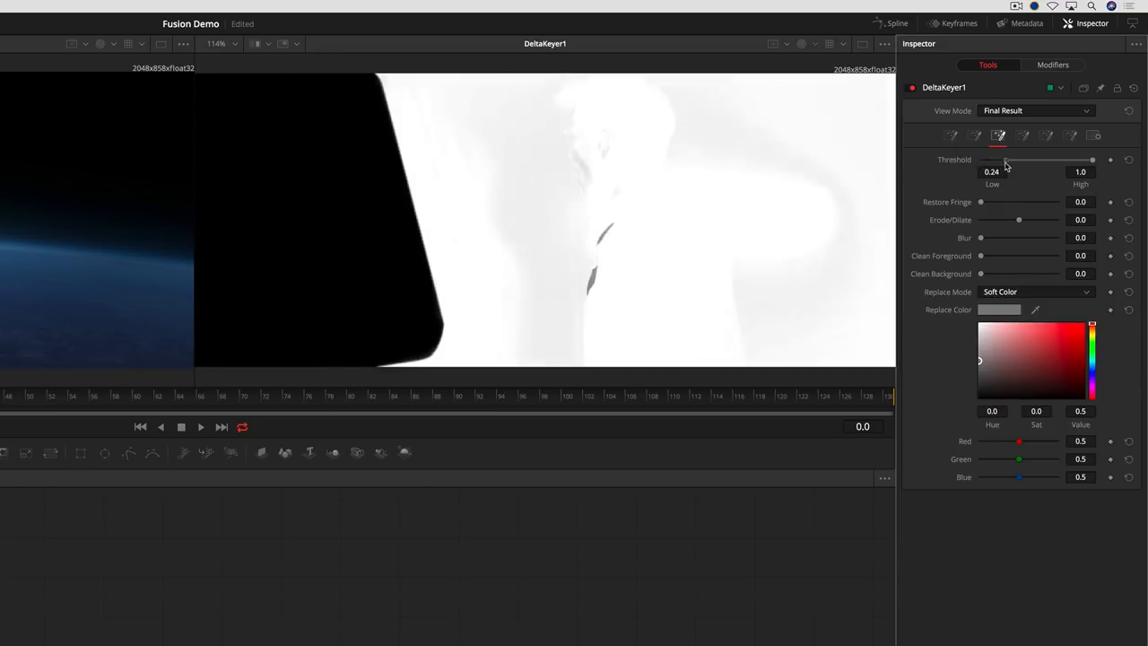
drag(1092, 160, 1065, 159)
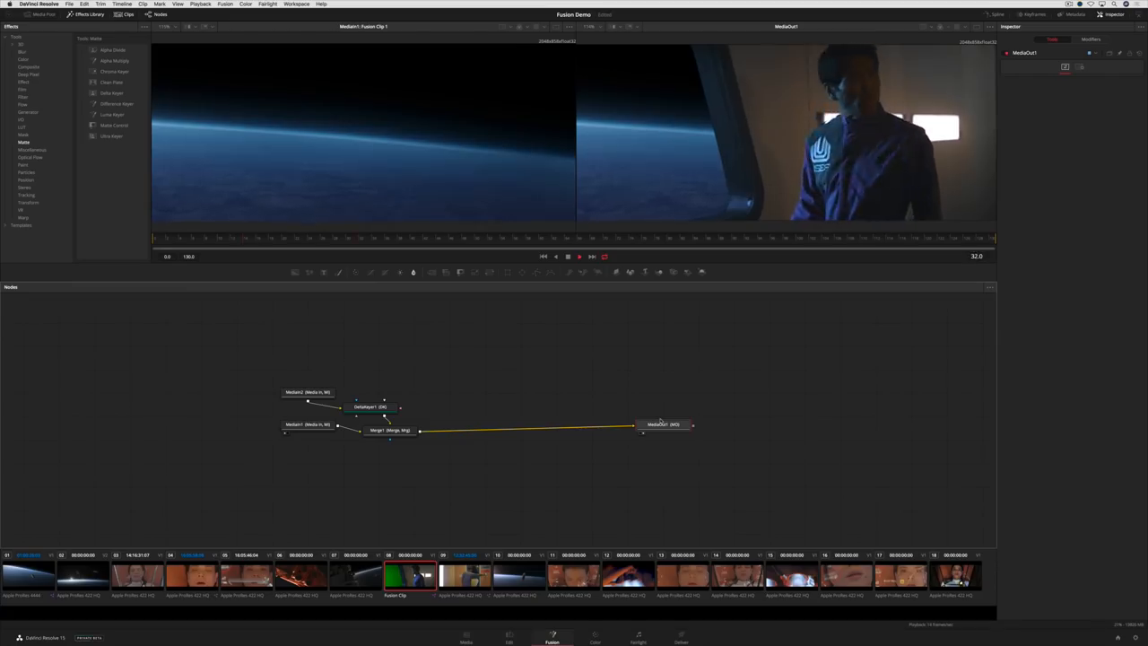
Step: View clip 04's composition, then load clip 01's Shape3D node tree
click(578, 256)
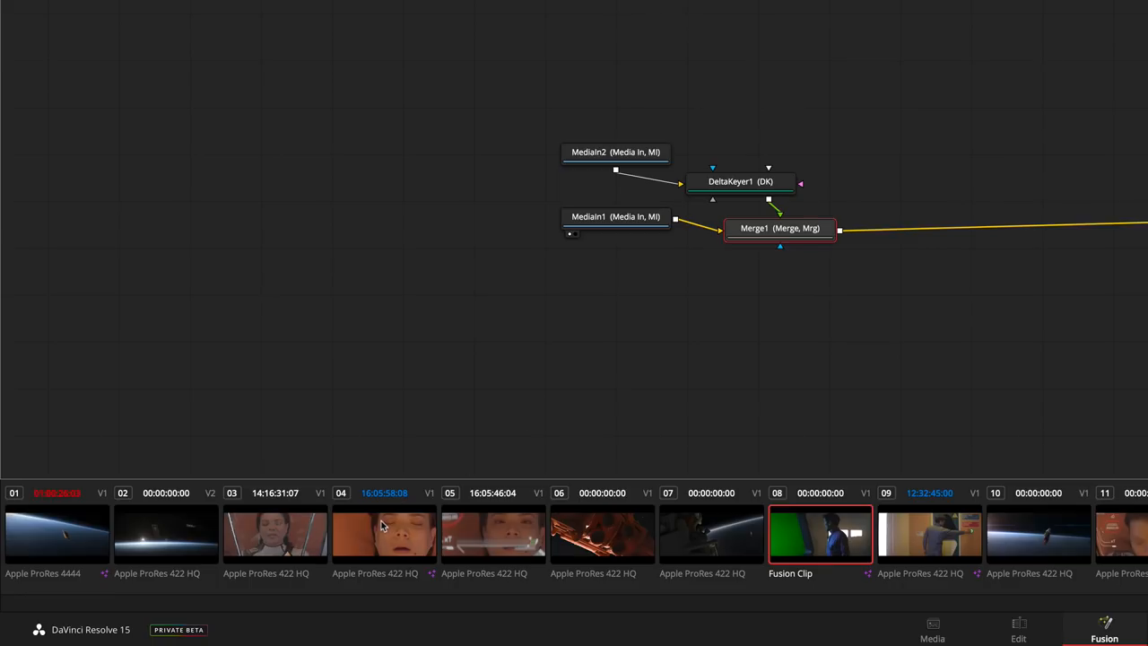
click(384, 535)
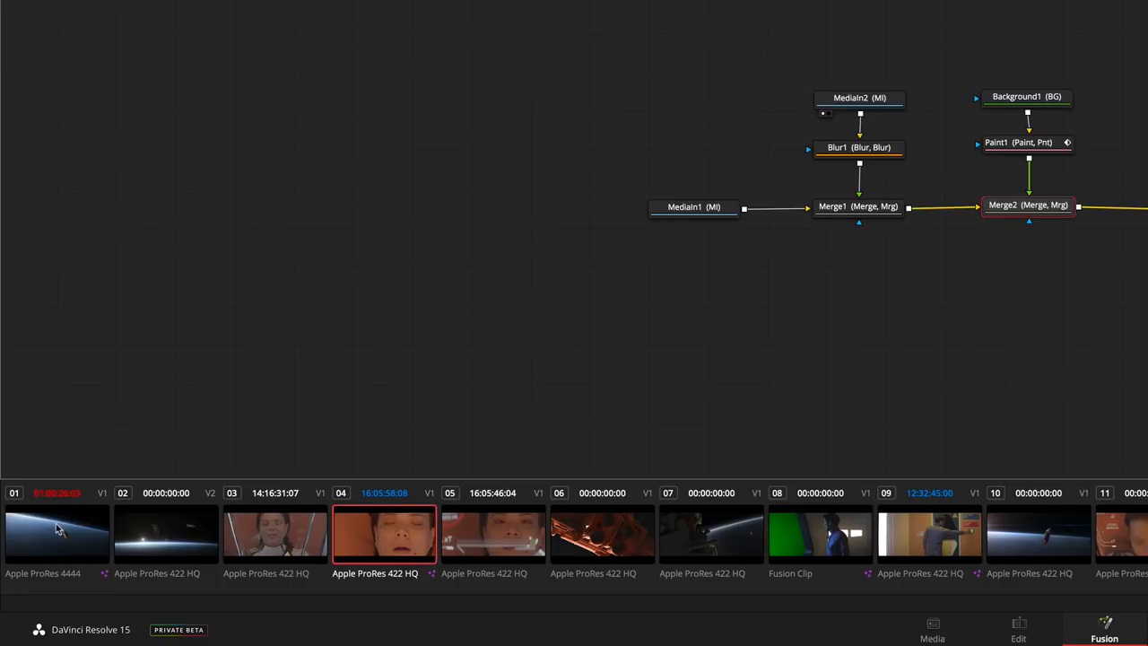
click(57, 535)
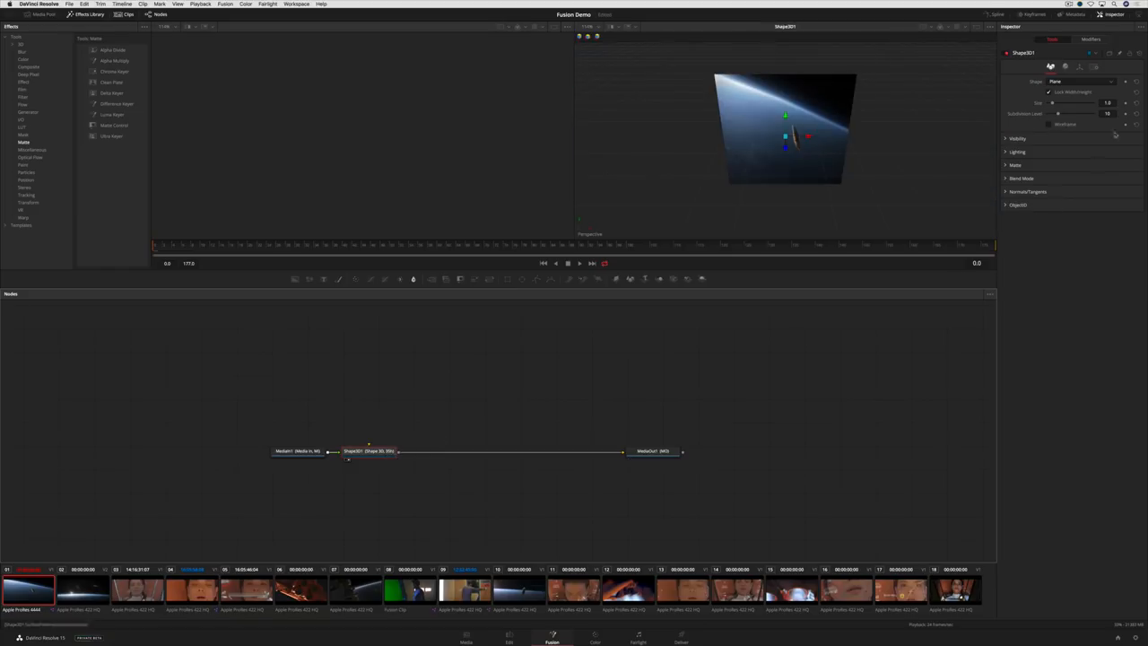
Step: Switch the Shape3D to a Sphere and wire ImagePlane3D, Text3D and Merge3D to MediaOut
click(1080, 82)
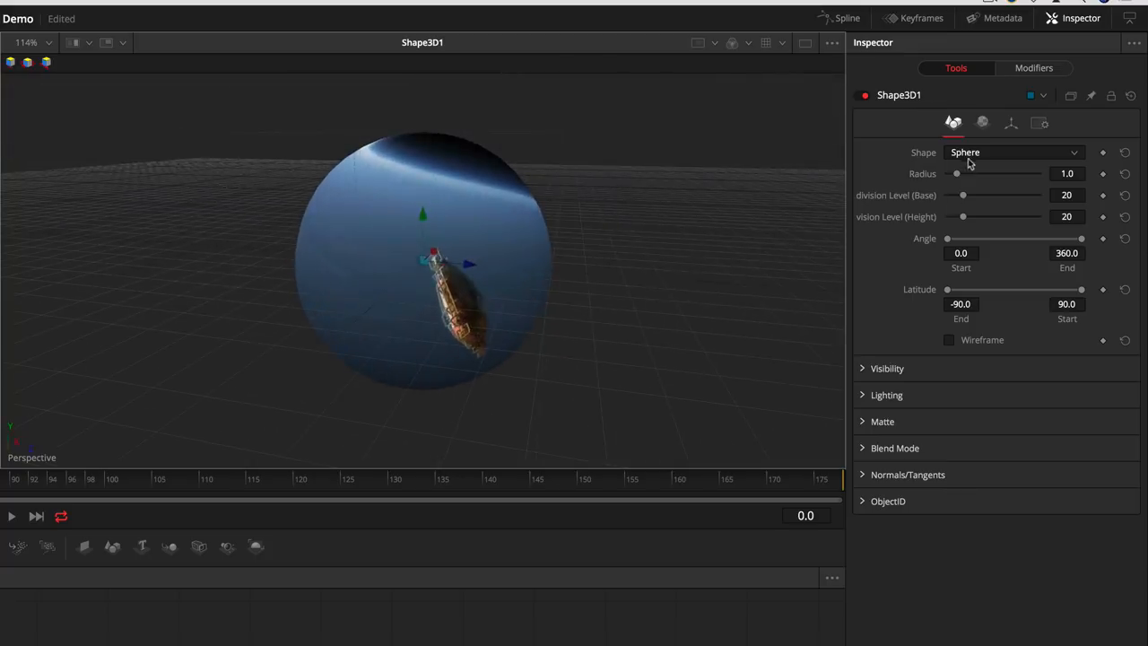
click(1014, 151)
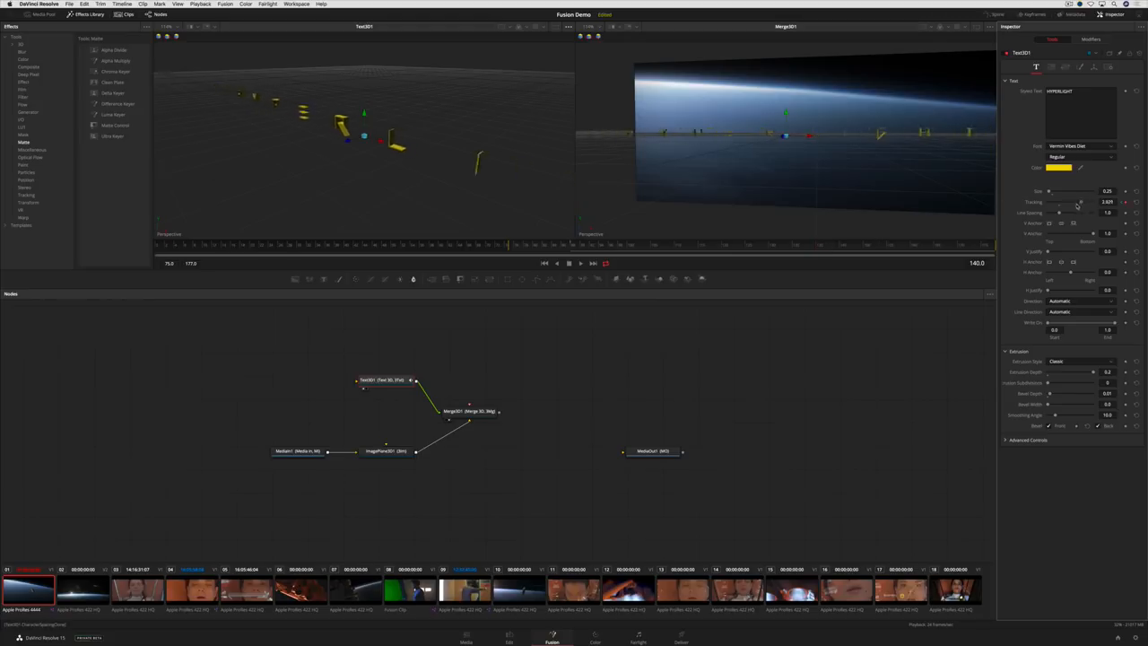
Step: Set Text3D1 to yellow HYPERLIGHT in the Vermin Vibes Diet font
drag(1081, 201, 1062, 201)
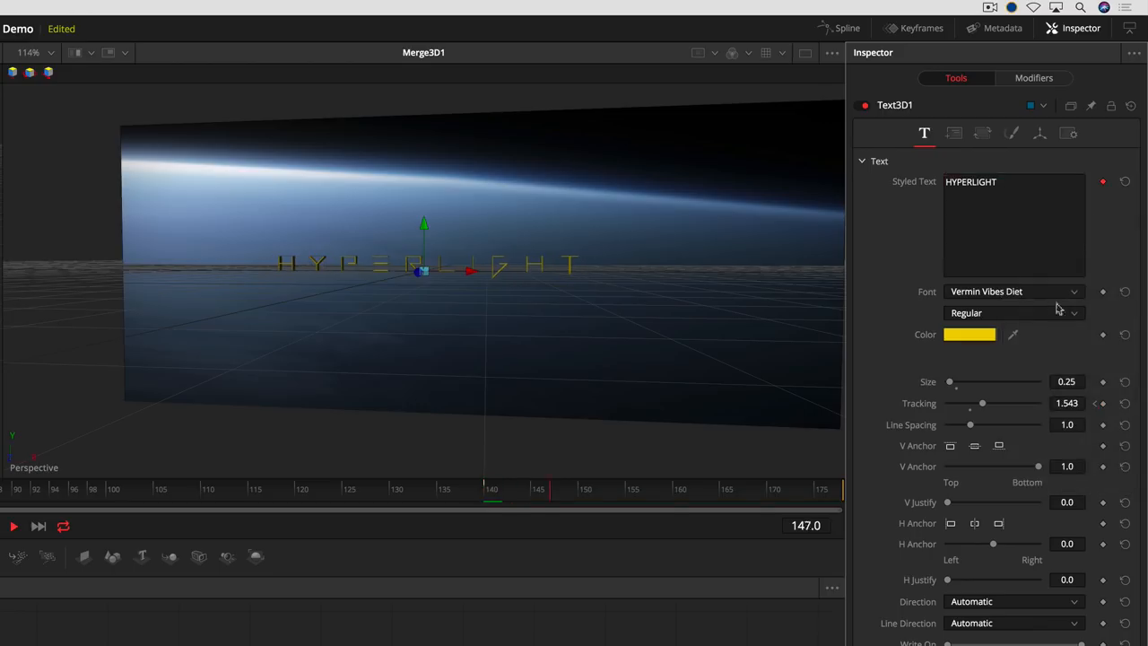
click(1033, 79)
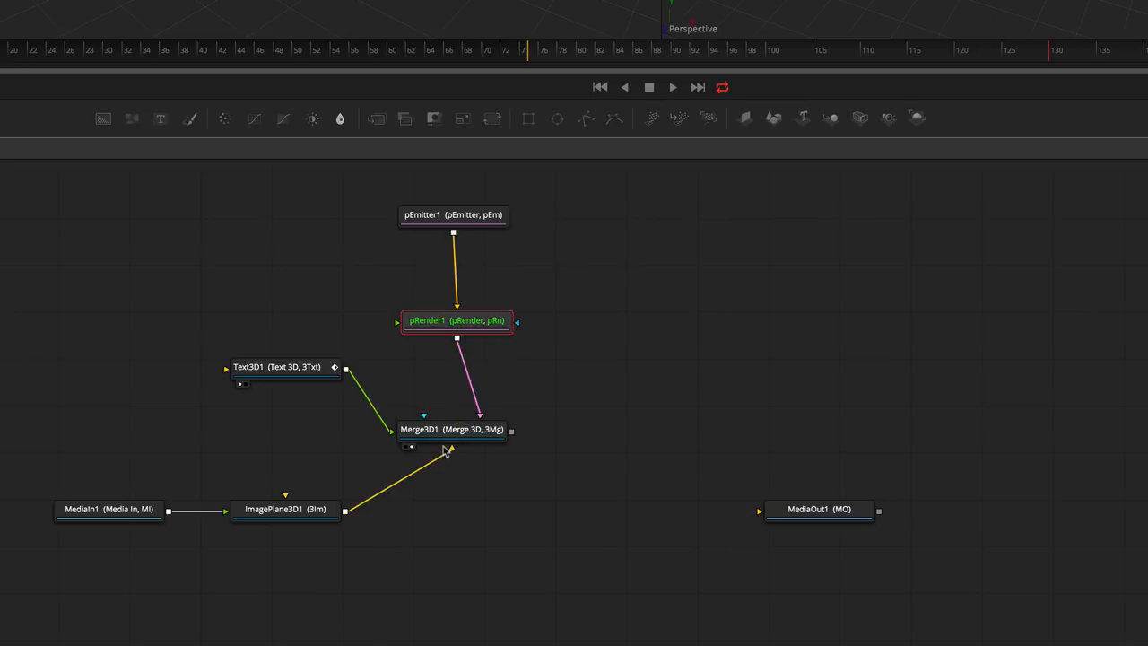
Step: Raise the pEmitter's particle Number to 50 and set its emission Region to Cube
click(452, 215)
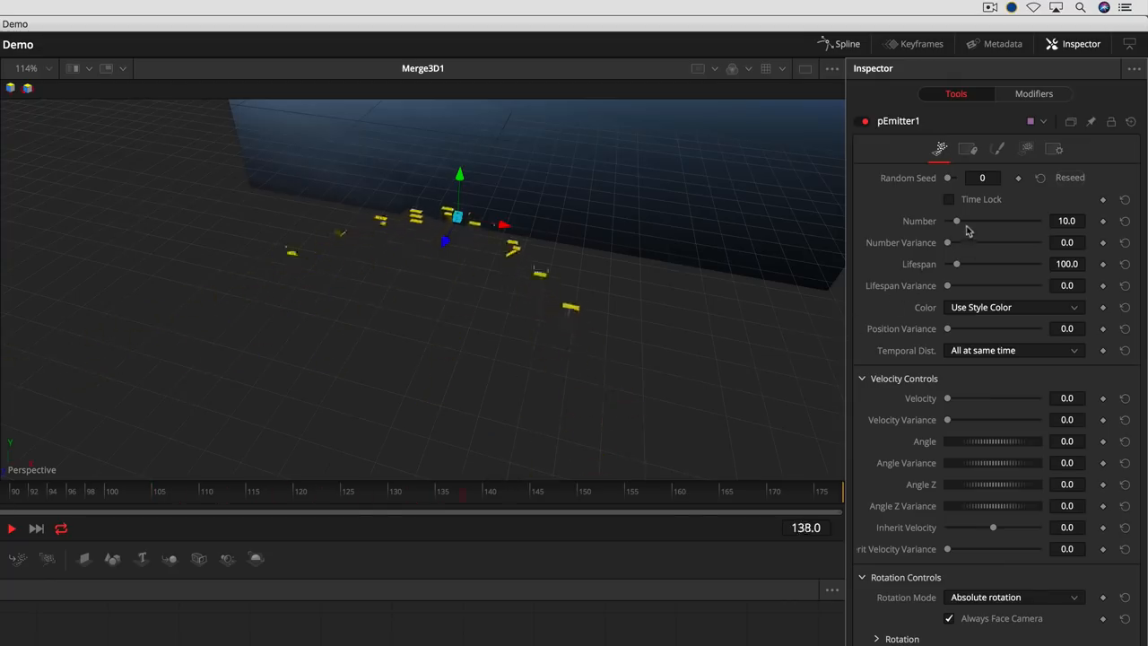
drag(958, 220, 994, 221)
text(90)
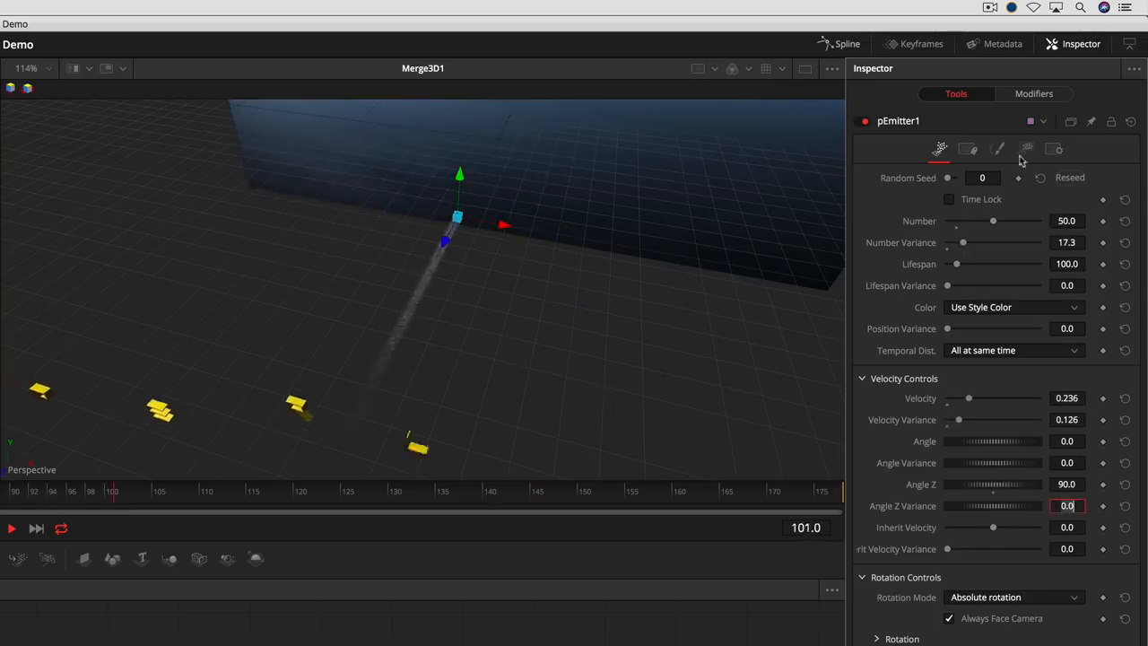
click(997, 149)
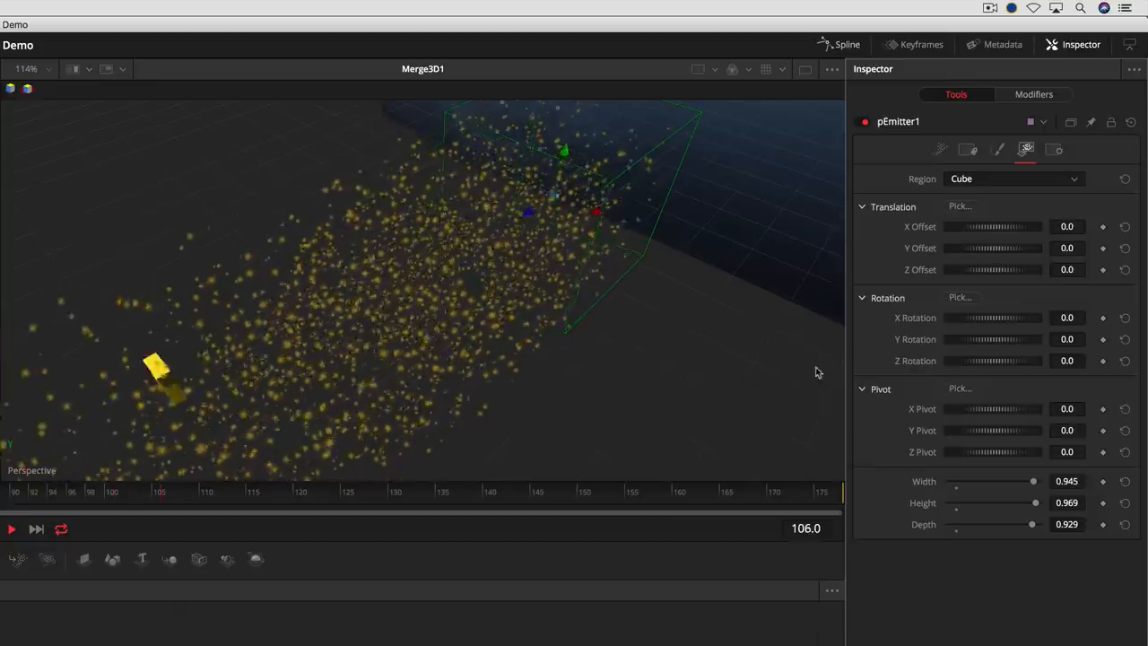
click(1014, 180)
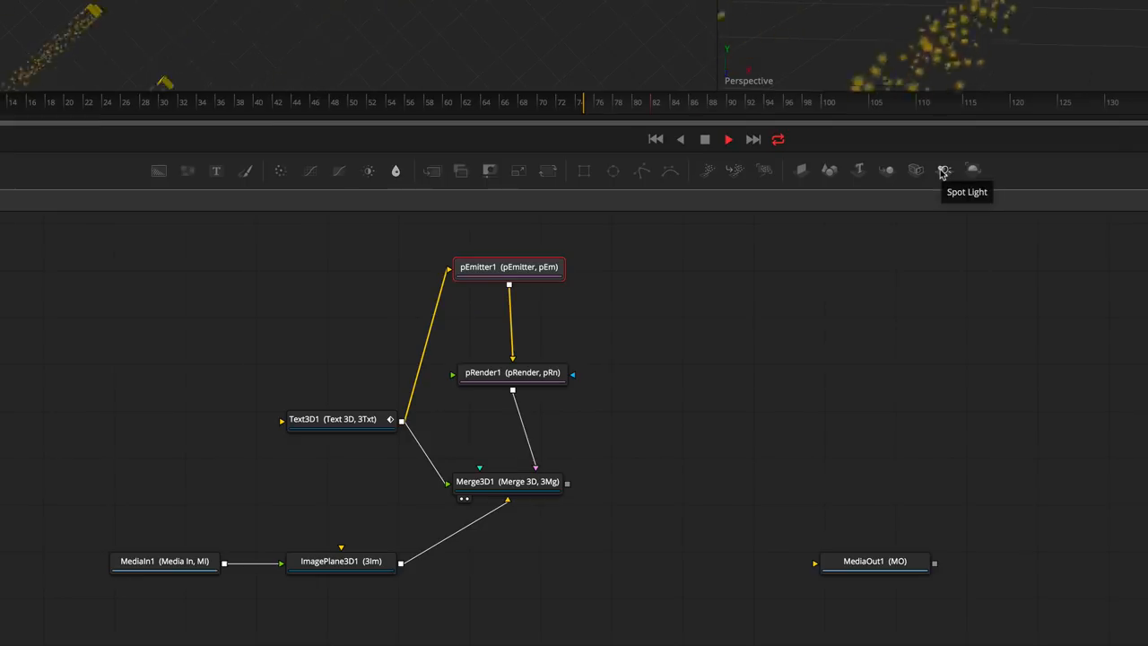
Step: Add a spot light to the 3D scene, then a Renderer 3D node found by searching 're'
click(943, 170)
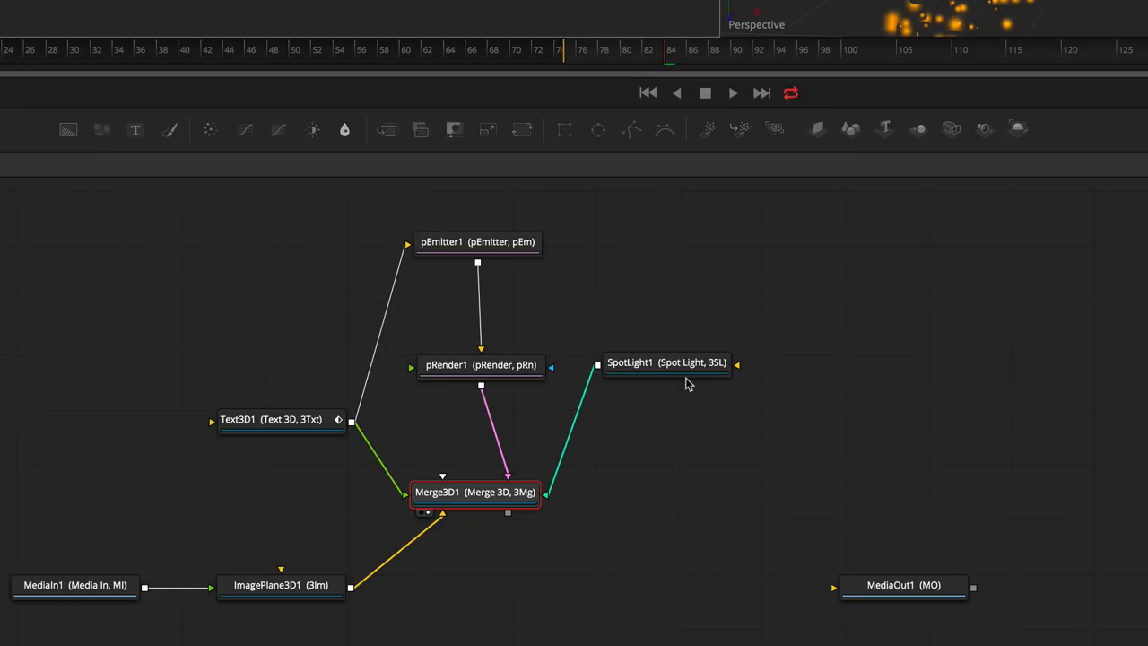
text(re)
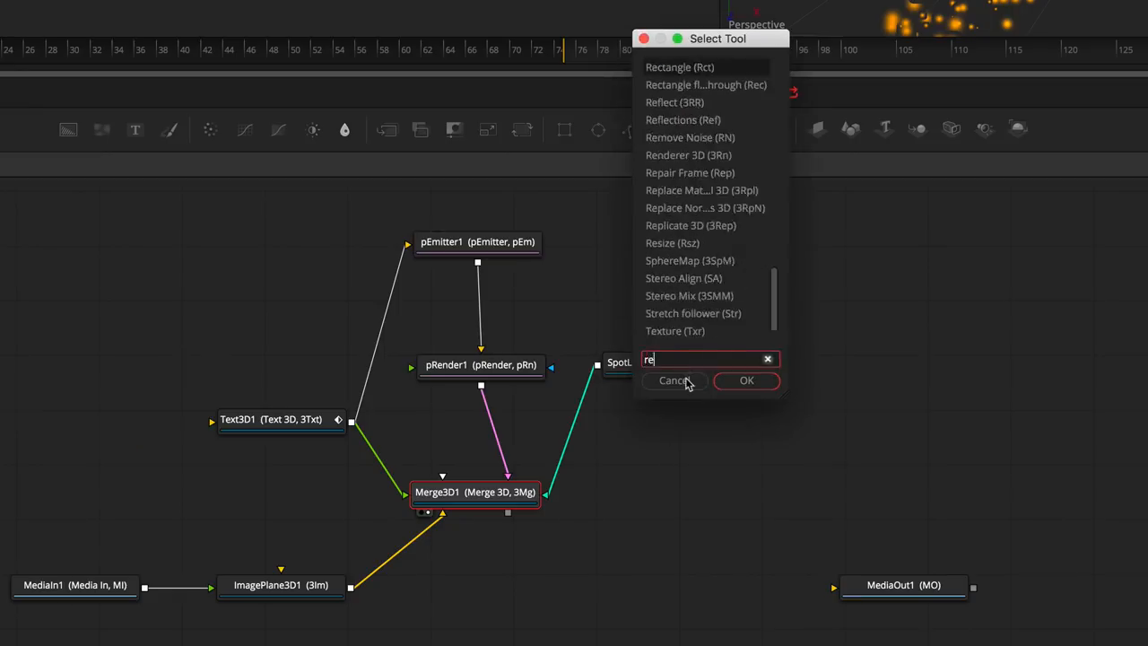
click(747, 380)
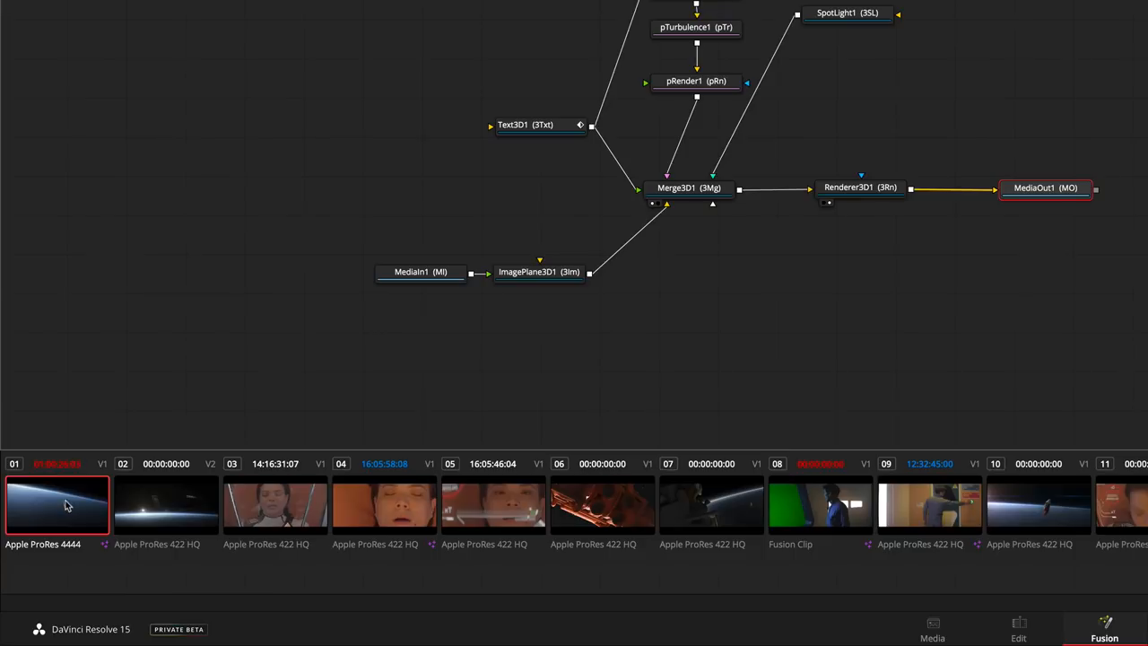
Step: View the clip's compositions and switch back to the Edit page timeline
right_click(58, 506)
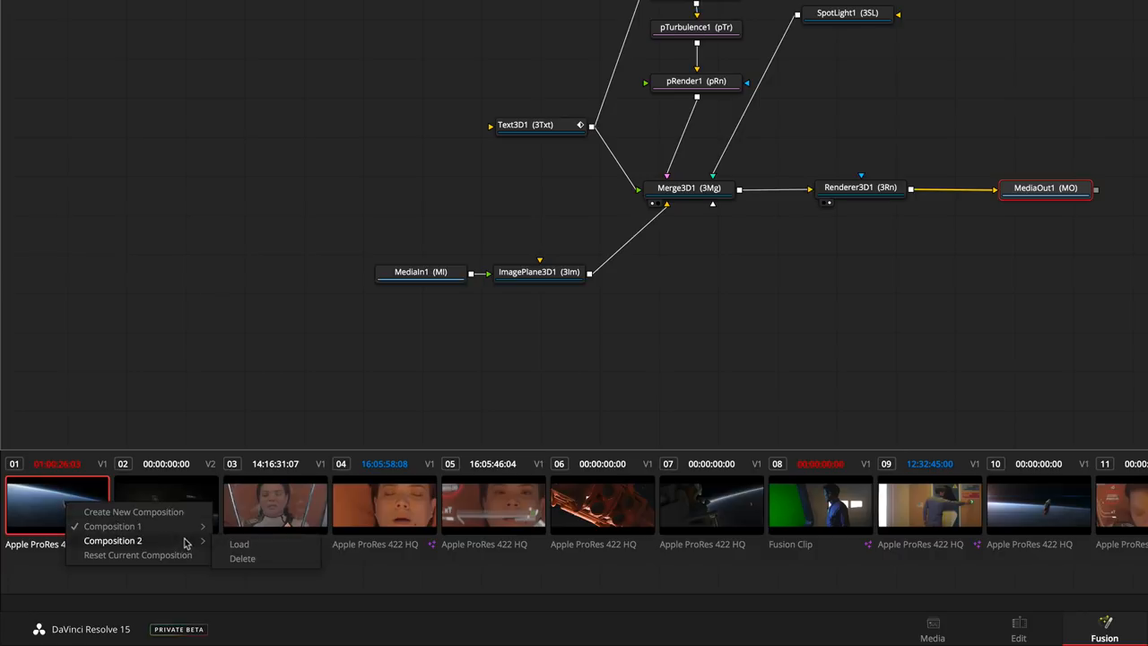
mouse_move(241, 545)
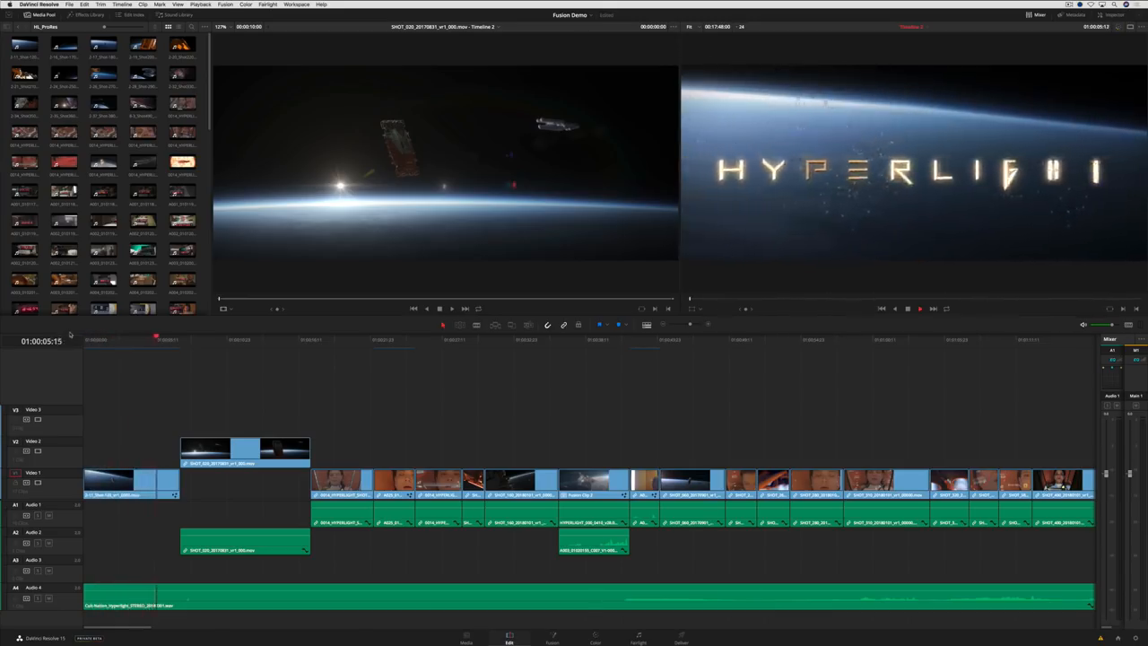
click(653, 635)
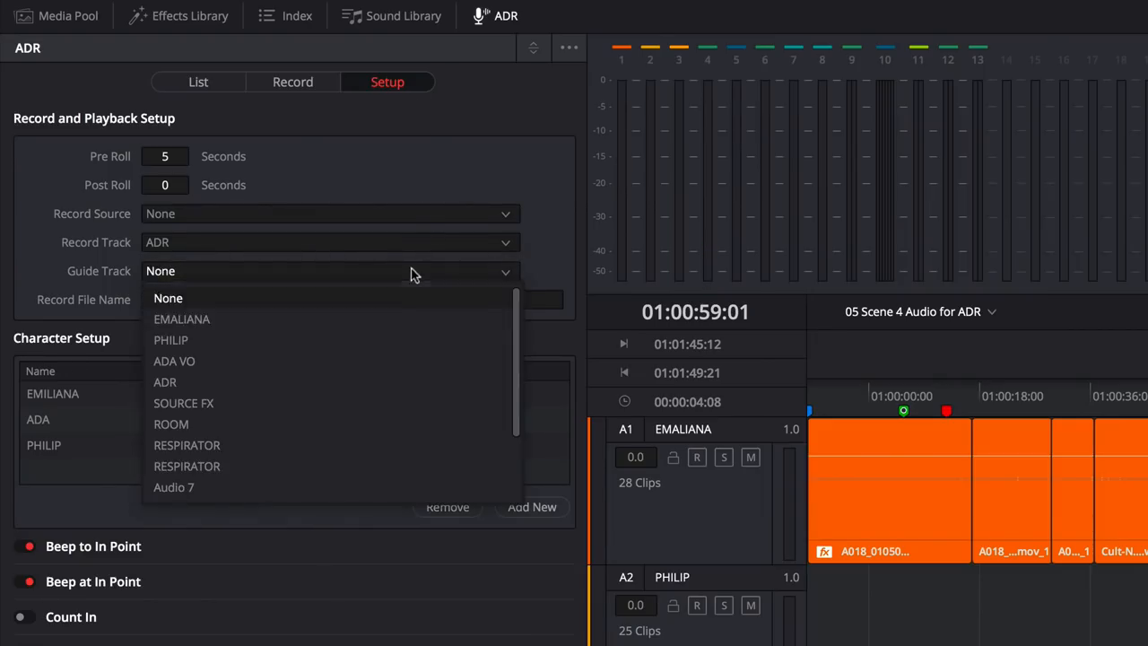
Step: Use EMILIANA's track as the ADR guide, view the cue list and check off cue 107
click(181, 319)
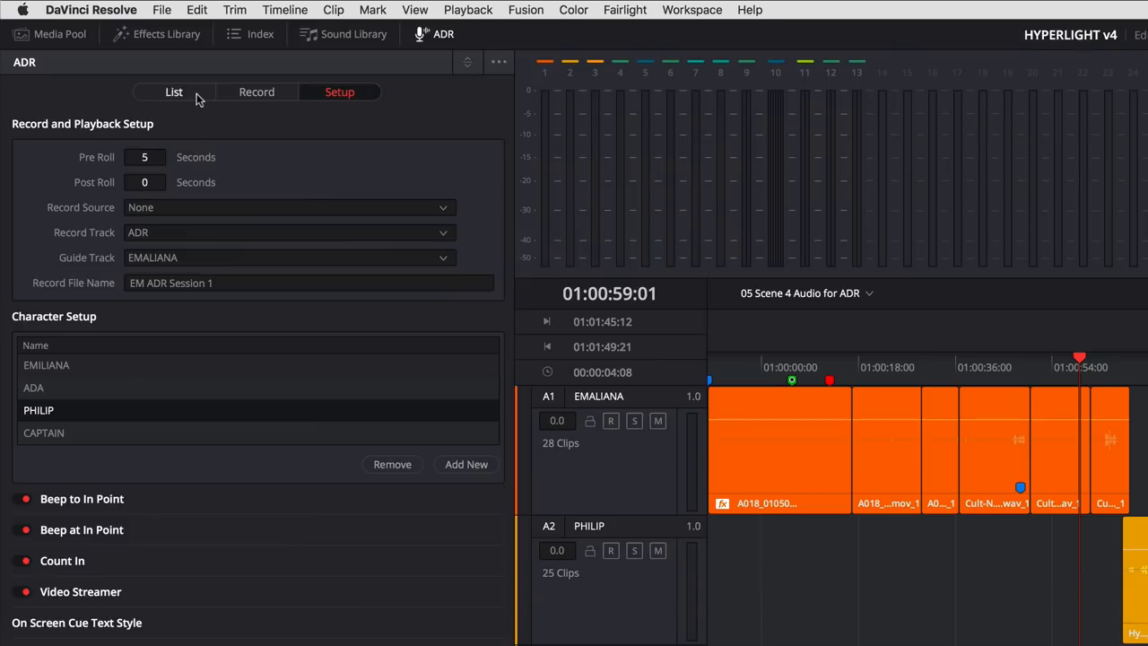
click(174, 92)
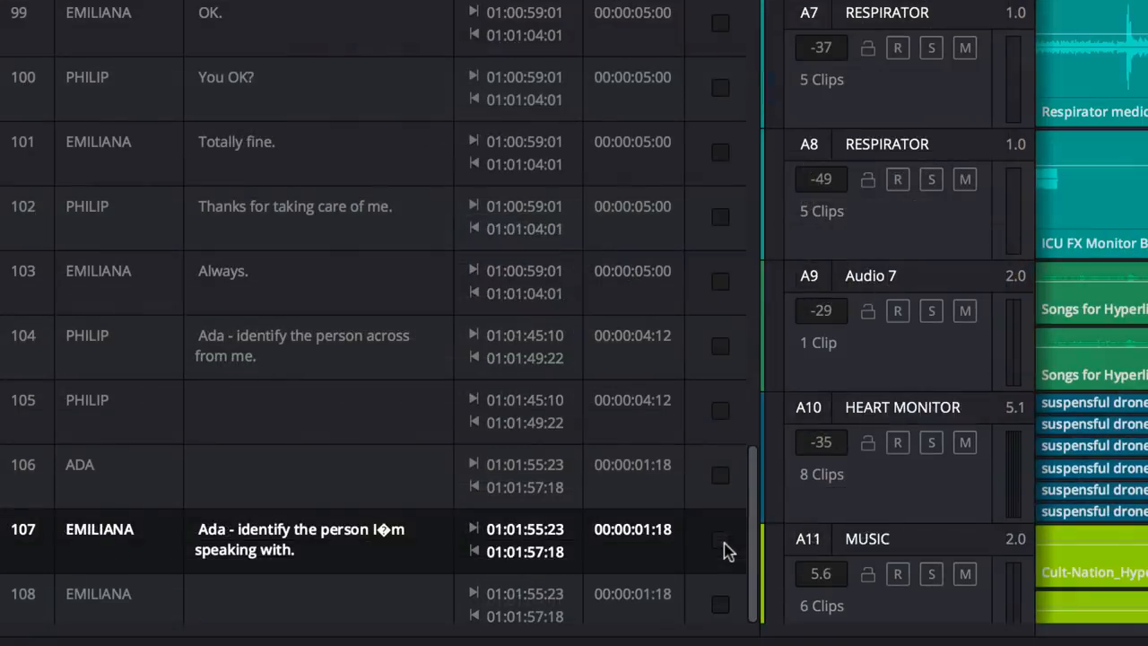
click(721, 540)
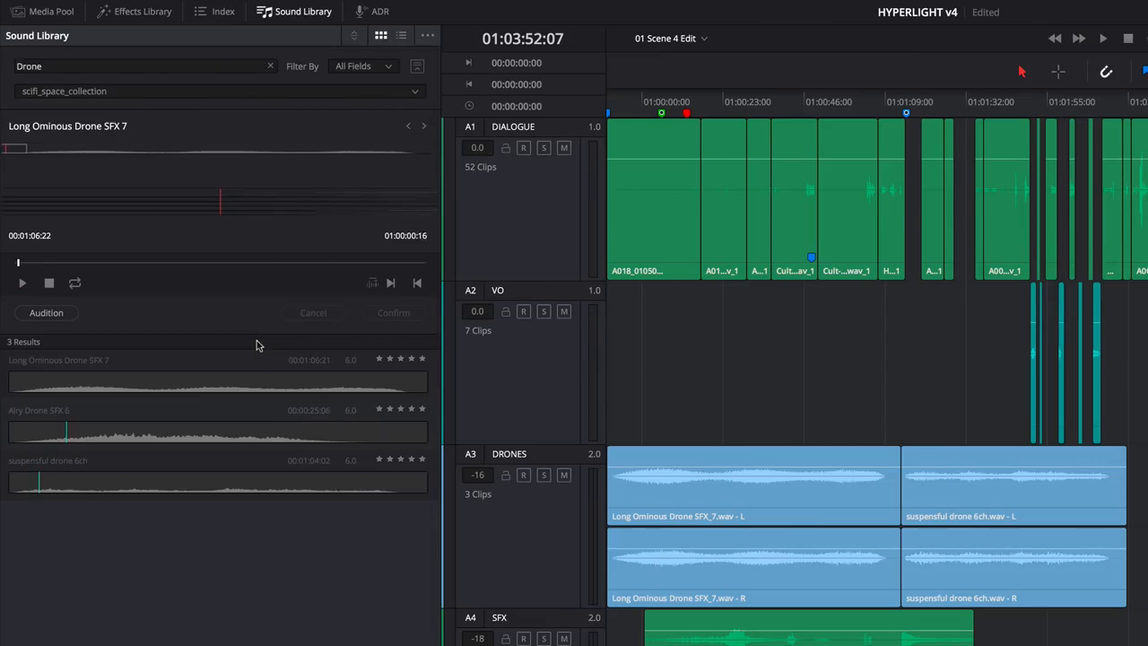
Step: Preview Long Ominous Drone SFX 7 from the drone search results
click(21, 283)
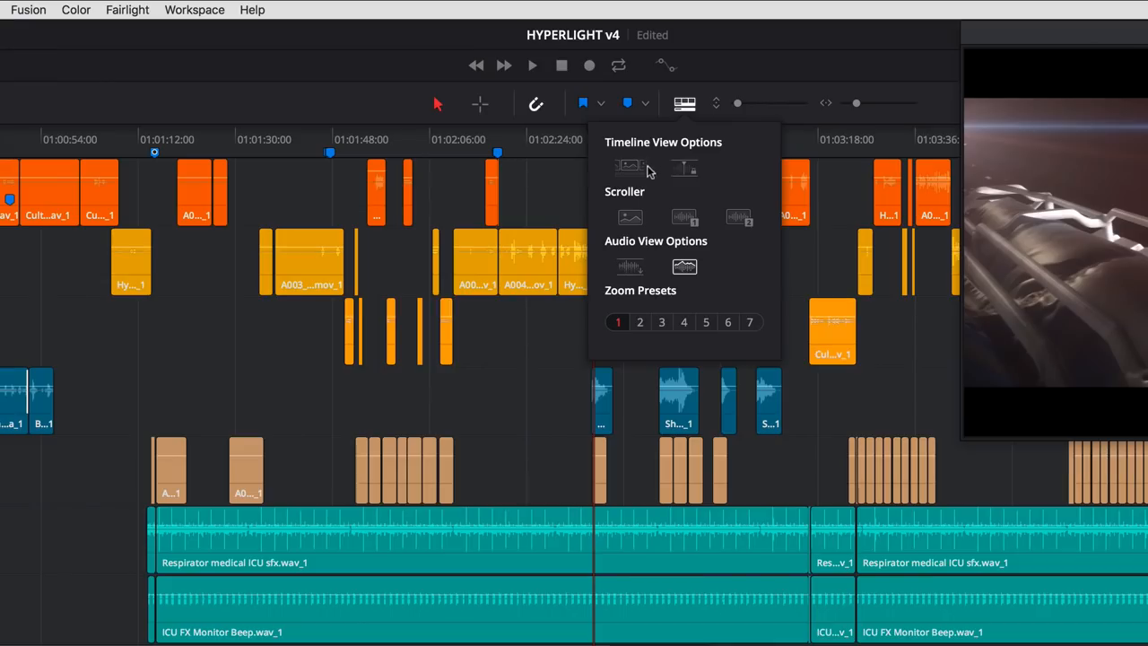
mouse_move(630, 168)
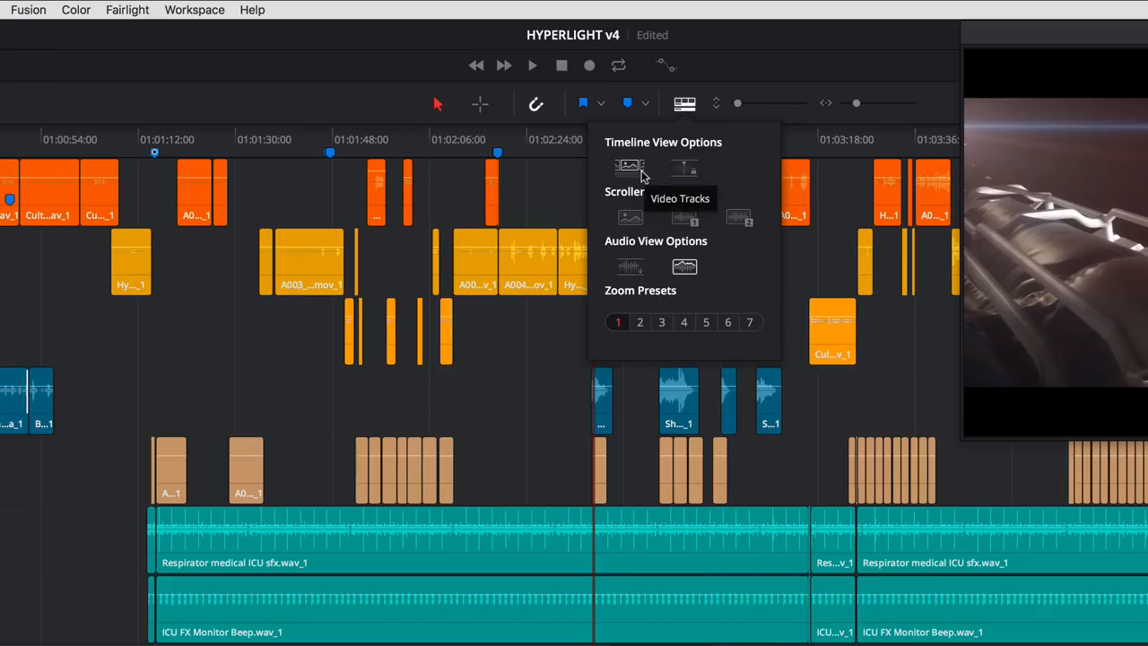
Step: Enable Video Tracks and the Video Scroller, then jump to a point in the filmstrip
click(630, 169)
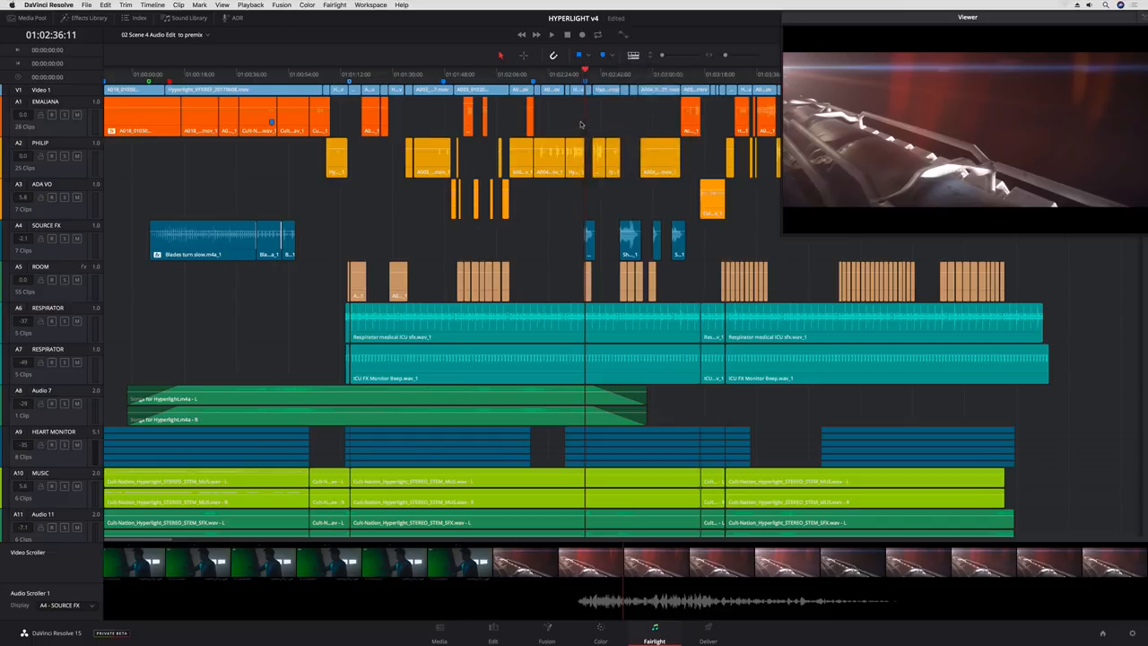
click(551, 34)
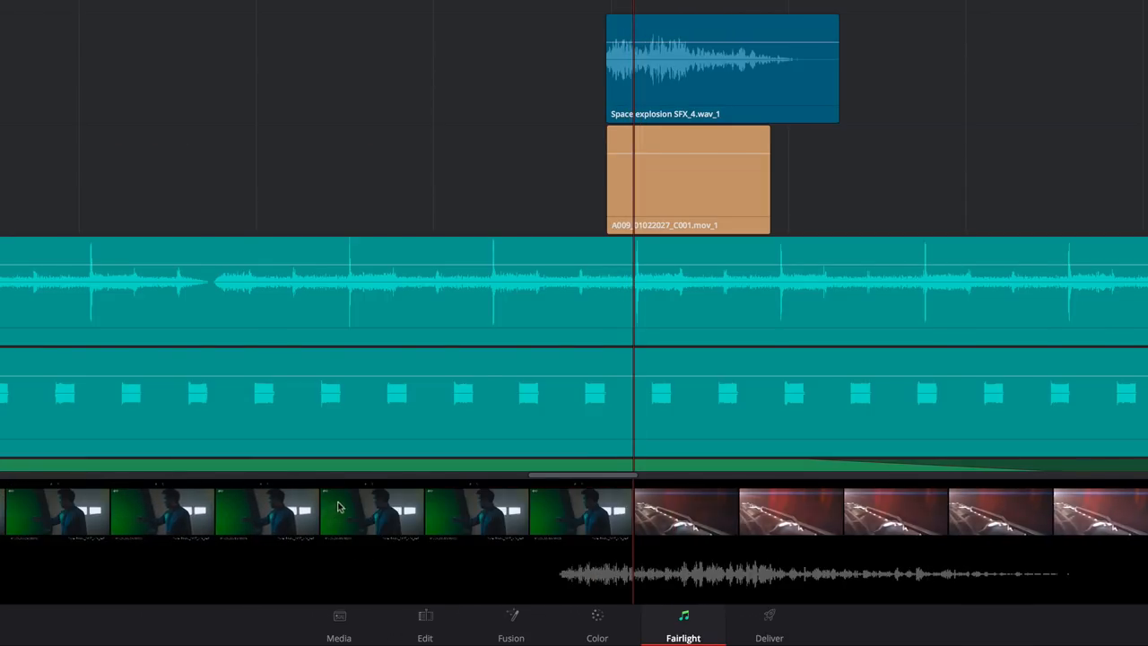
click(646, 104)
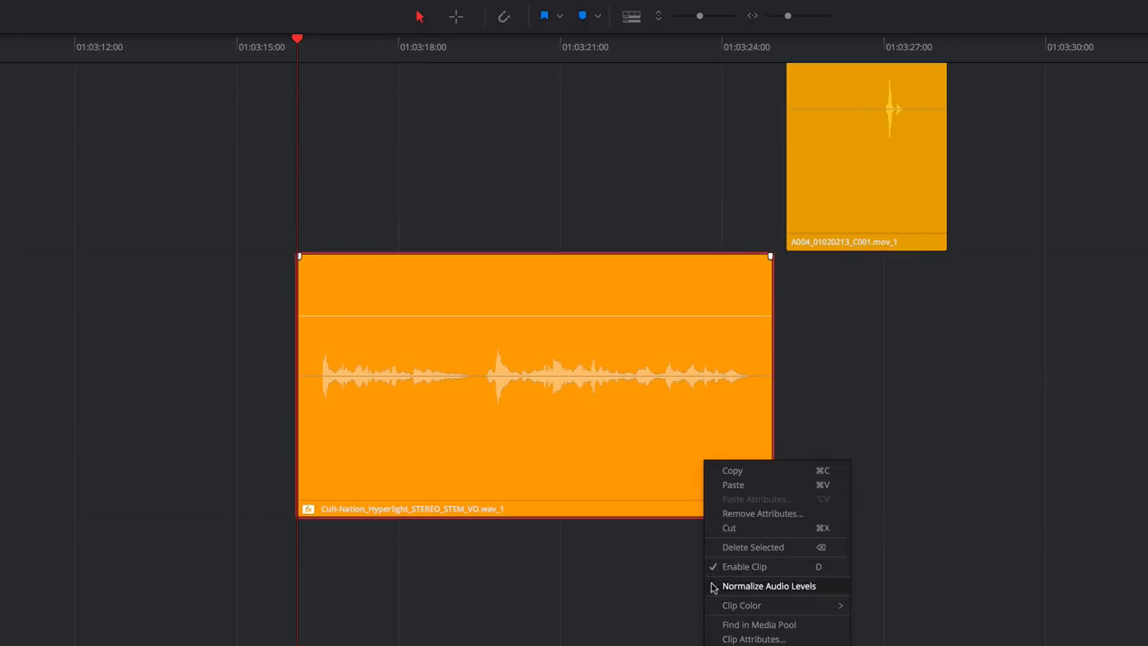
Step: Normalize the dialogue clip's audio levels to a -5 dBFS reference level
click(768, 585)
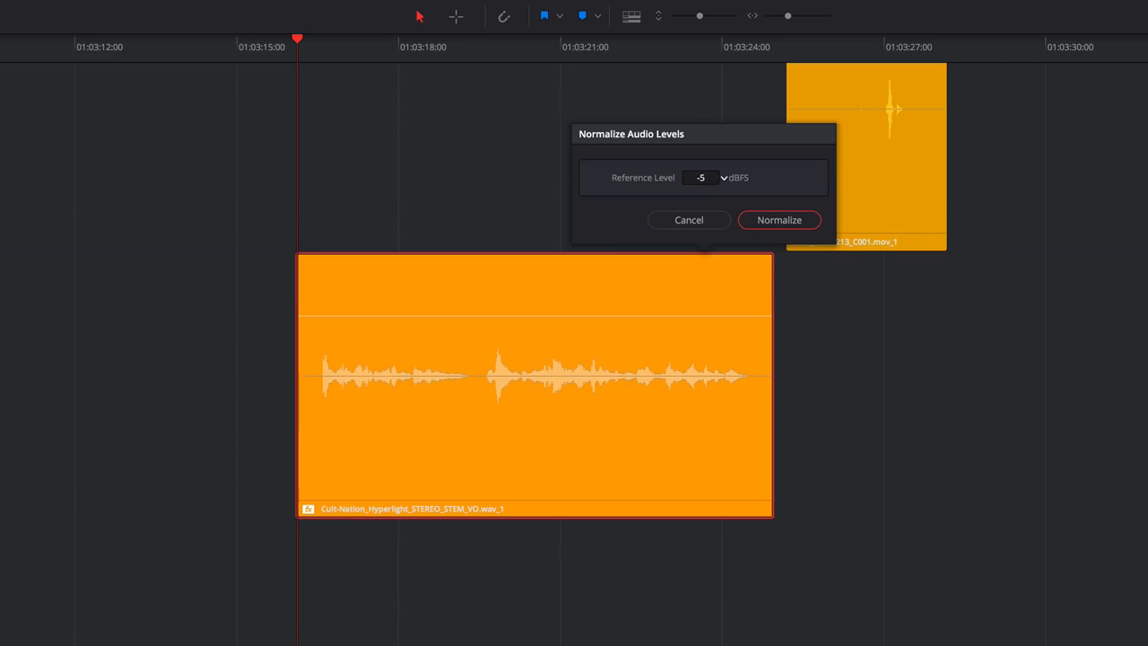
click(779, 219)
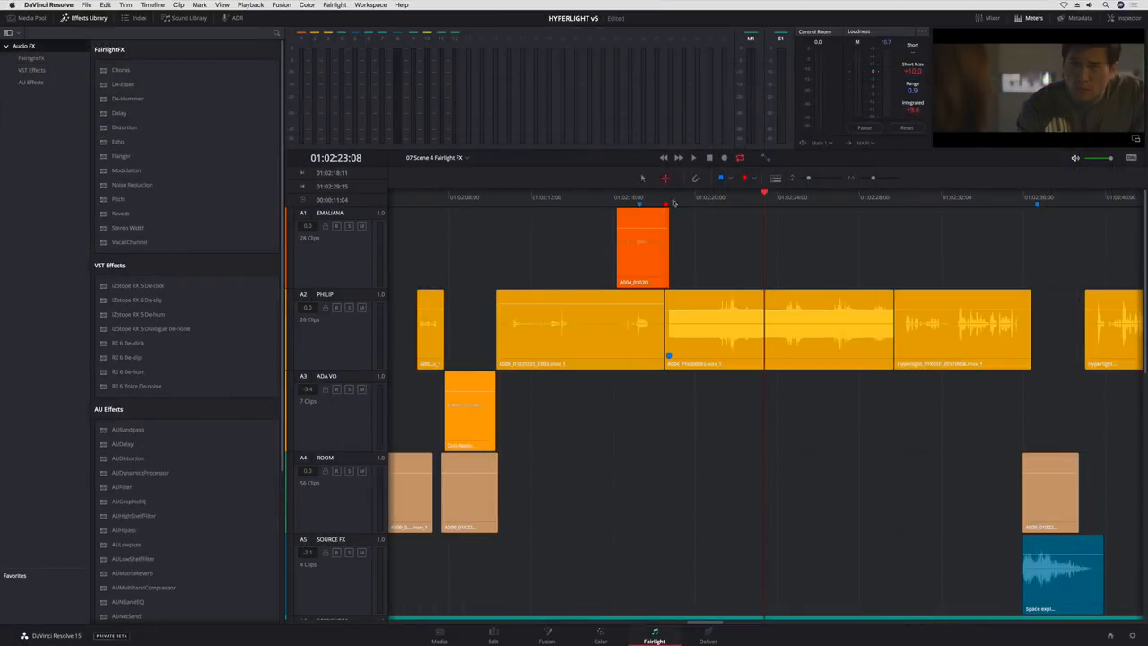
Step: Apply the De-Hummer to a dialogue clip and raise Noise Reduction Dry/Wet to about 46
click(781, 326)
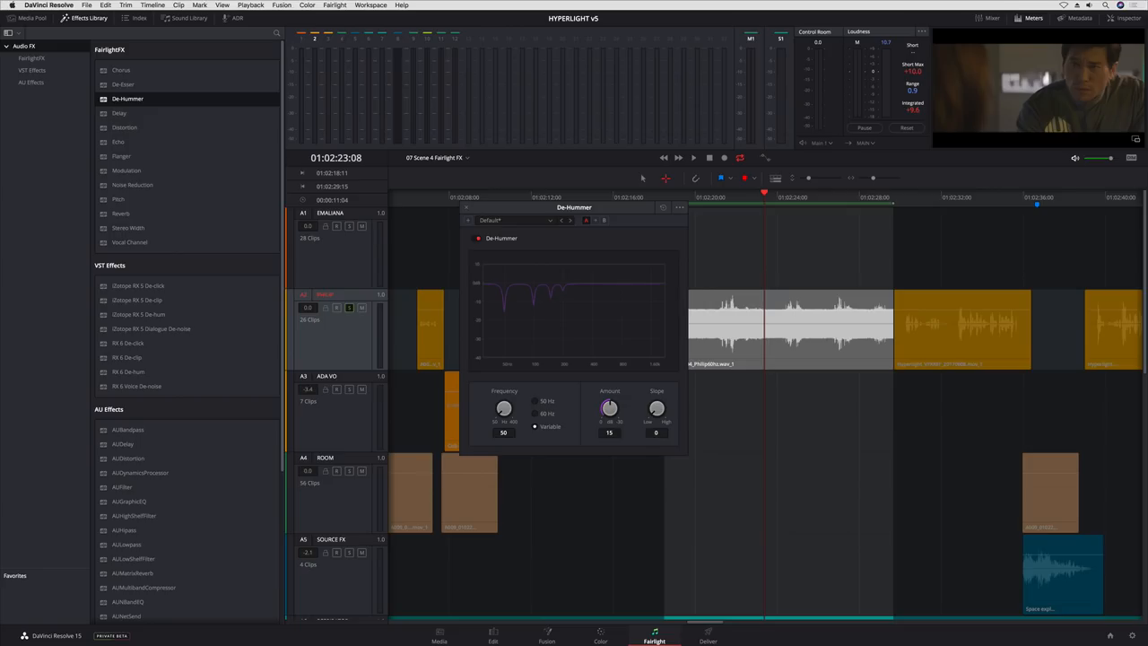
click(693, 158)
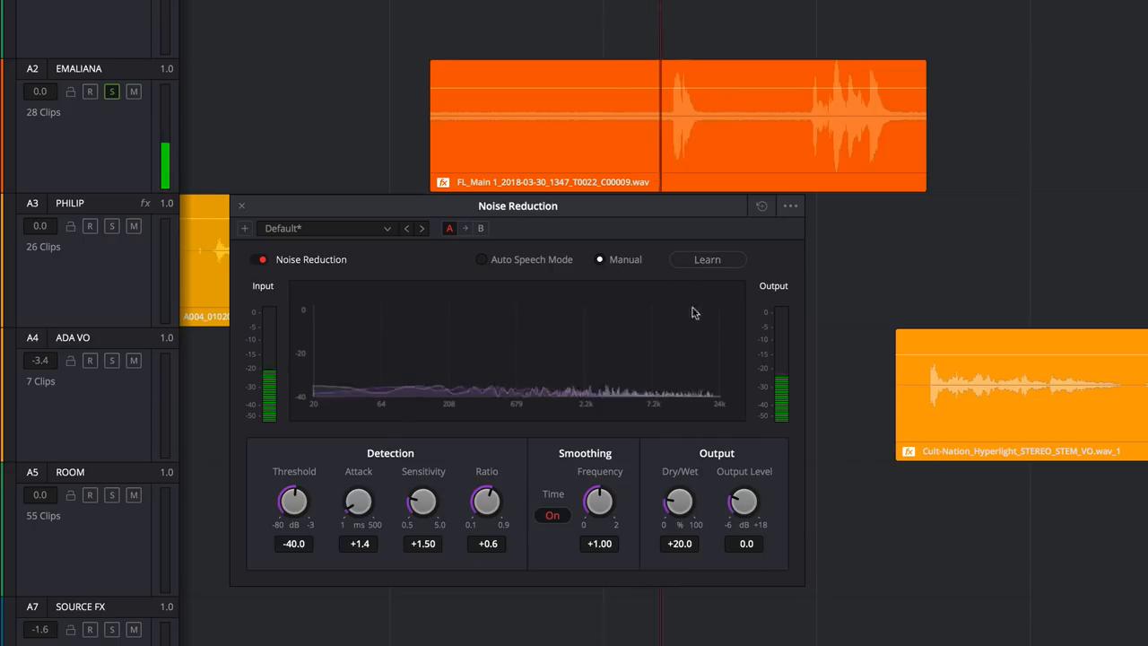
drag(678, 501, 678, 475)
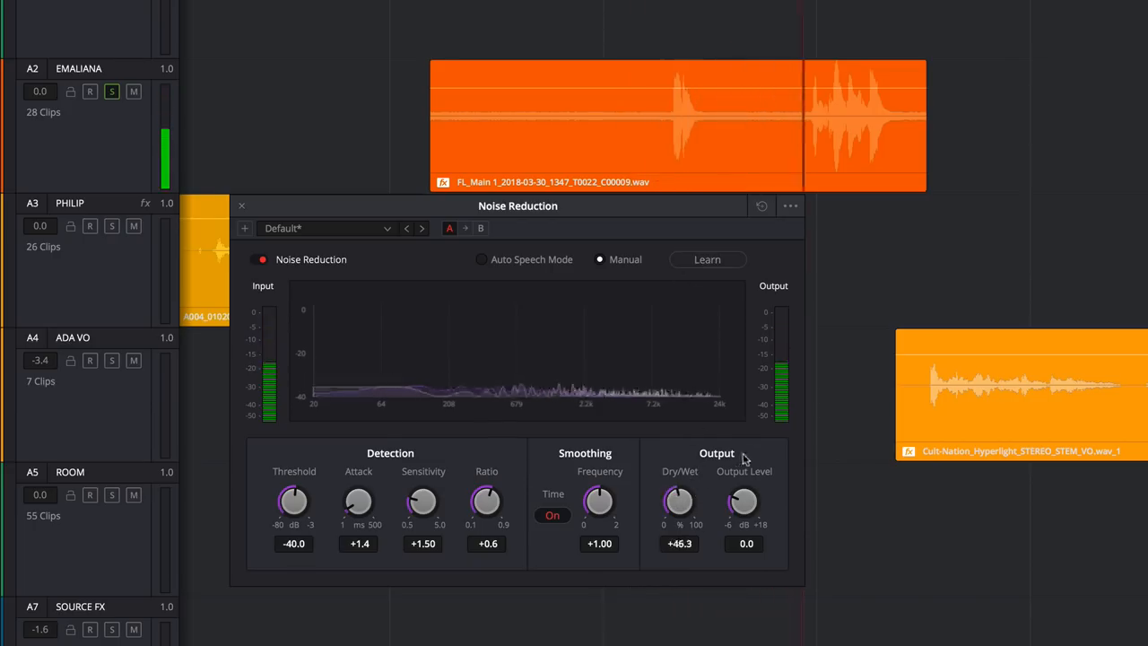
drag(679, 501, 691, 488)
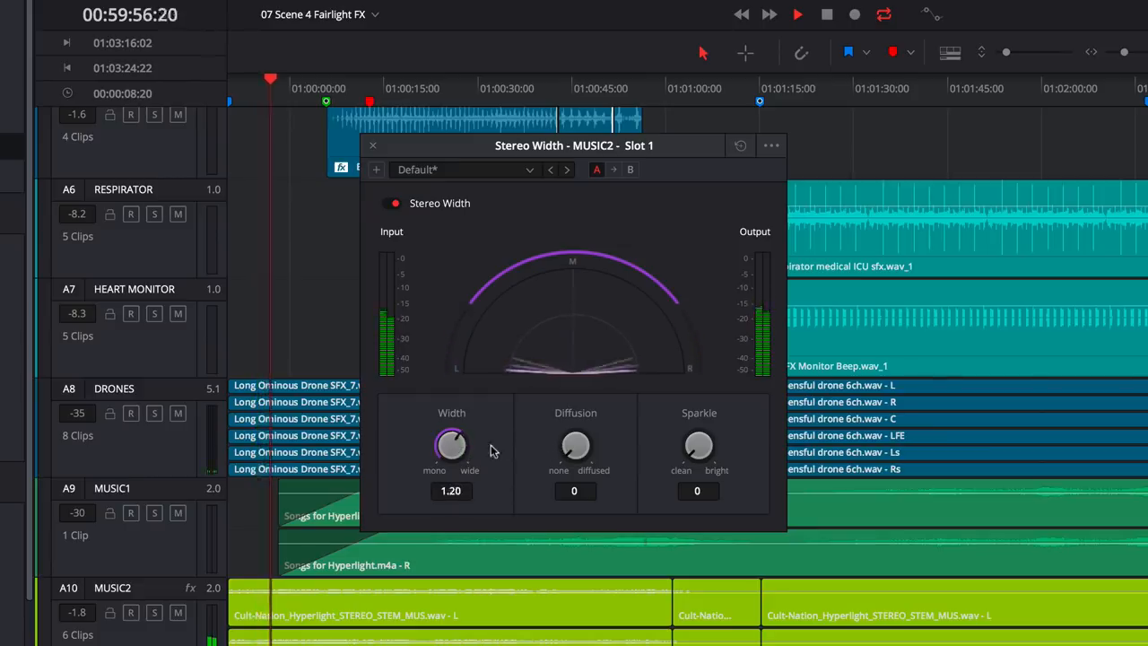
Step: Preview Stereo Width, De-Esser and Chorus, then lower the Distortion ceiling to -0.5
click(373, 144)
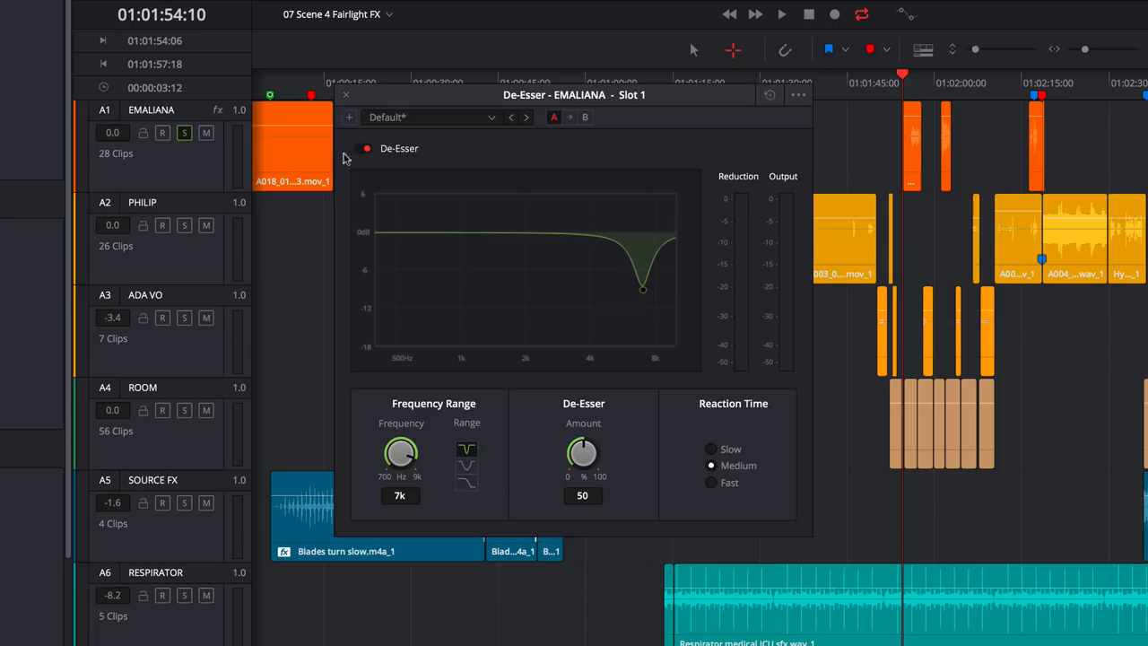
click(782, 14)
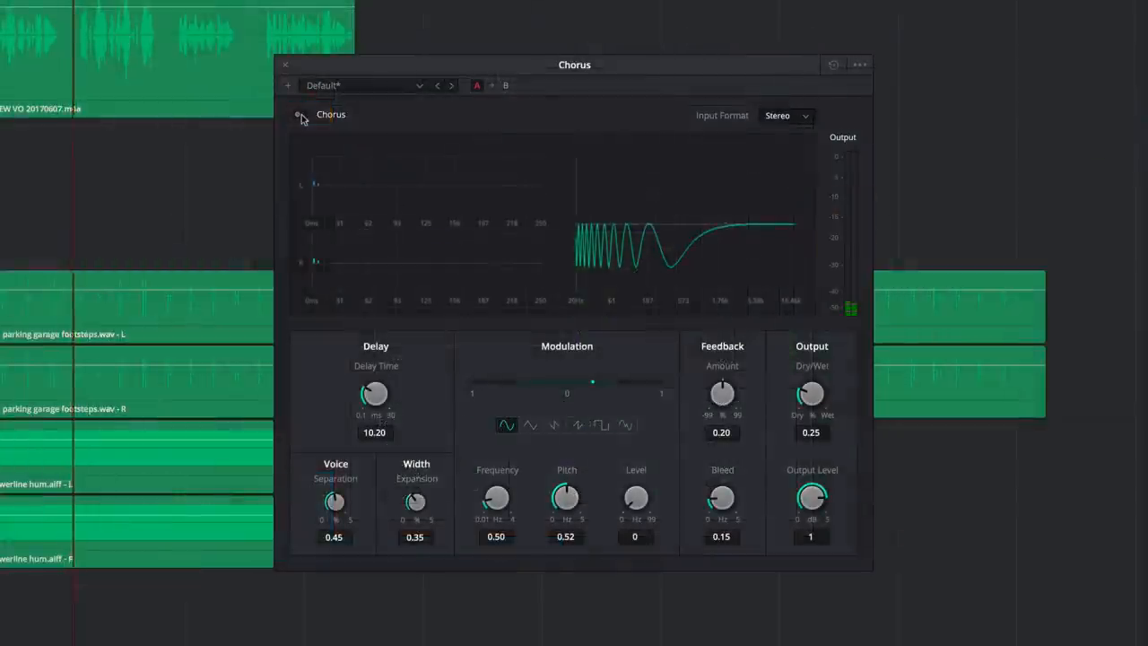
click(305, 115)
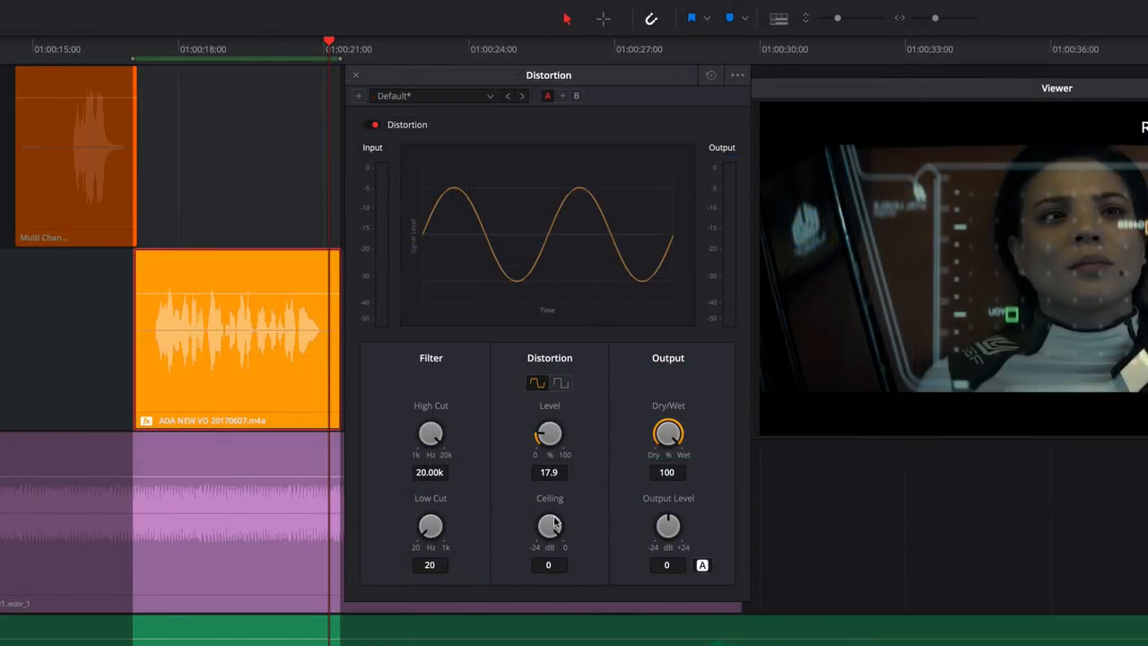
drag(549, 526, 552, 530)
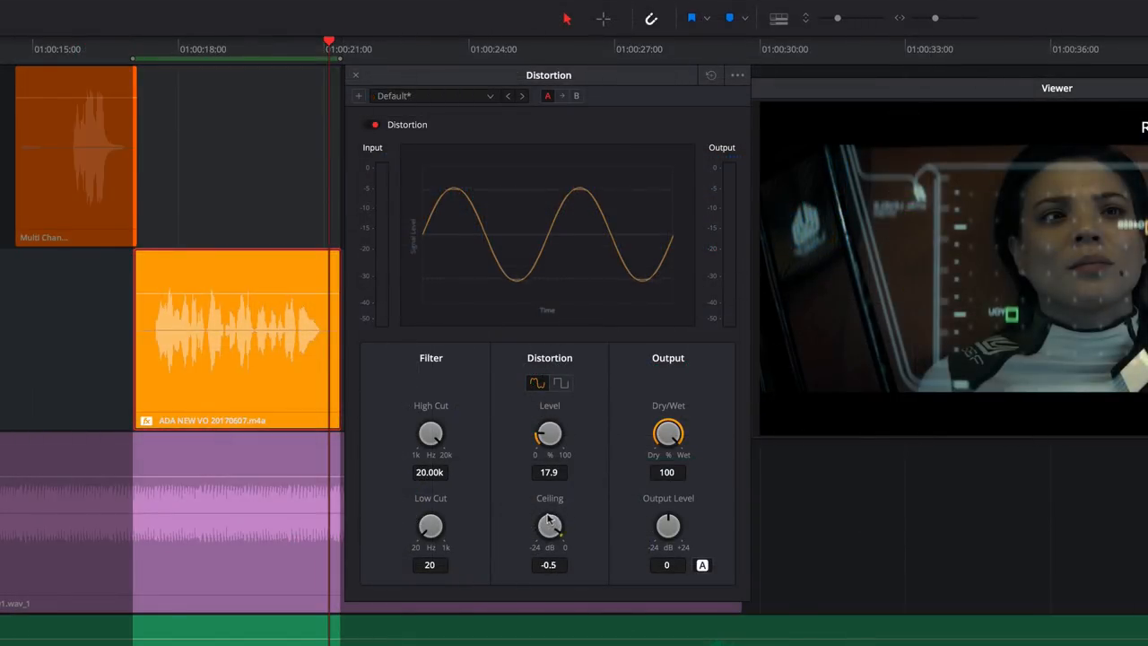
drag(549, 524, 549, 556)
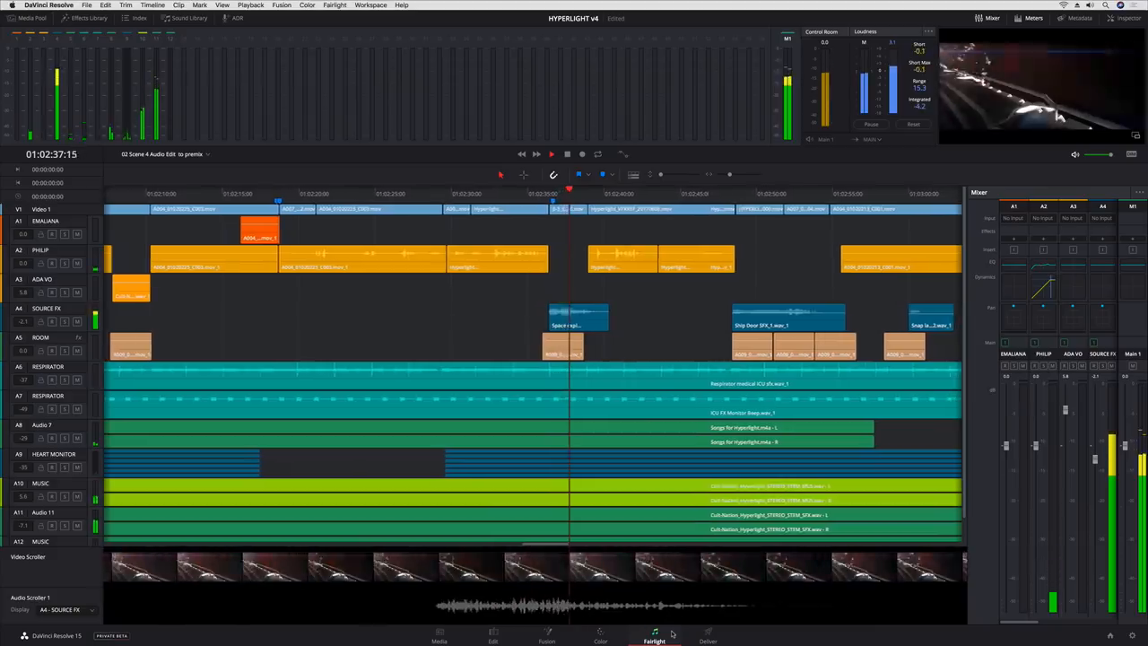
Step: Push the Noise Reduction mix to about 78 and switch to the Edit page
click(237, 18)
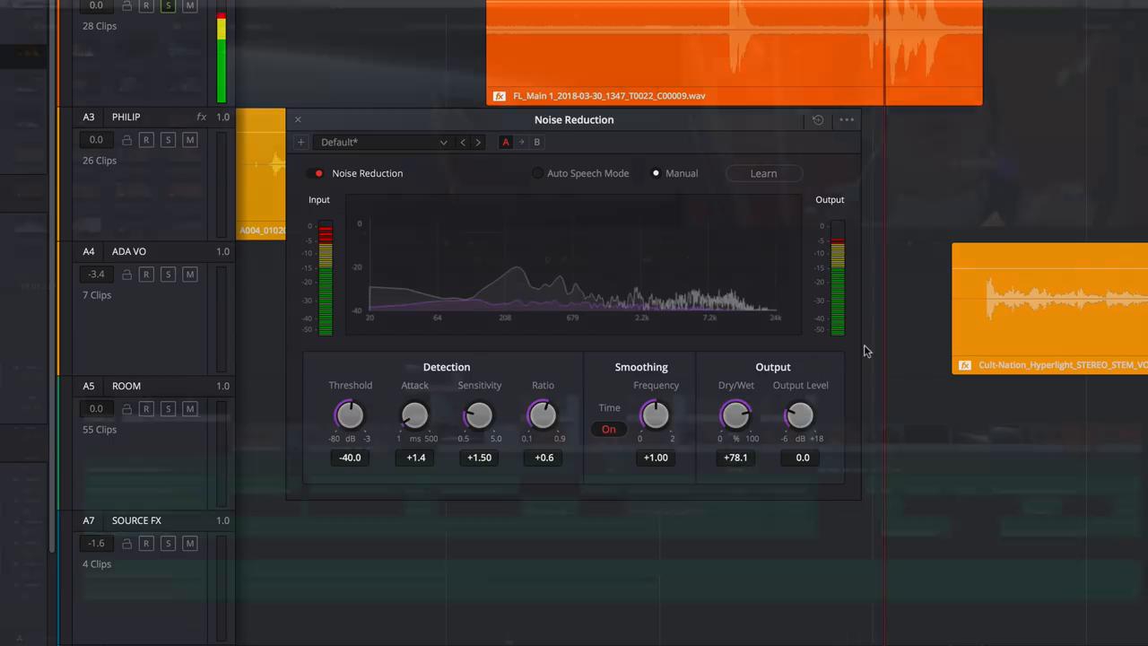
click(298, 118)
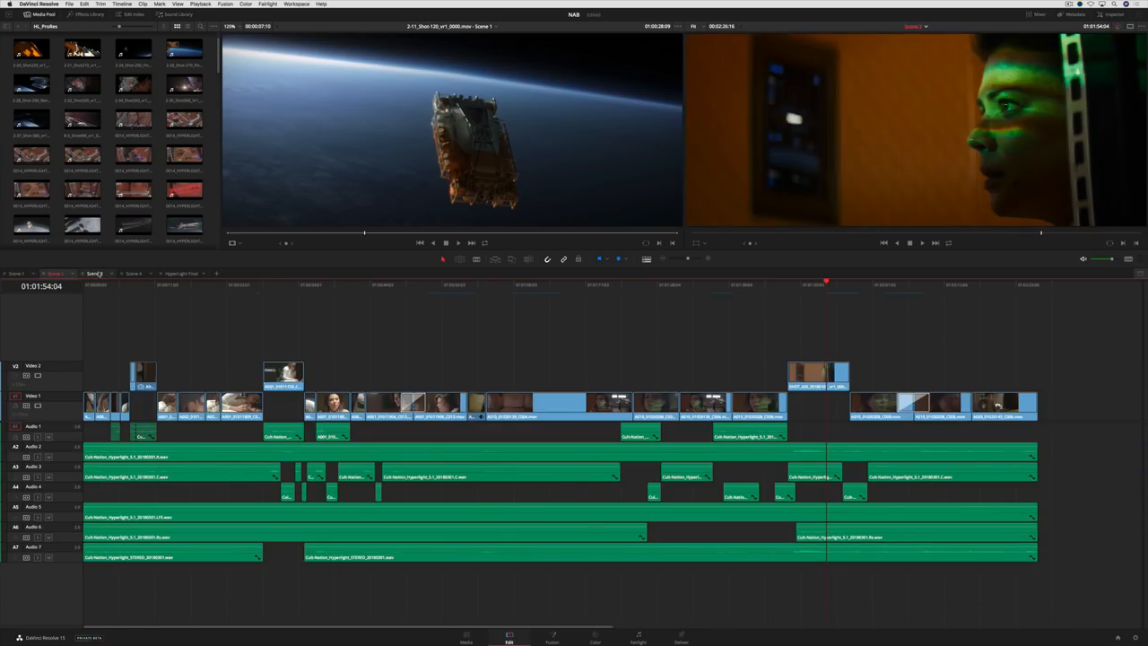
Step: Switch to another timeline, then go to the Media page with a Finder window open
click(133, 273)
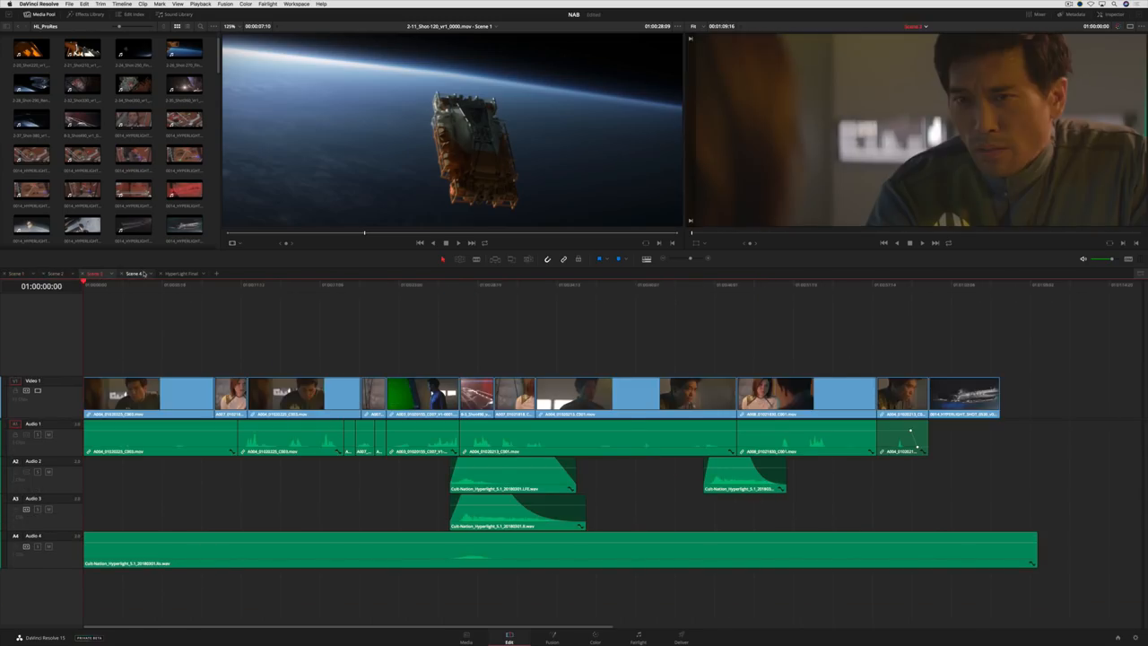
click(596, 637)
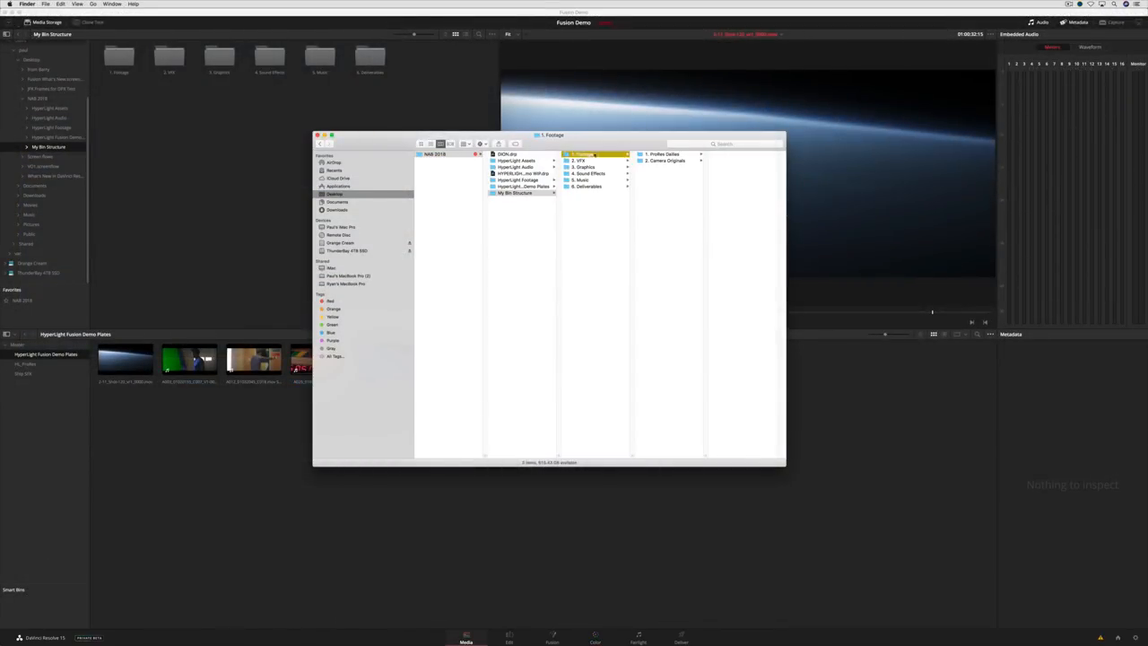
Step: Drag My Bin Structure from Finder into the media pool, creating bins Footage through Deliverables
click(584, 162)
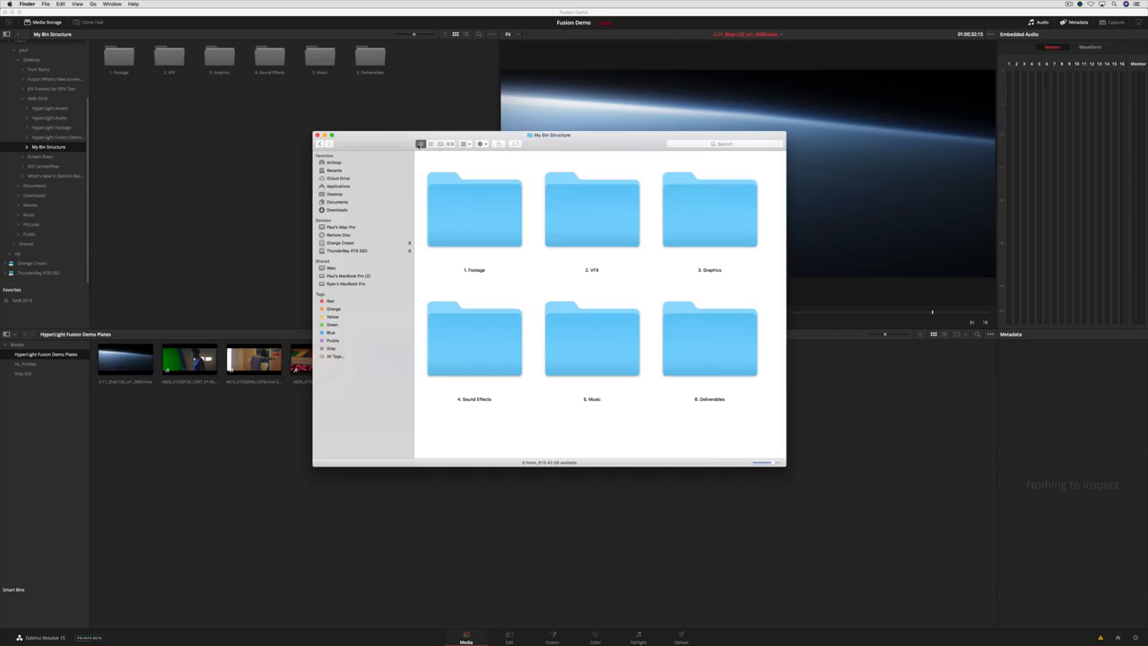
mouse_move(278, 309)
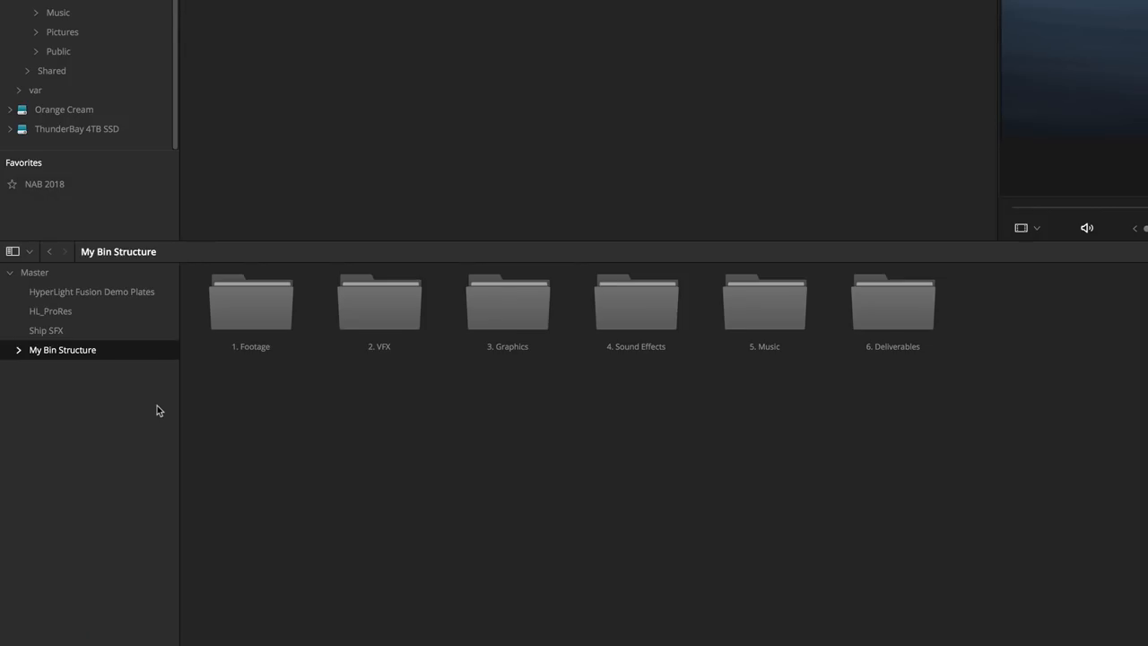
click(39, 3)
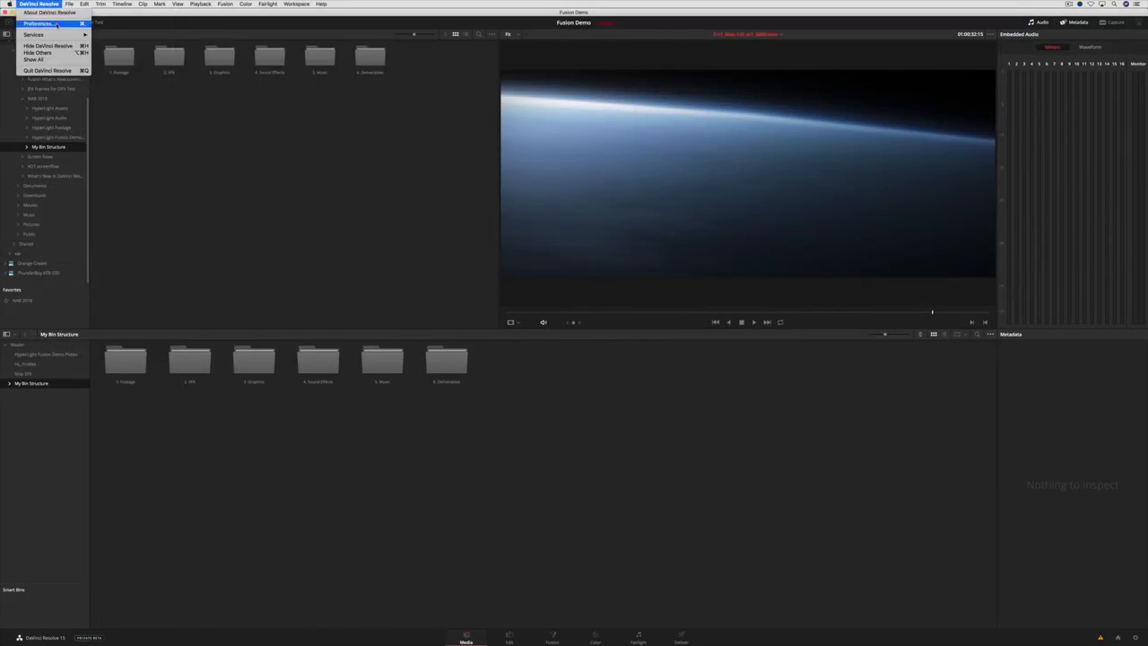
Step: In user preferences enable Live Save, project backups every 10 minutes, and loading all timelines
click(38, 23)
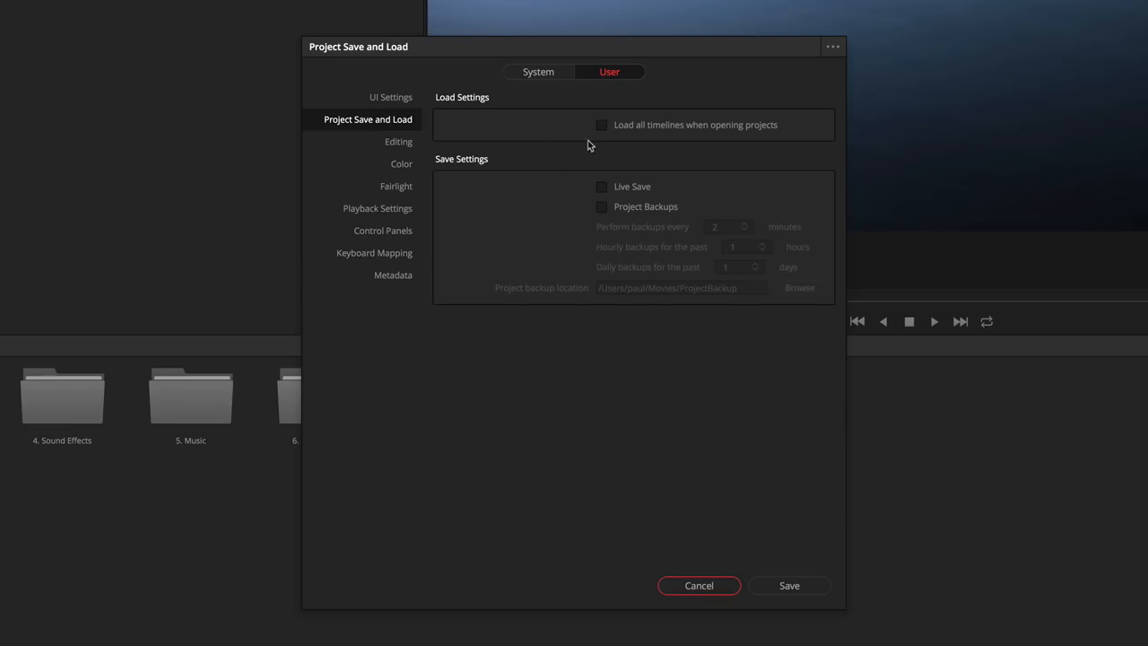
click(603, 186)
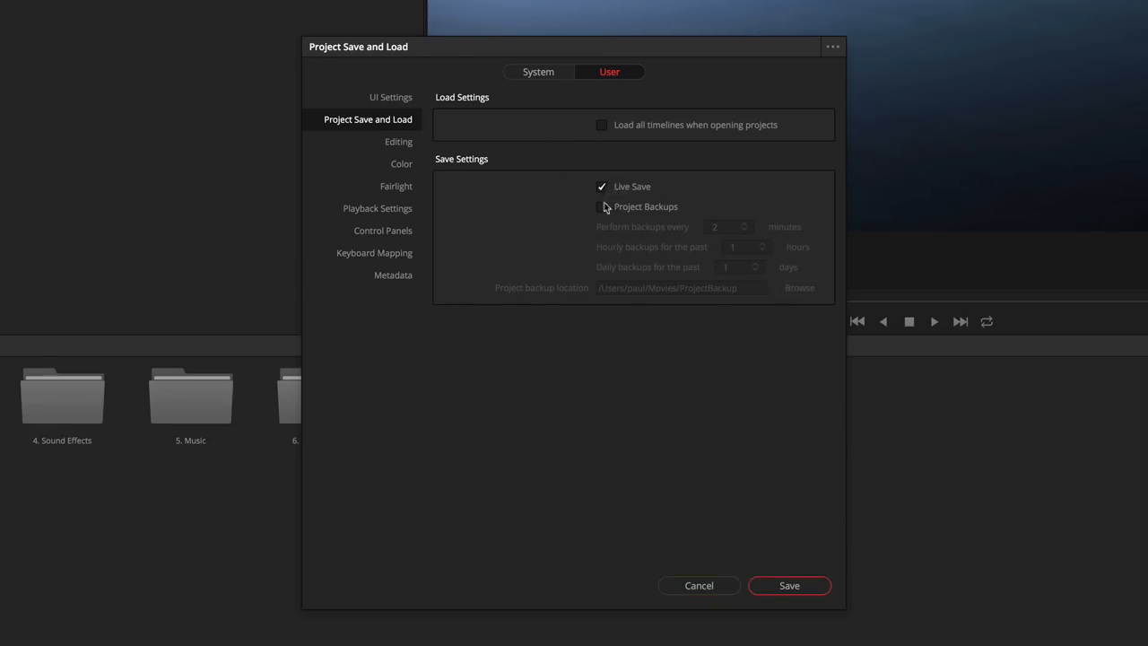
click(603, 207)
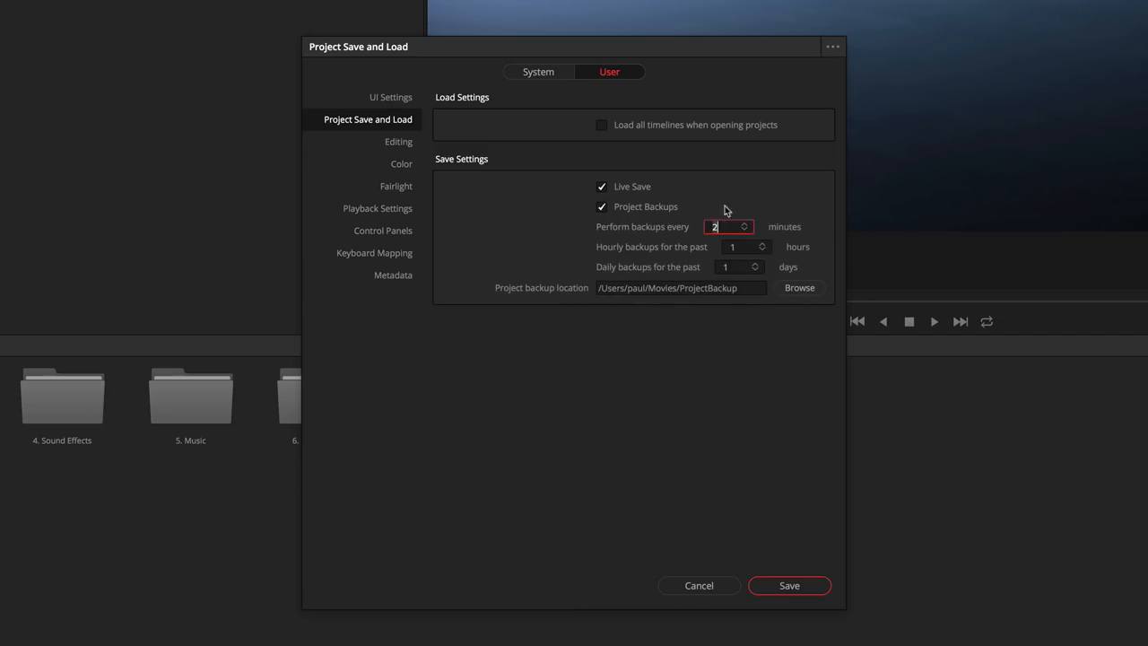
text(10)
click(745, 248)
text(5)
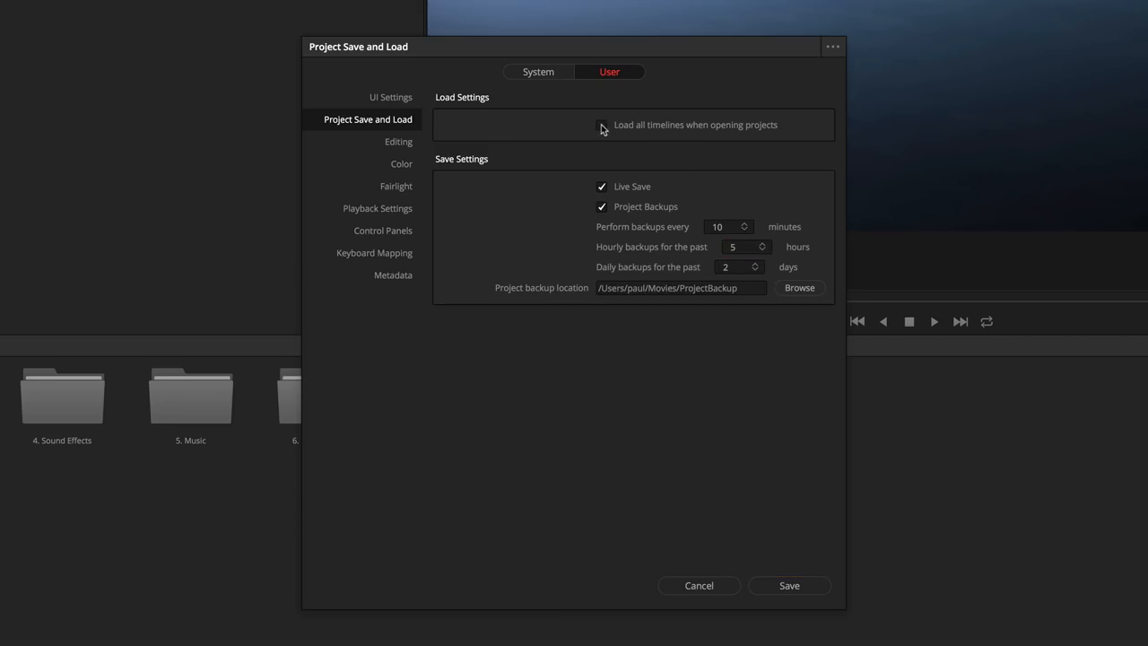
click(602, 125)
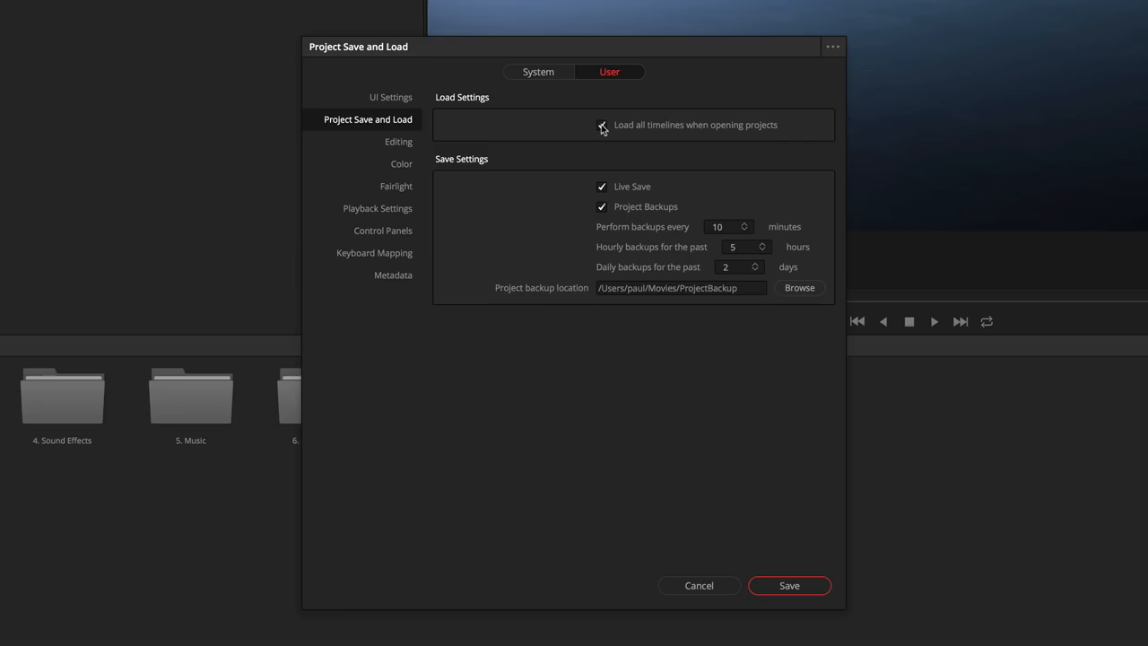
click(373, 252)
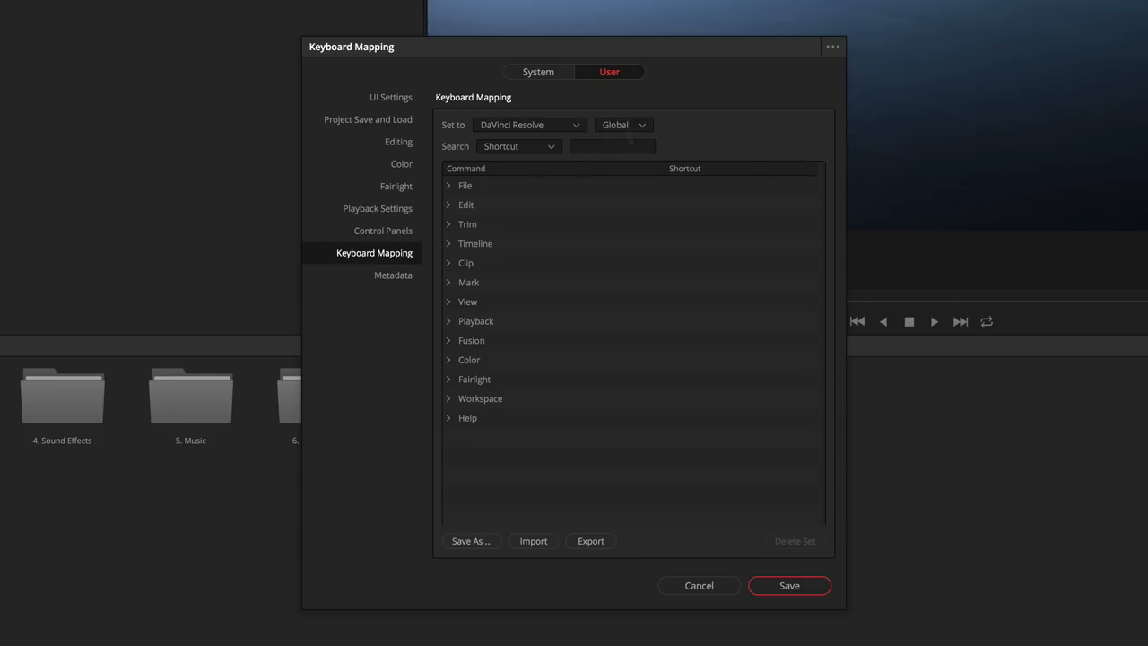
Step: In keyboard mapping, scope to Color, search 'L' and assign L to Label Selected Node
click(623, 126)
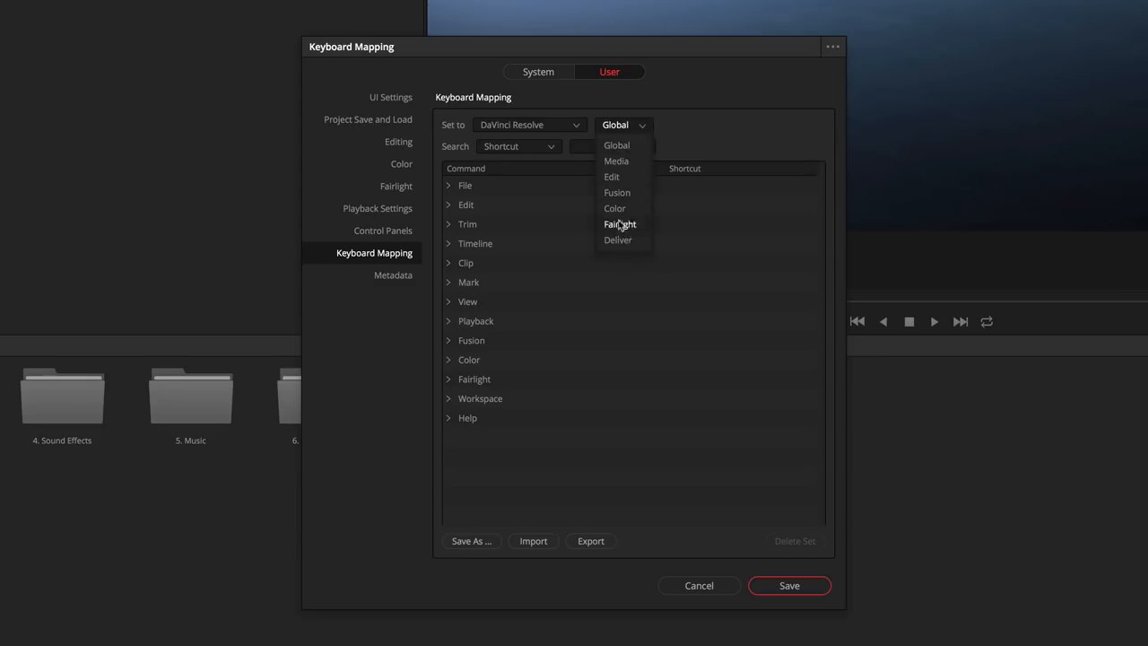
click(610, 177)
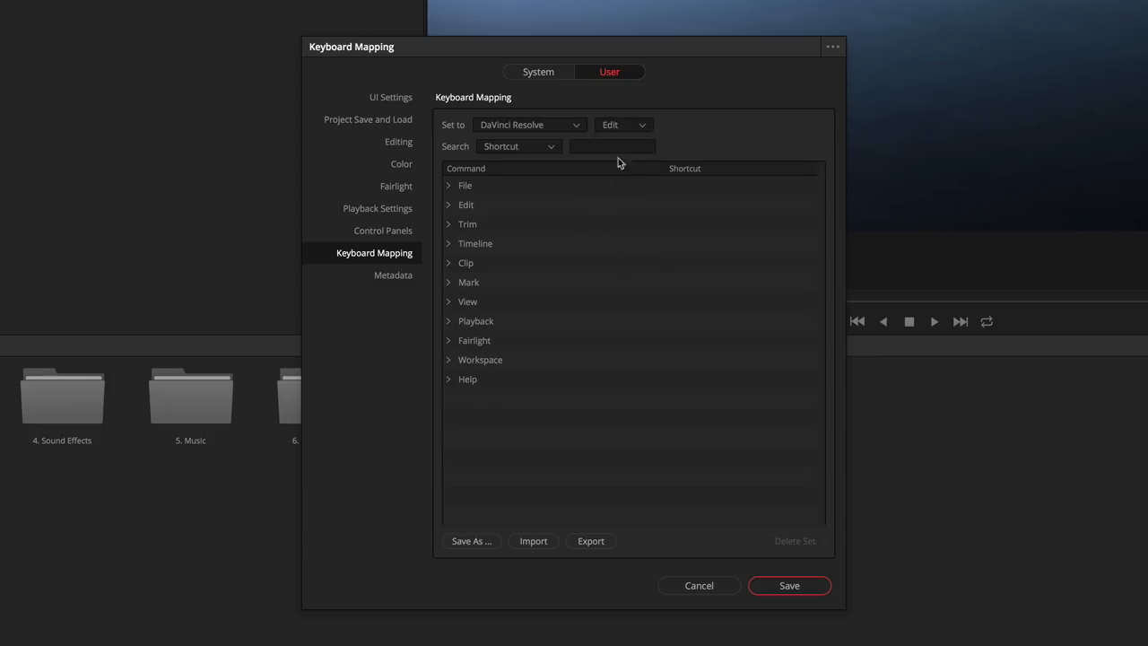
text(L)
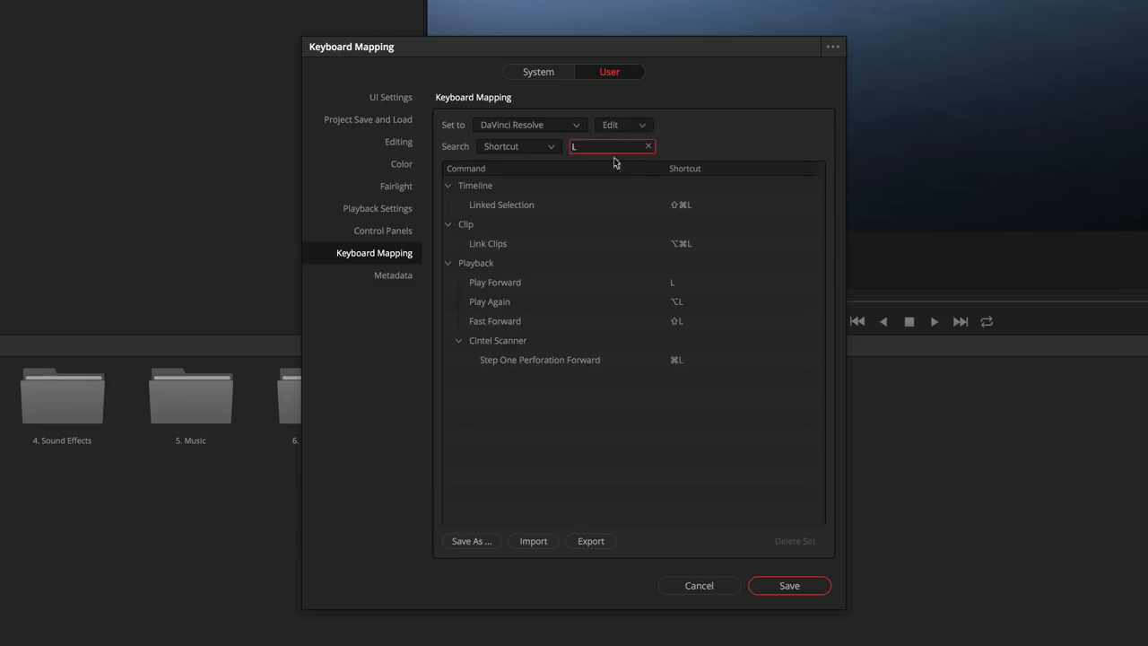
click(623, 125)
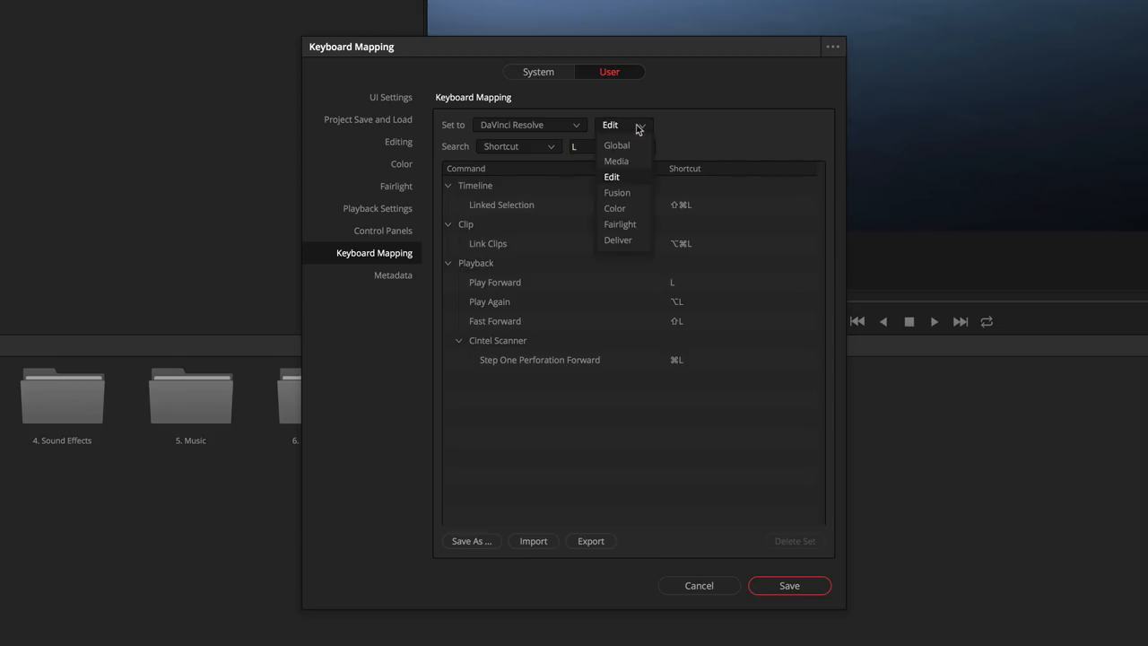
click(613, 209)
text(label)
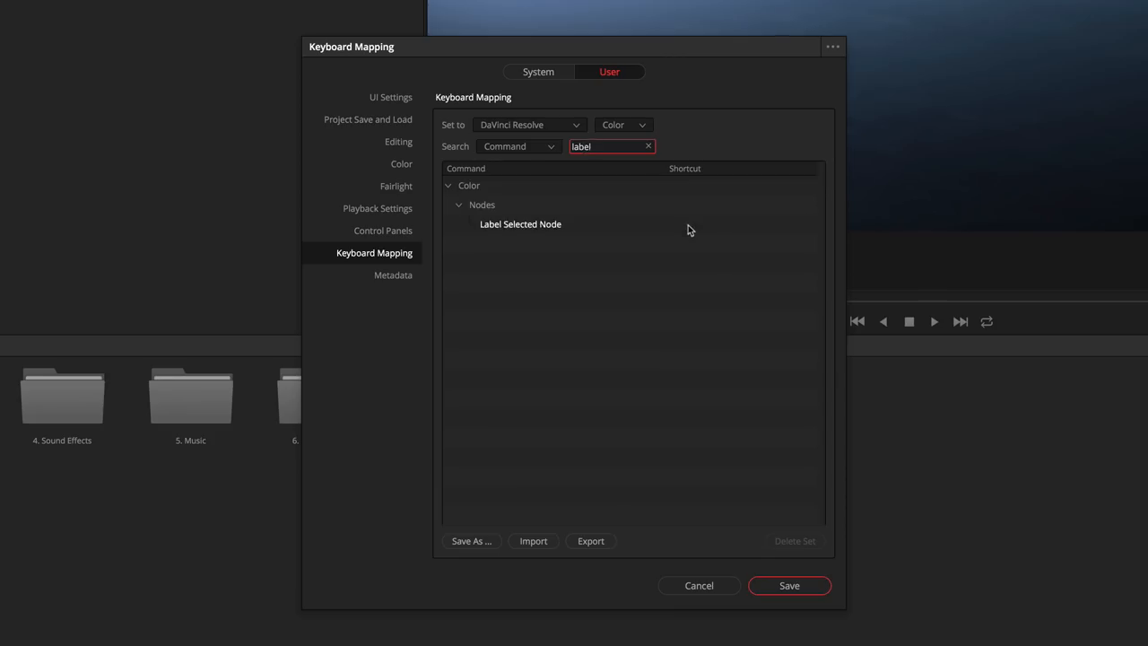
click(622, 125)
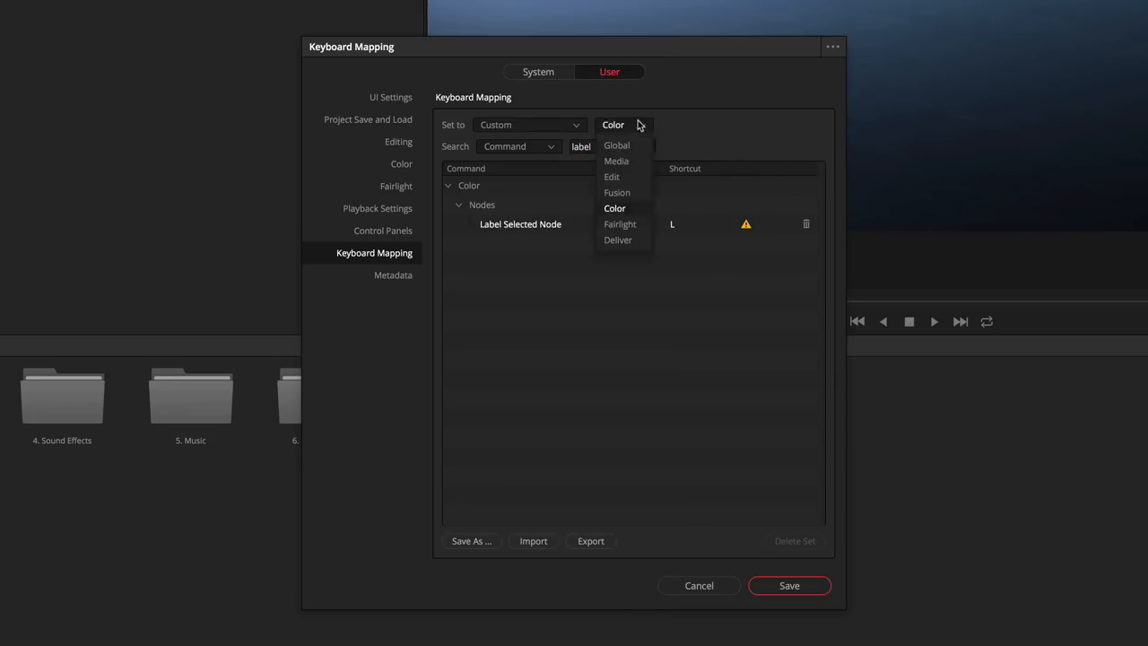
click(621, 224)
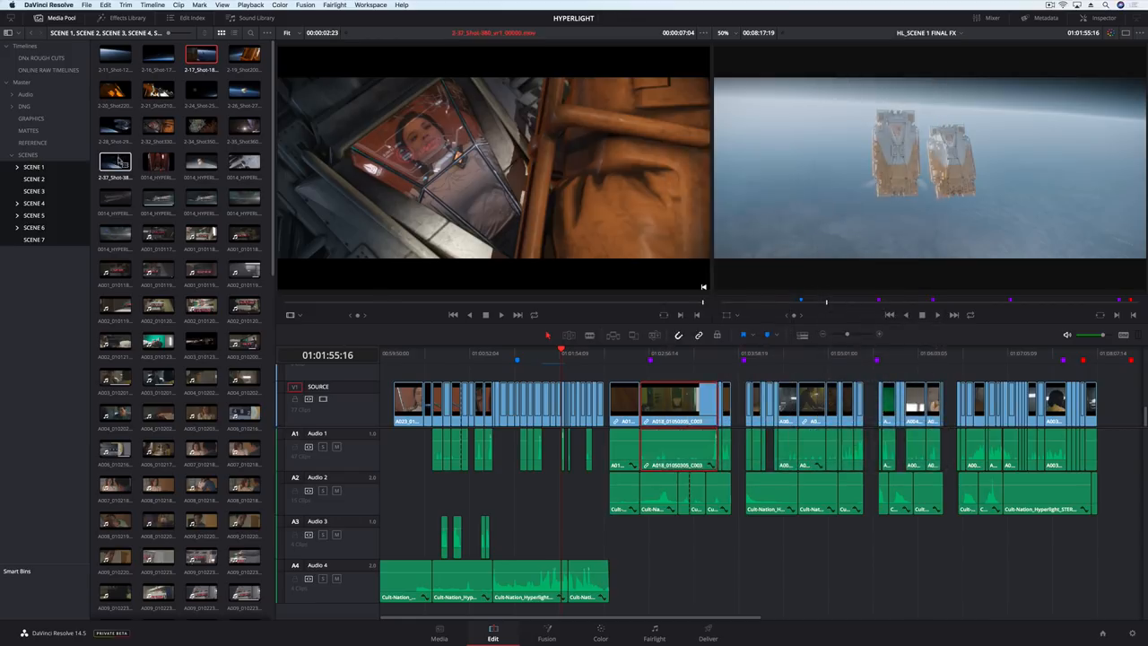
Step: Open the scene timelines in separate tabs from the media pool and switch to Scene 2
right_click(115, 163)
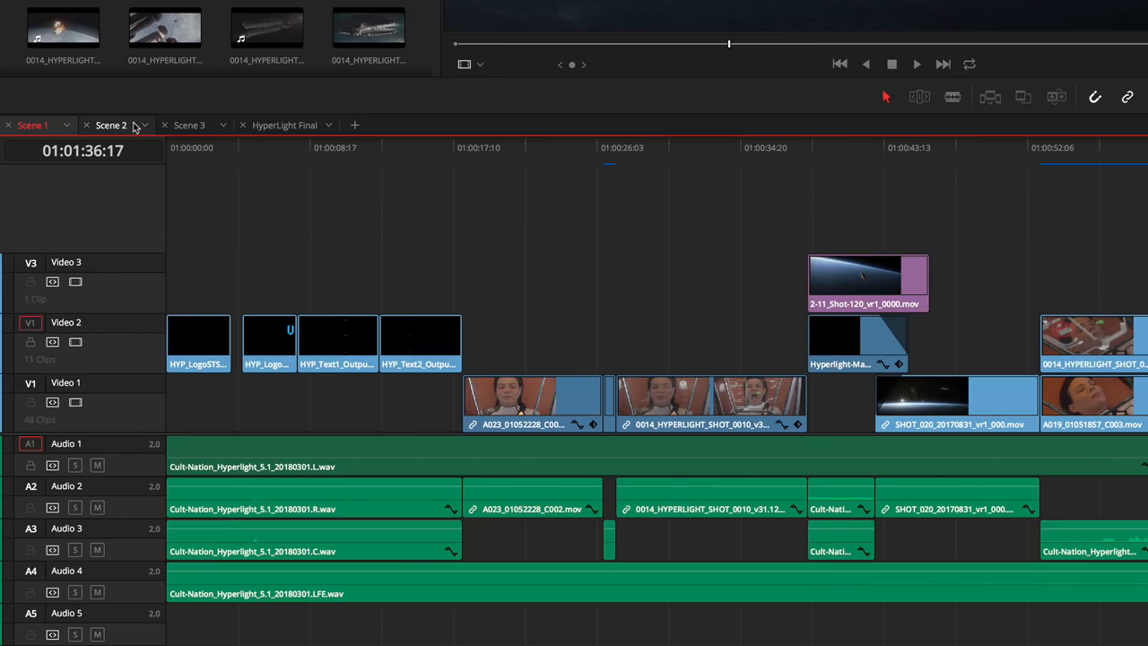
click(189, 126)
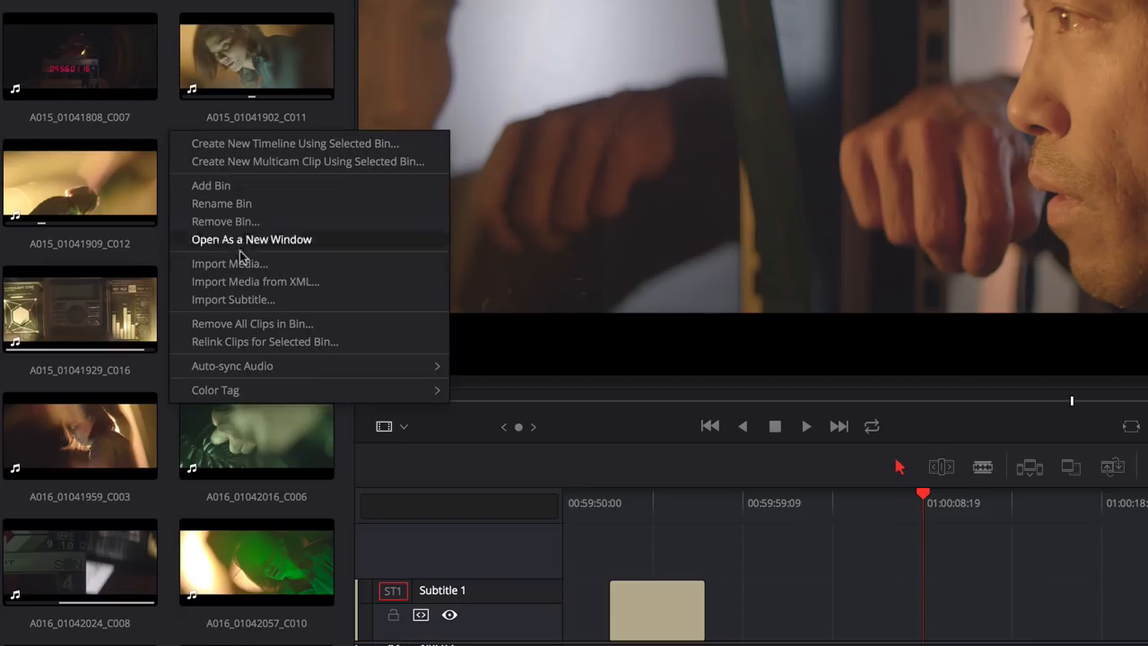
Step: Import EN_HL_SCENE _5.srt into the bin and place its captions on the Subtitle 1 track
click(233, 300)
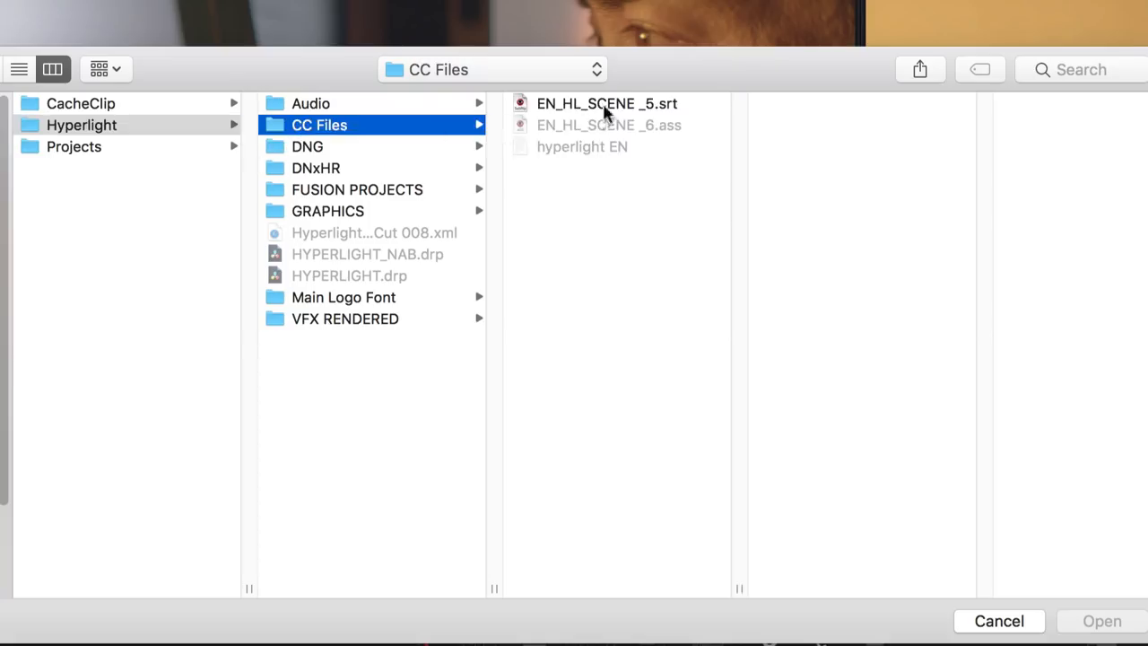
click(607, 102)
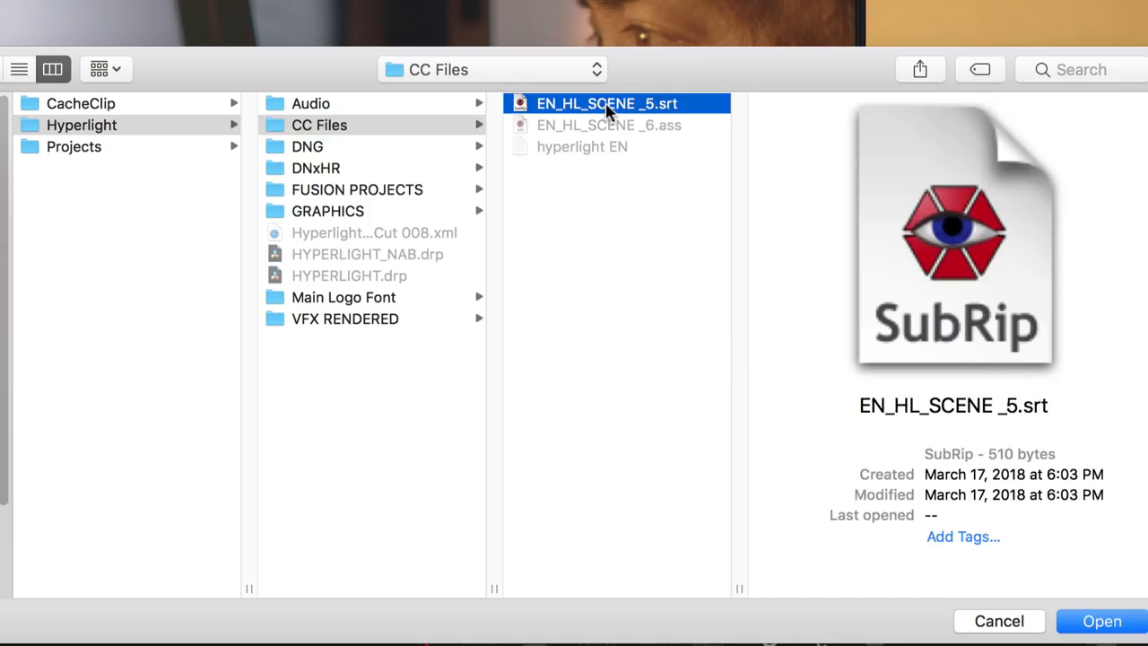
click(1102, 621)
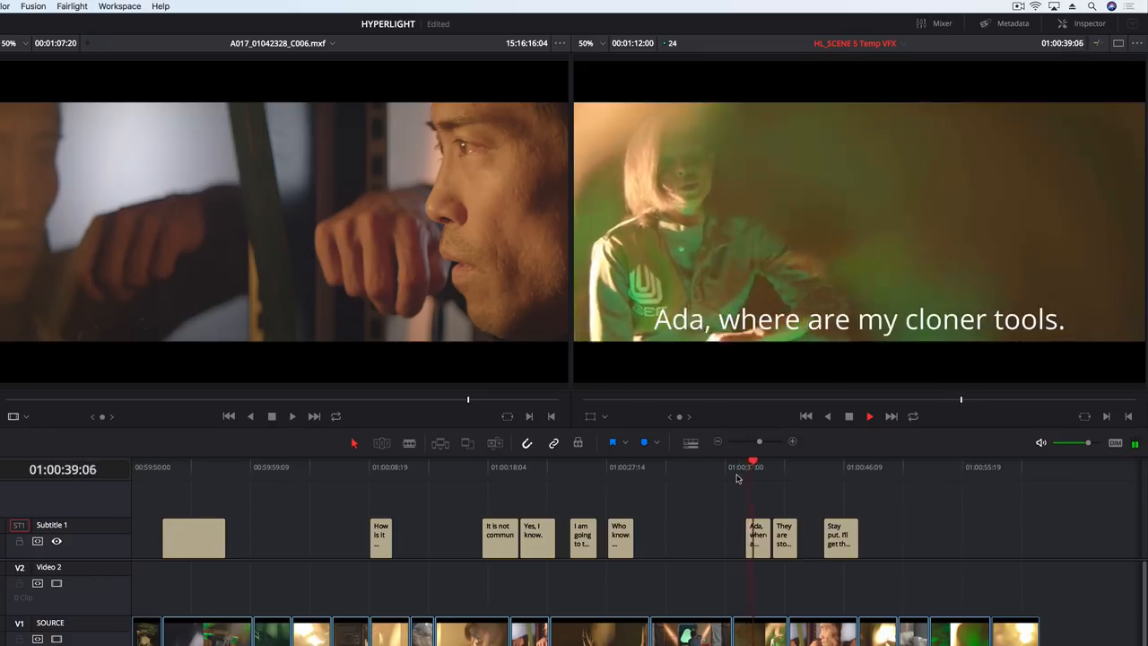
click(868, 416)
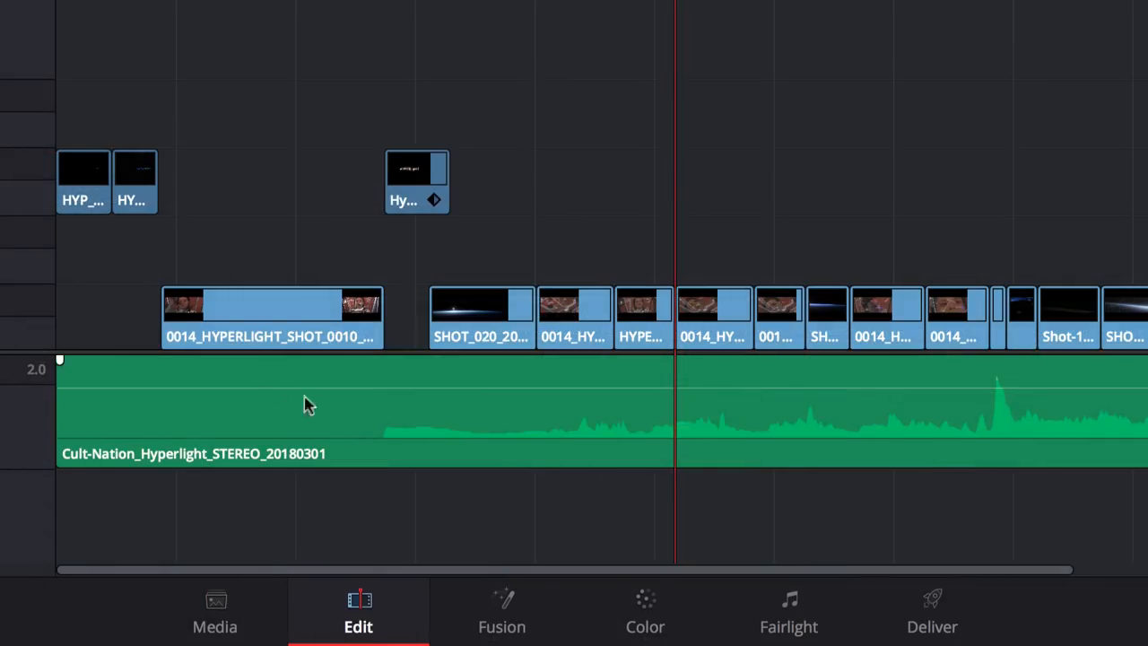
Step: On the Color page gallery, switch the Timelines album to show stills from Scene 2
click(646, 610)
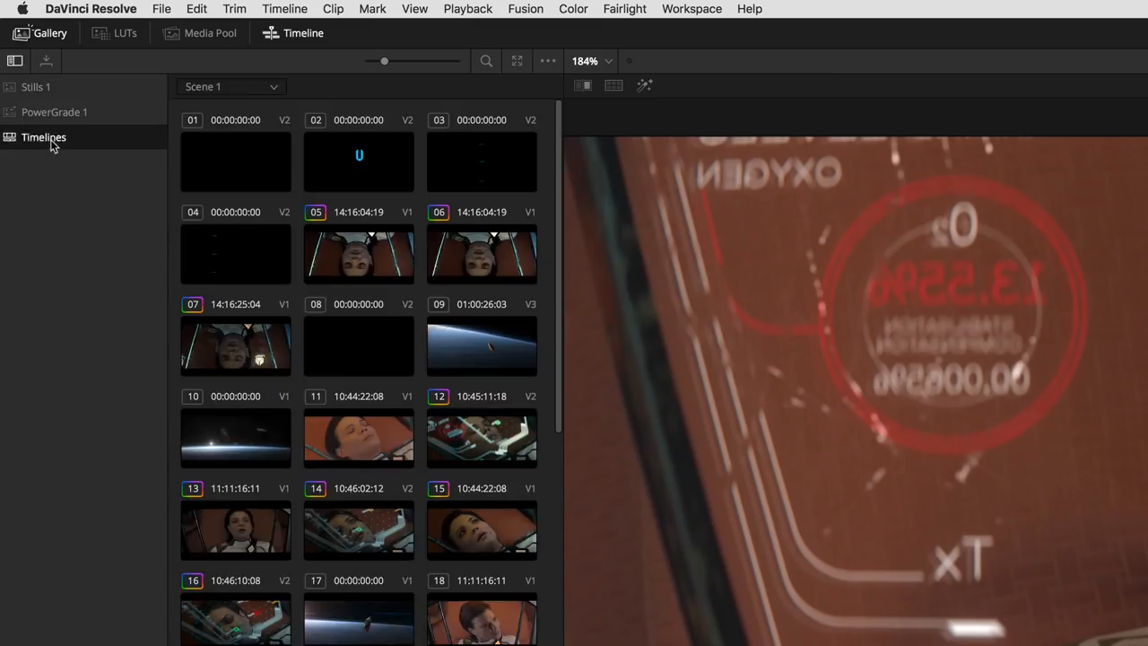
click(232, 86)
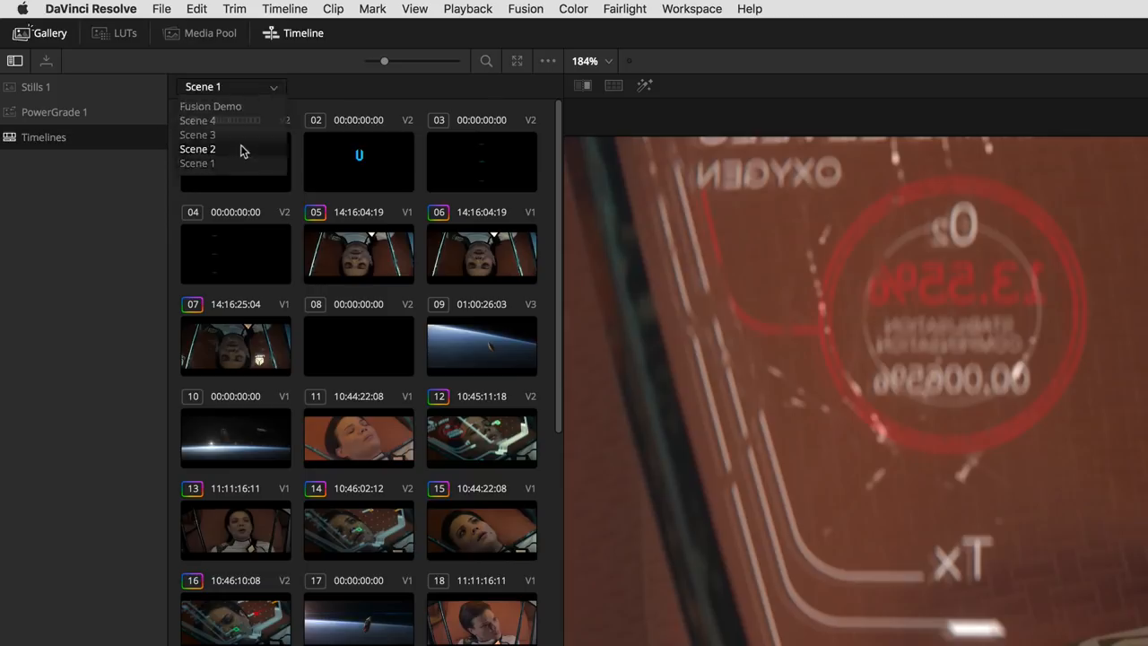
click(197, 135)
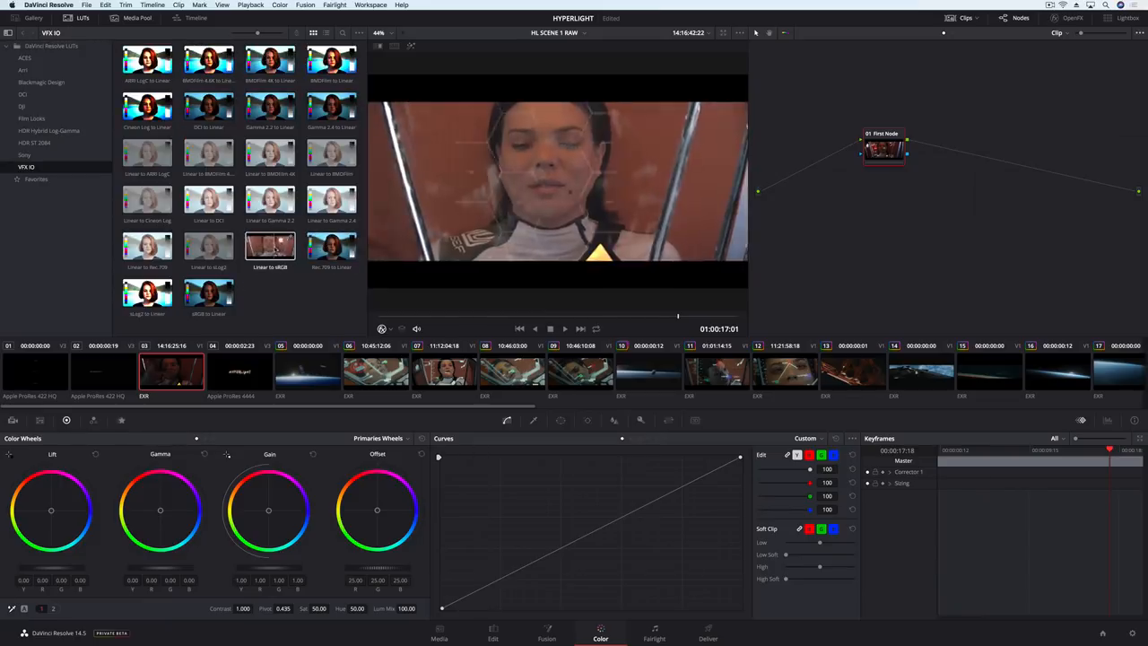
Step: Switch the Color page side panel from LUTs to the media pool and browse the MATTES bin
click(208, 244)
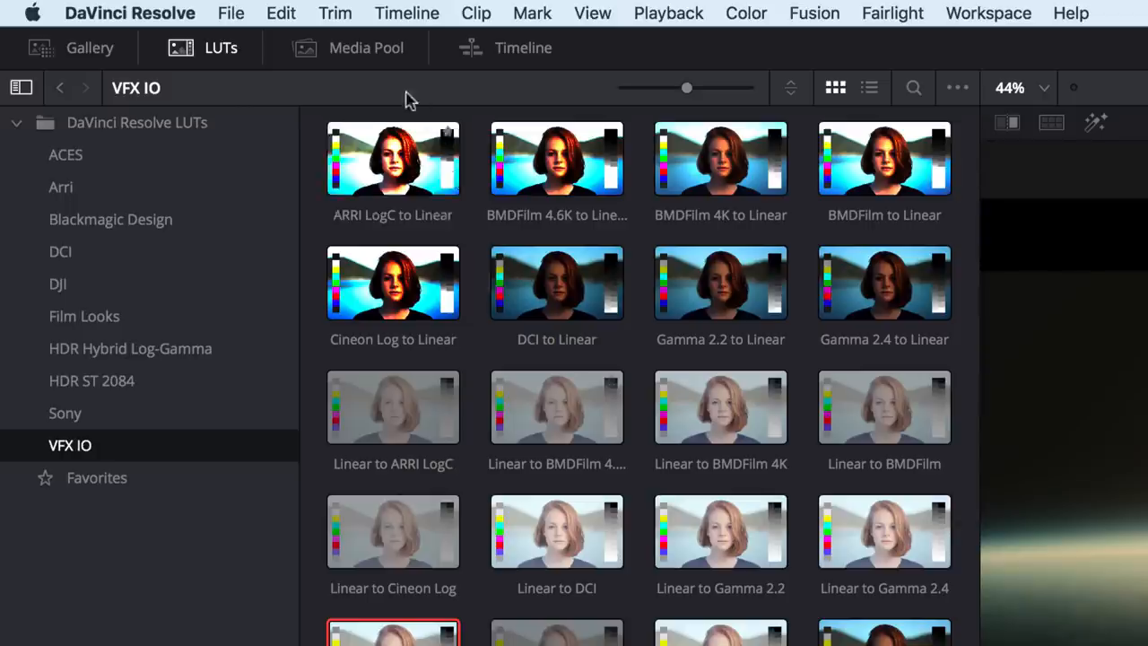
click(348, 47)
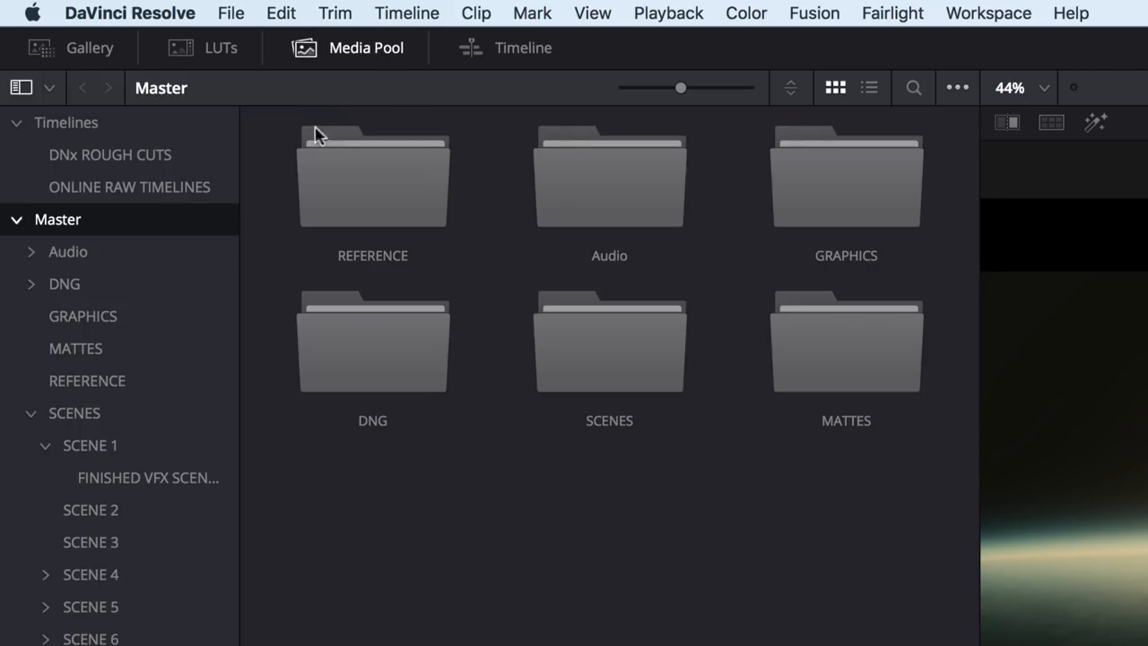
click(75, 348)
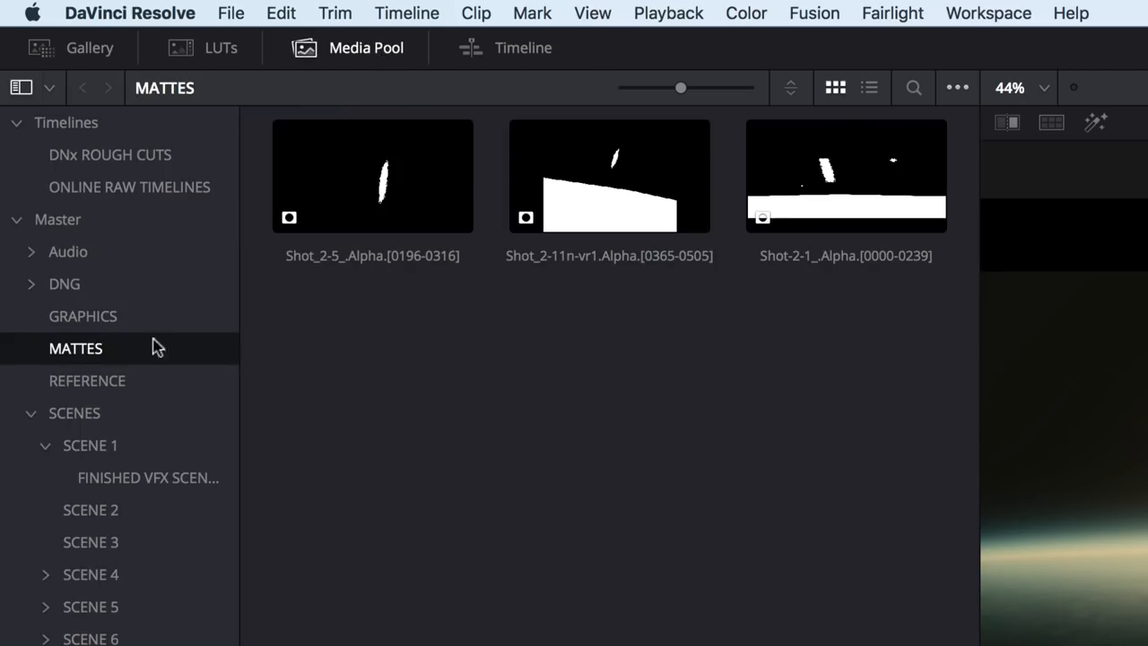
click(599, 628)
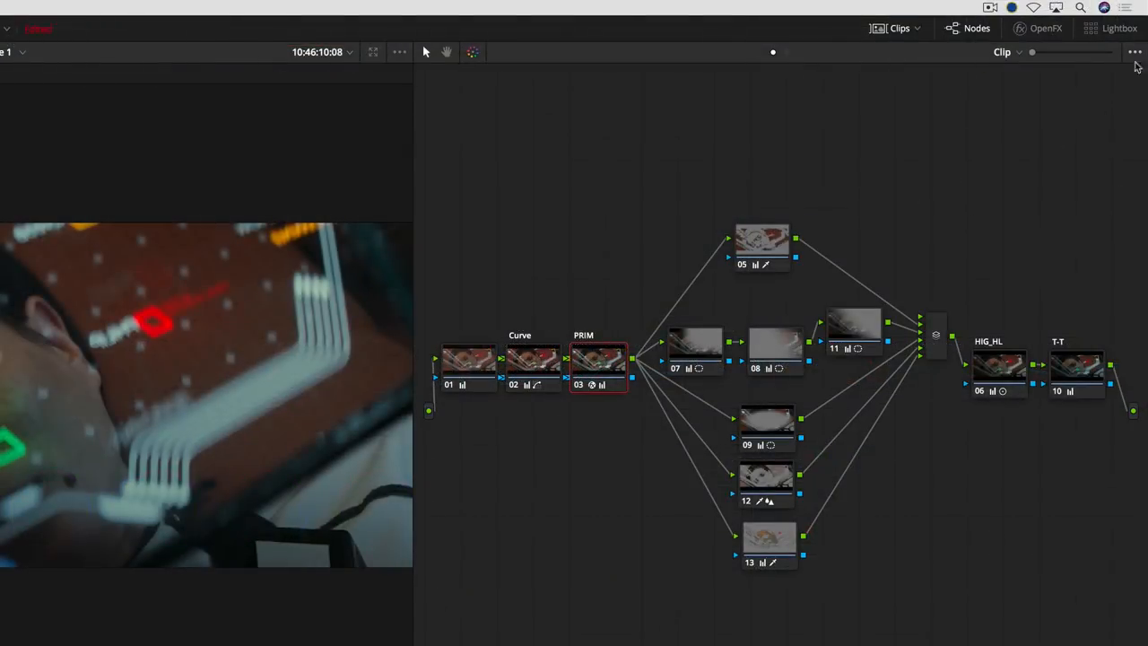
Step: Turn off Show Thumbnails in the node editor options so nodes display compactly
click(1134, 50)
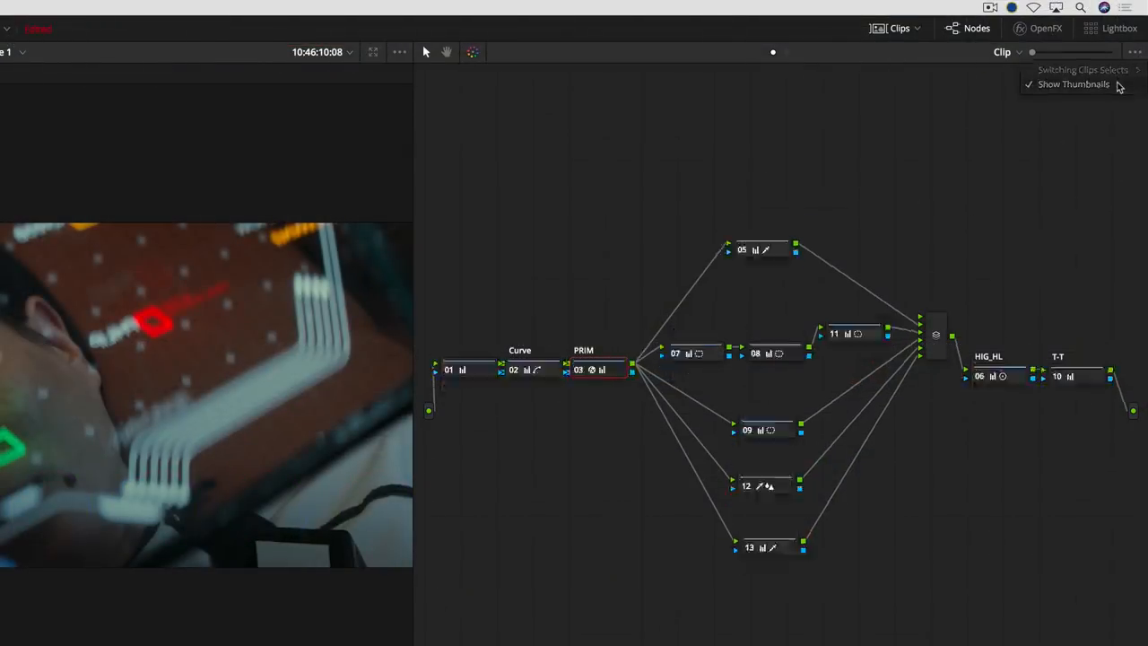
click(1134, 52)
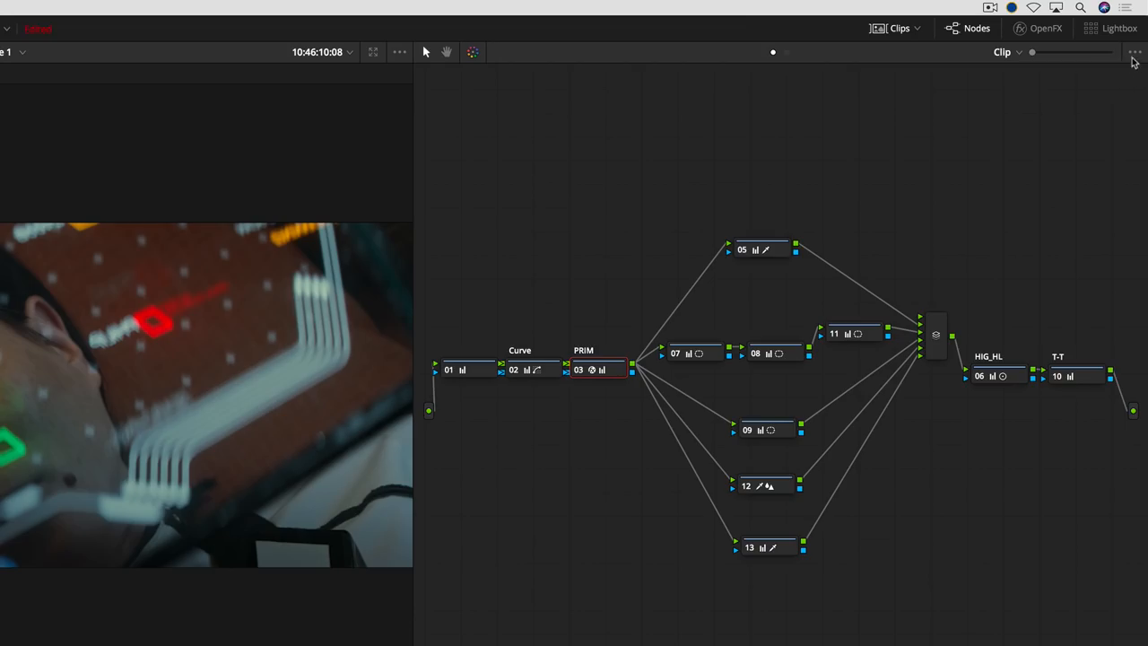
click(1134, 52)
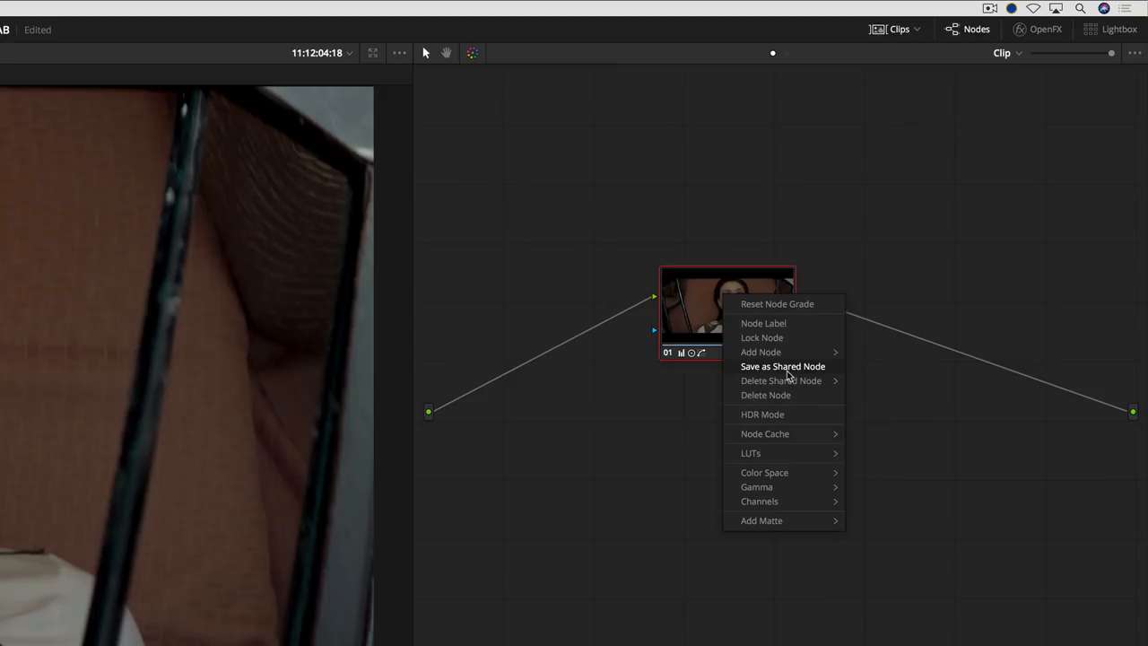
Step: Add a Primary Grade node after the existing node, nudge the custom curve brighter, then reset it
click(764, 323)
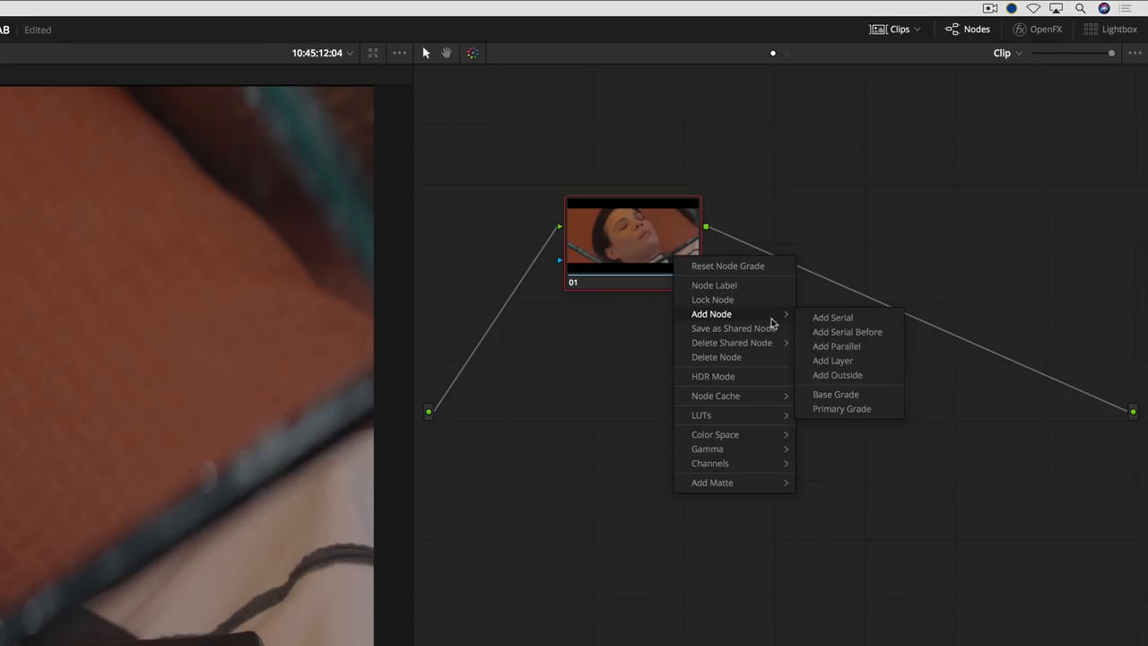
click(842, 409)
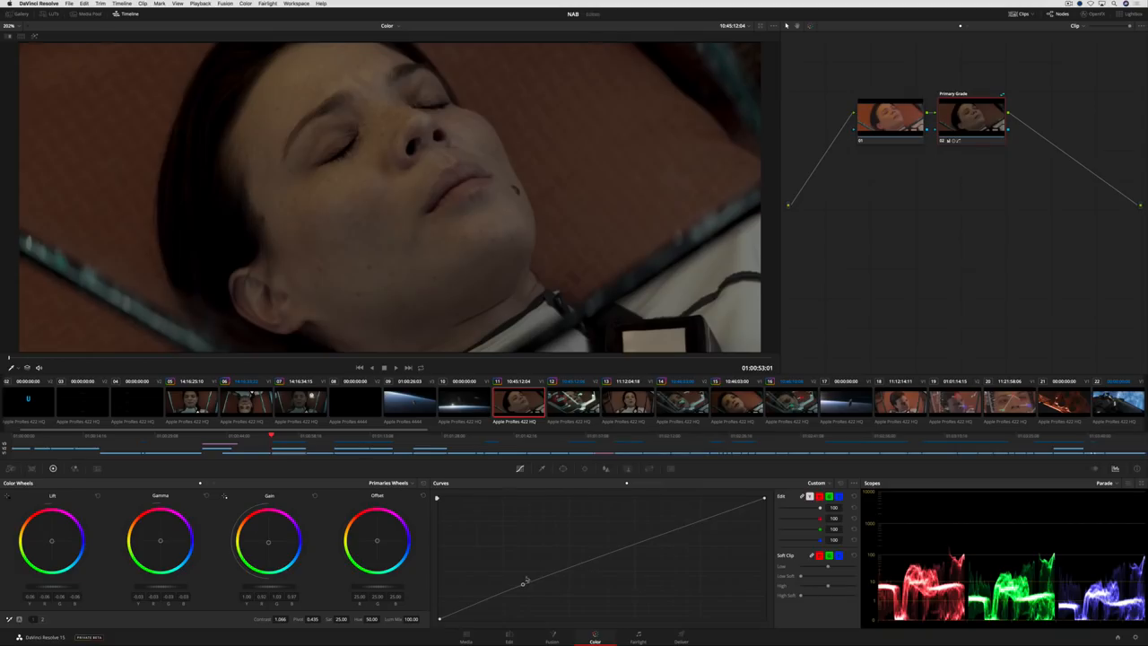
drag(524, 583, 518, 574)
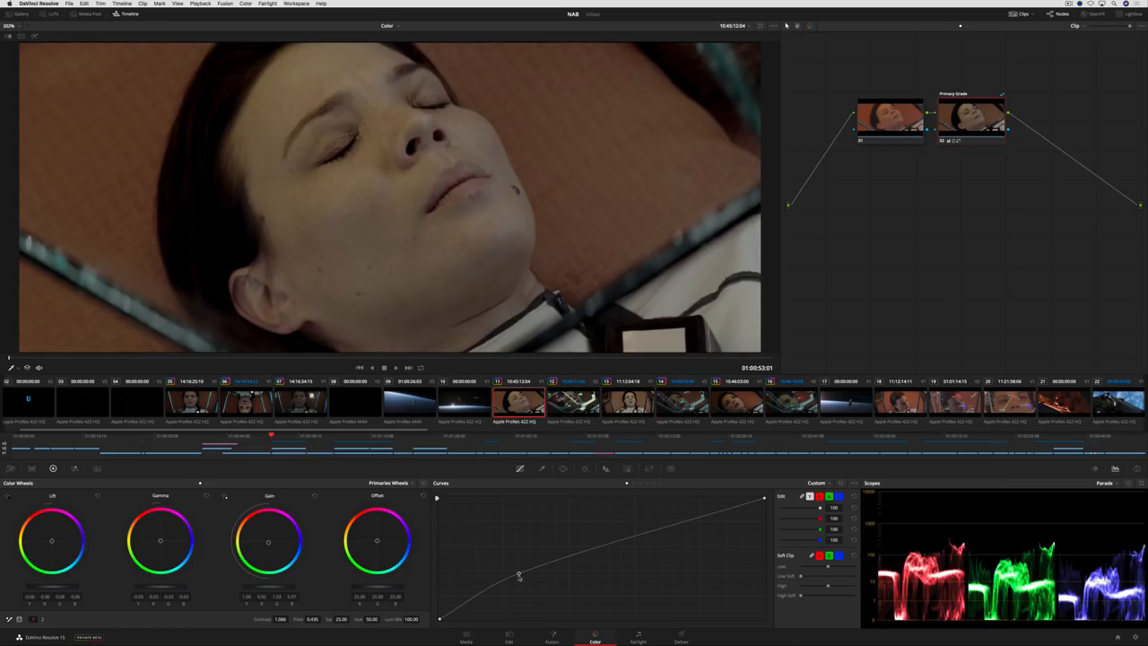
drag(518, 576, 523, 585)
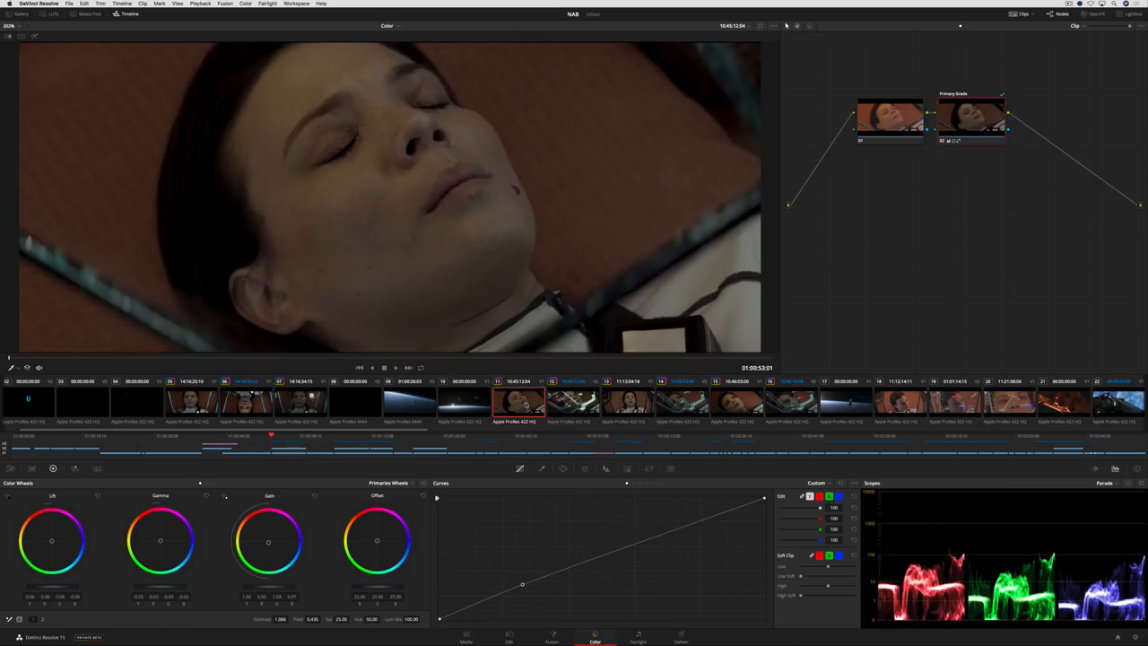
click(509, 639)
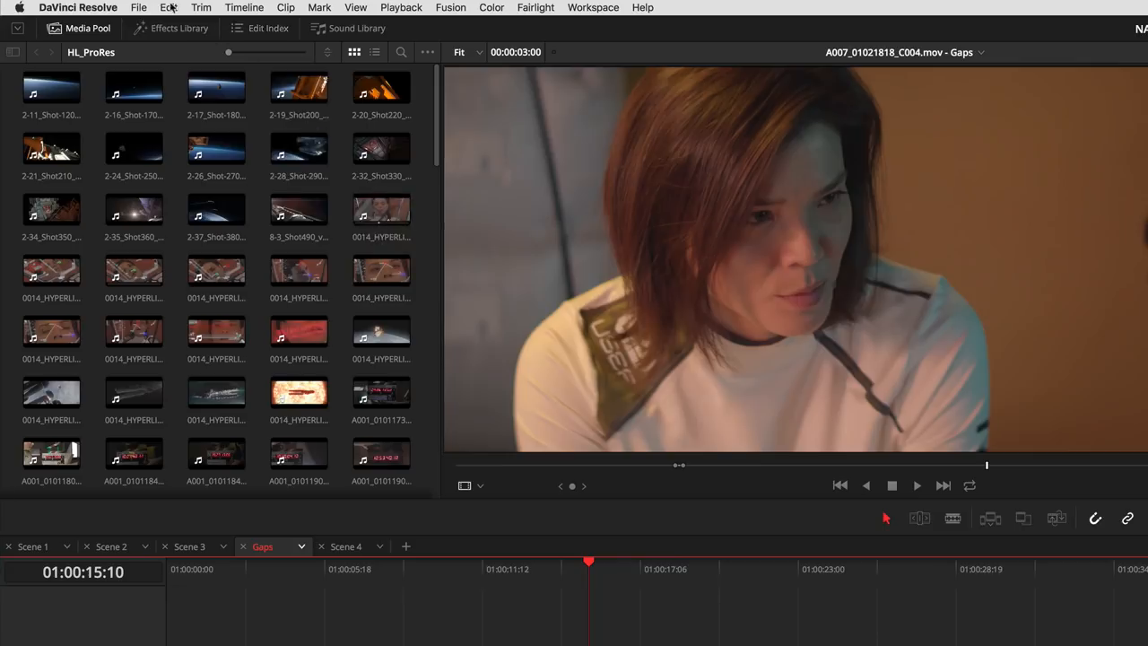
Step: Switch to the Gaps timeline and use Edit > Delete Gaps to close the empty spaces
click(169, 7)
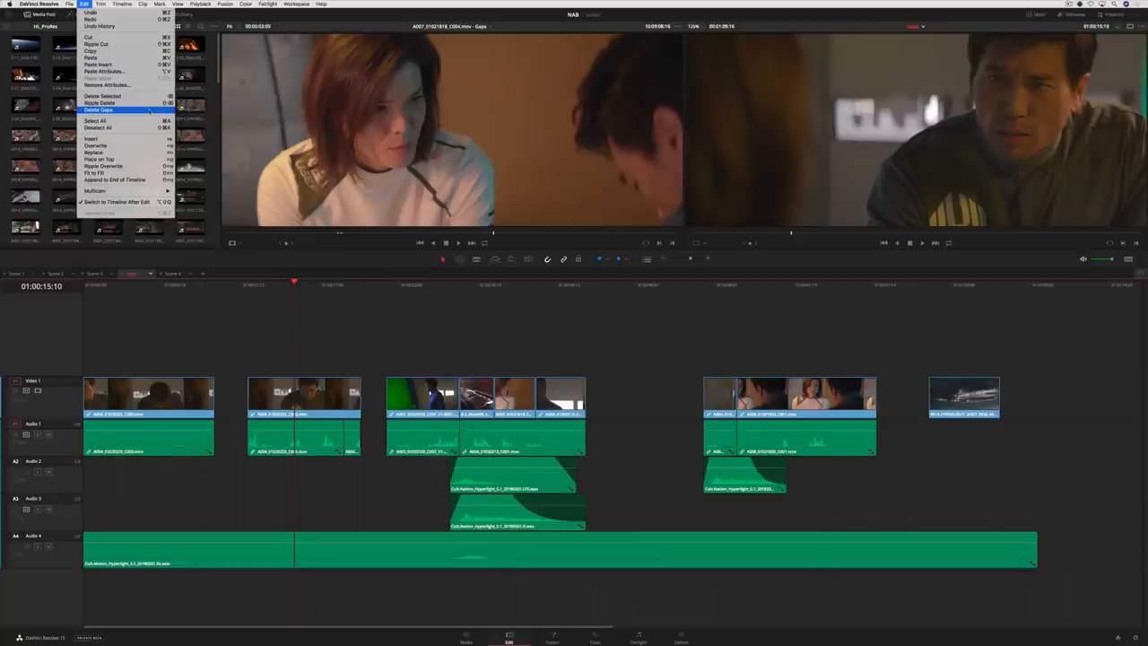
click(99, 110)
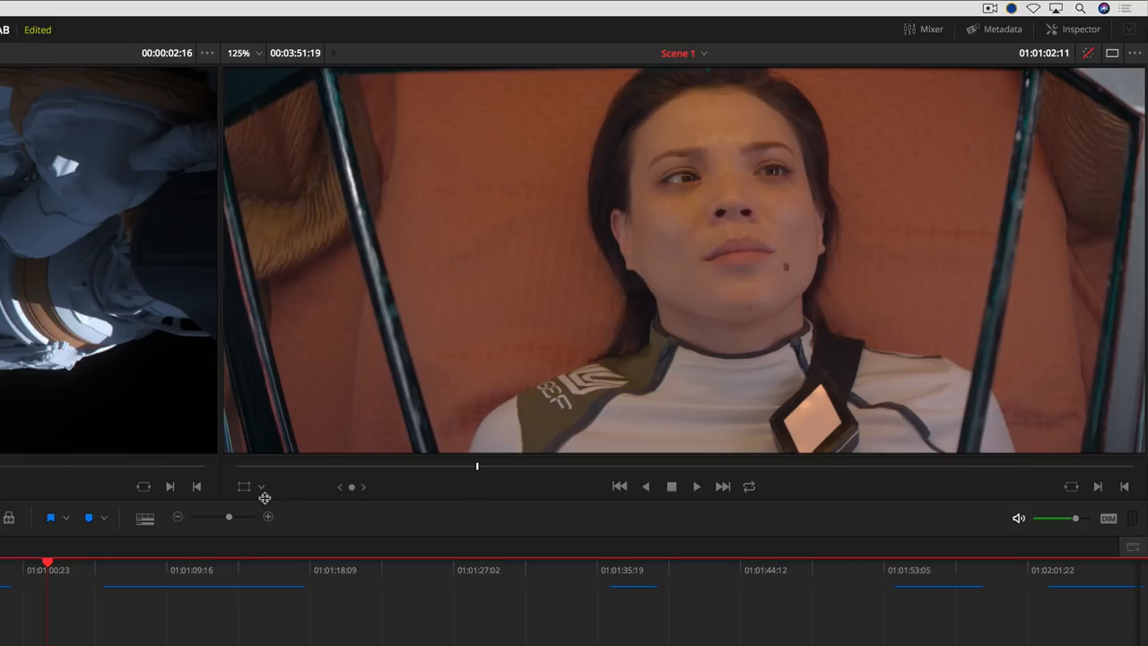
Step: Switch the viewer overlay to Annotations and circle the woman's face with the pen
click(262, 486)
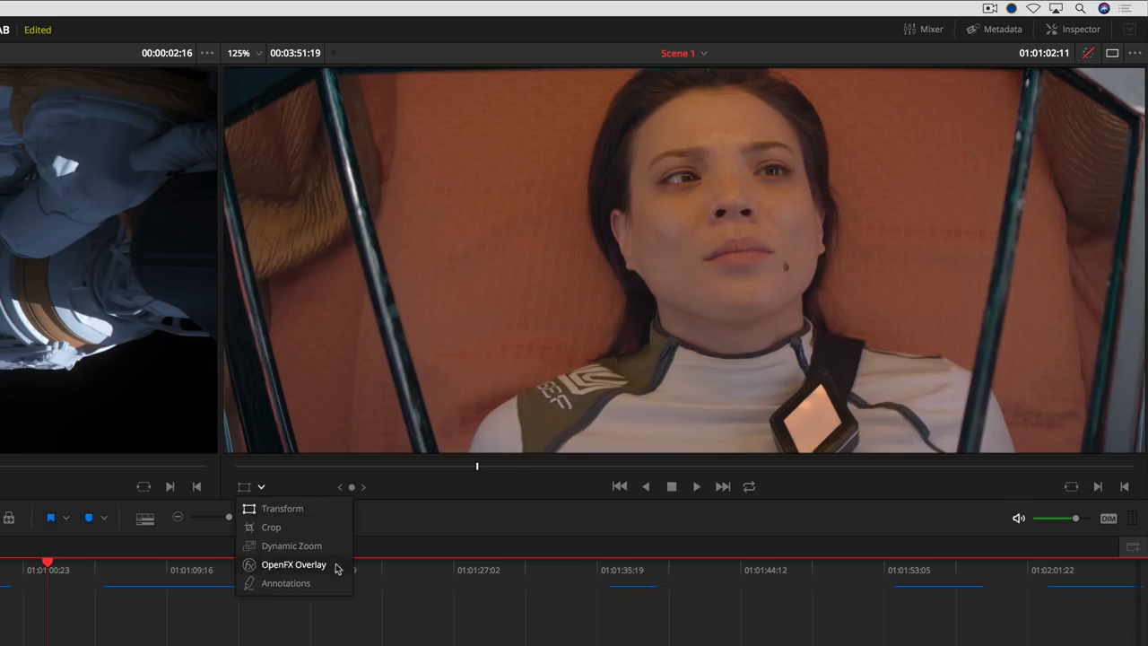
click(287, 583)
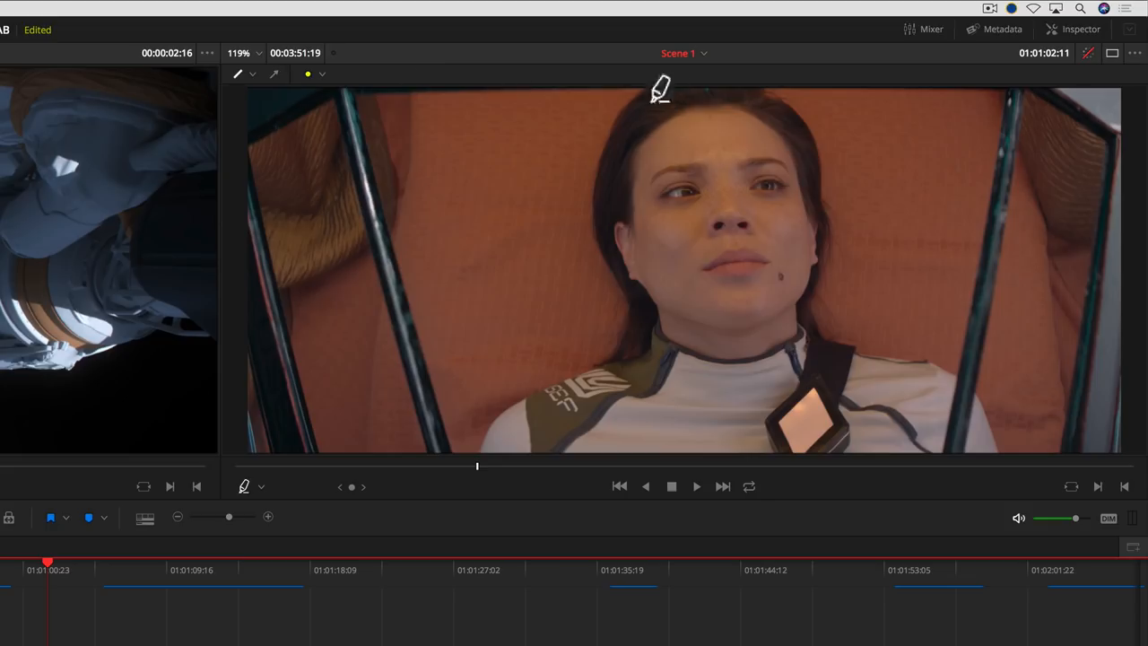
drag(686, 99, 709, 108)
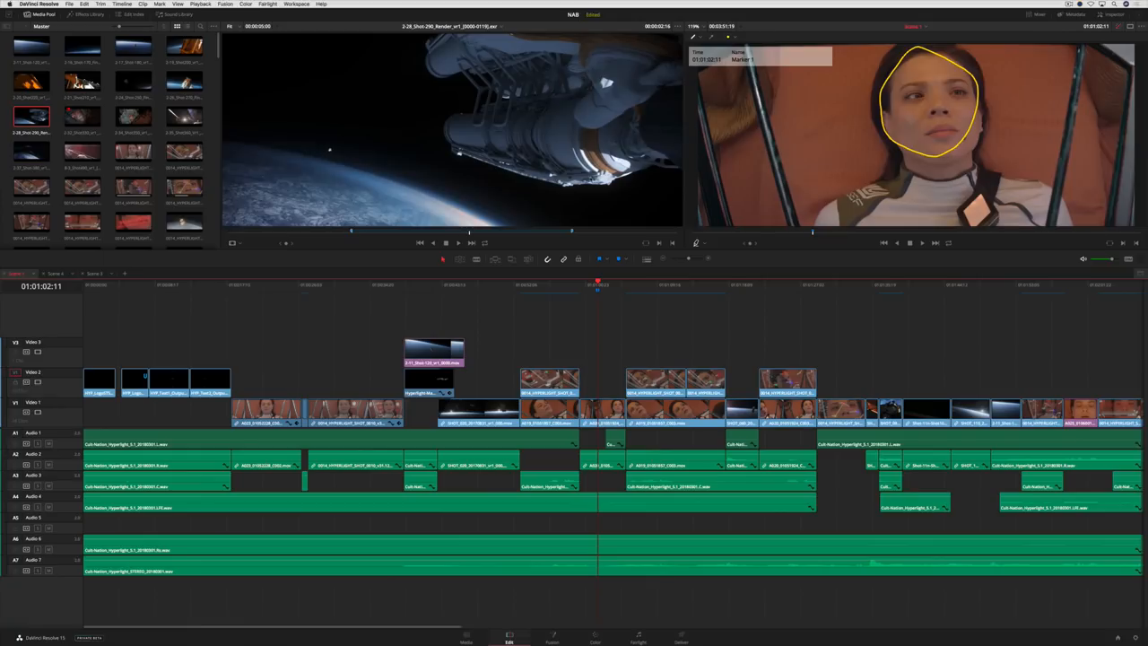
Step: Create a subclip of the Shot-290 .exr render from its marked duration-marker range
right_click(596, 261)
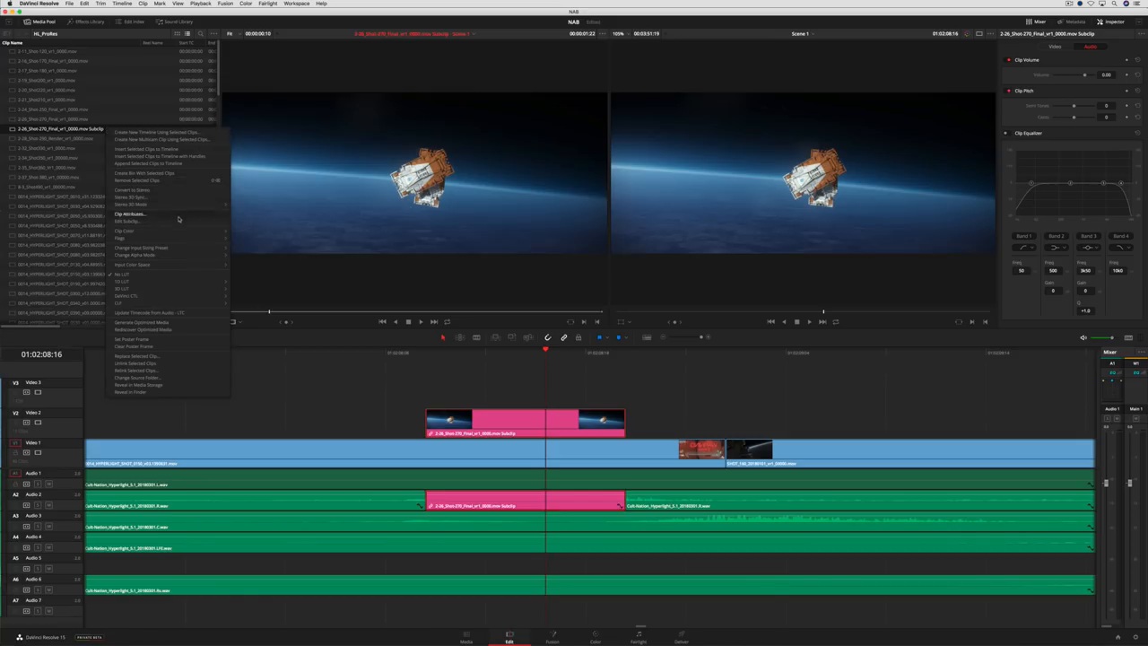
click(130, 221)
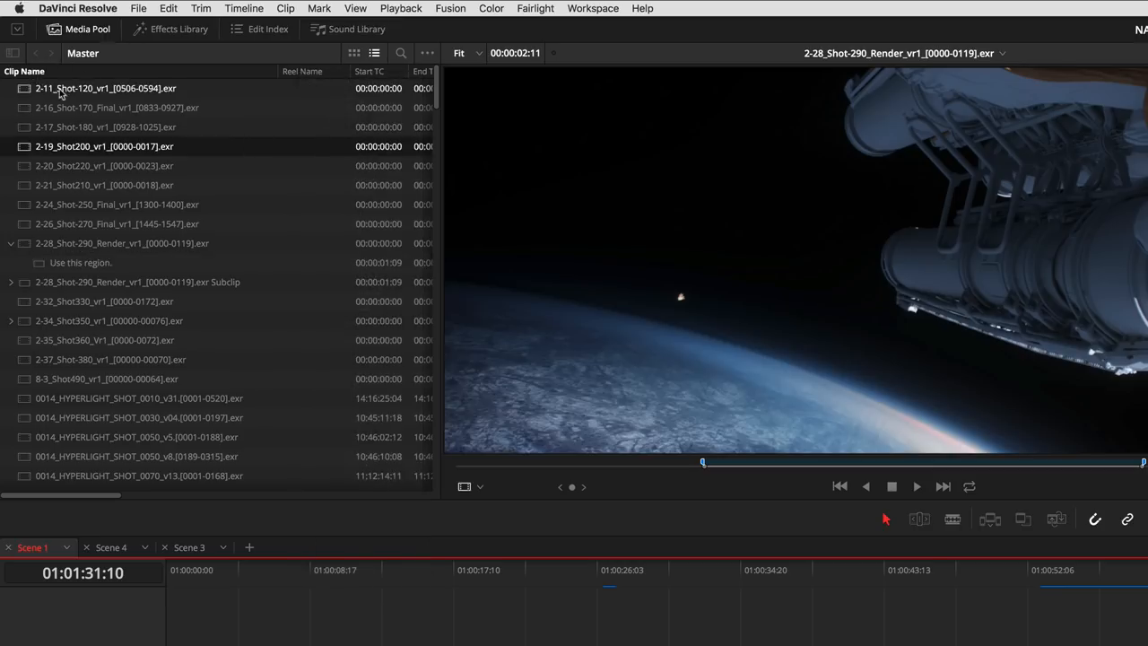
Step: Show the Media Pool as thumbnails with dual source and timeline viewers on the Edit page
click(104, 88)
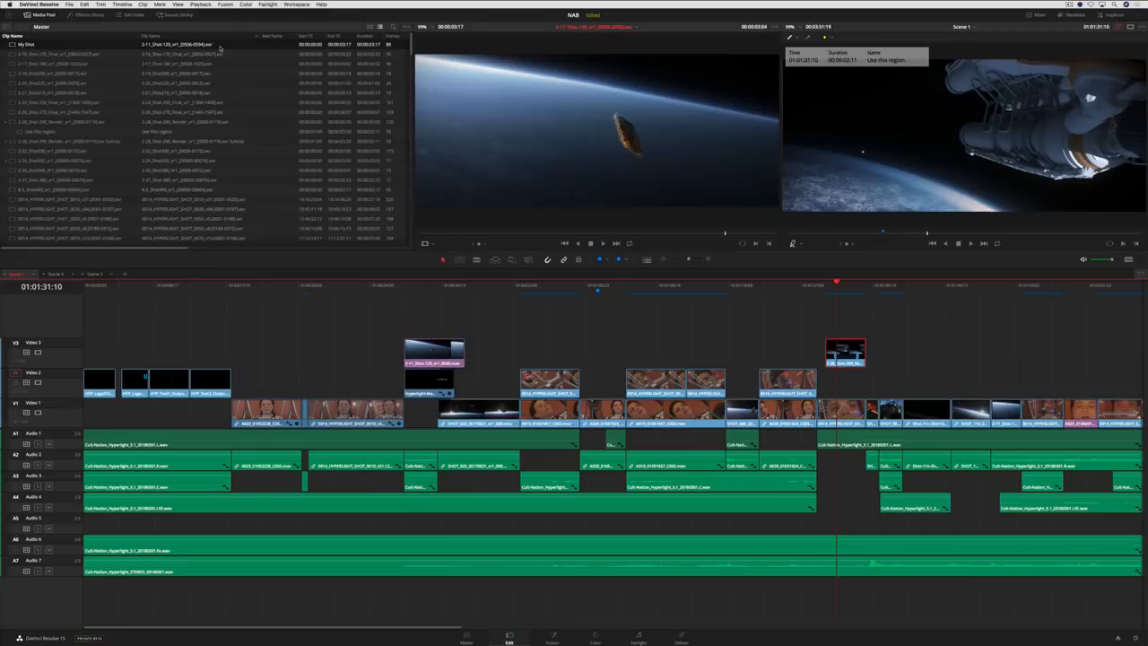
click(406, 27)
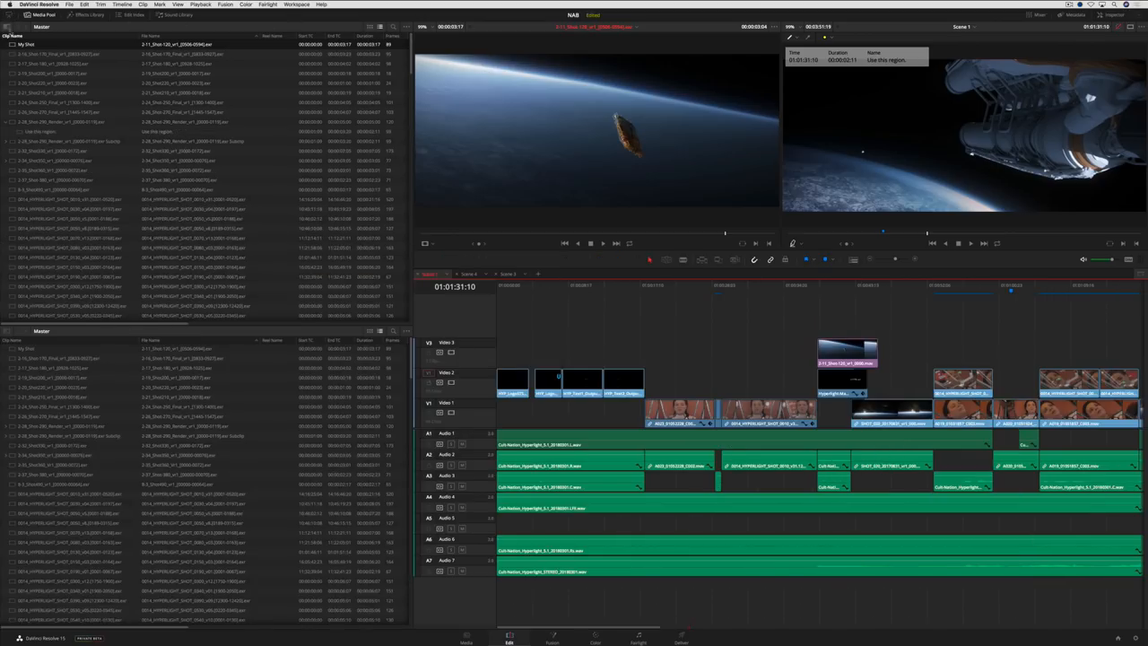
click(370, 27)
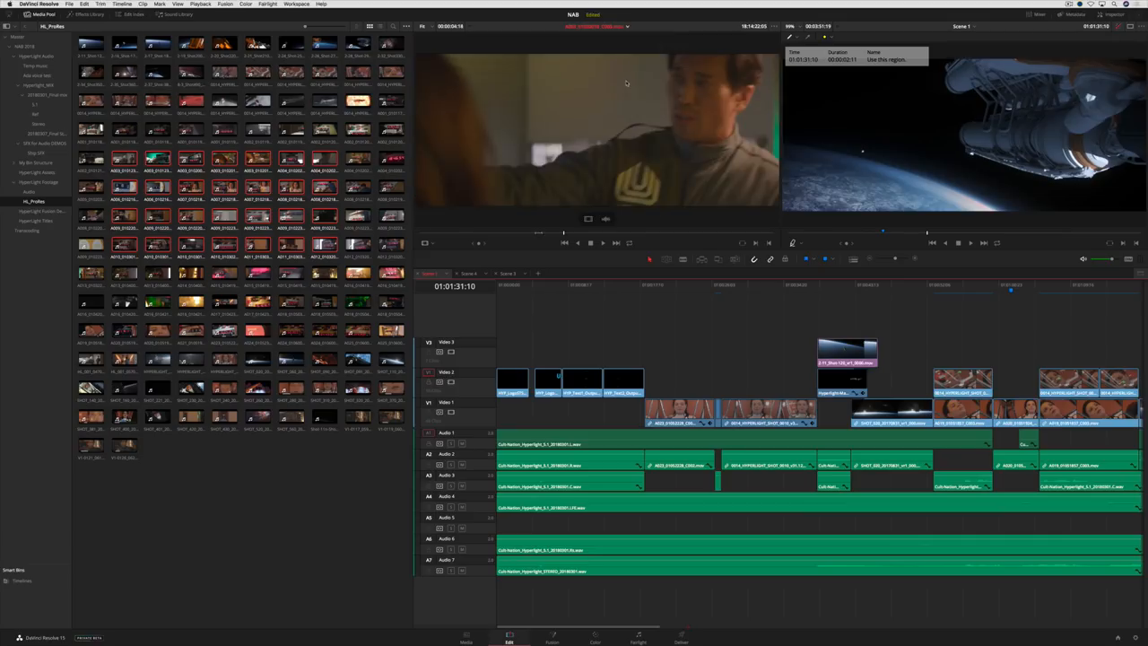
Step: Reach a timeline clip's Clip Attributes video settings via the Workspace menu
click(298, 4)
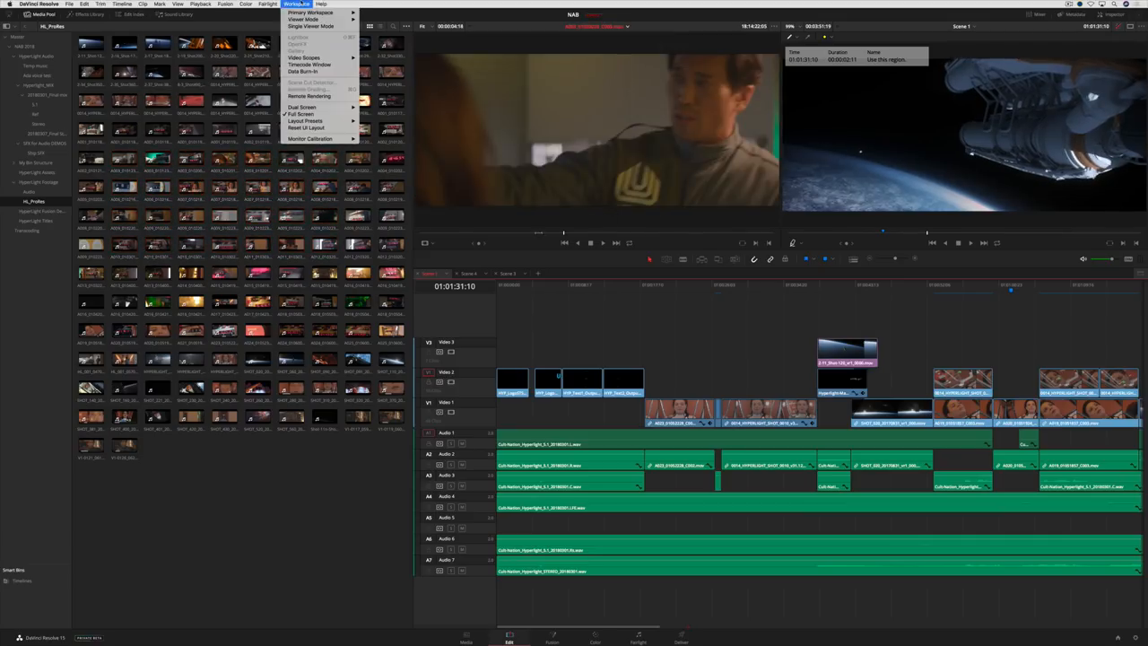
click(309, 65)
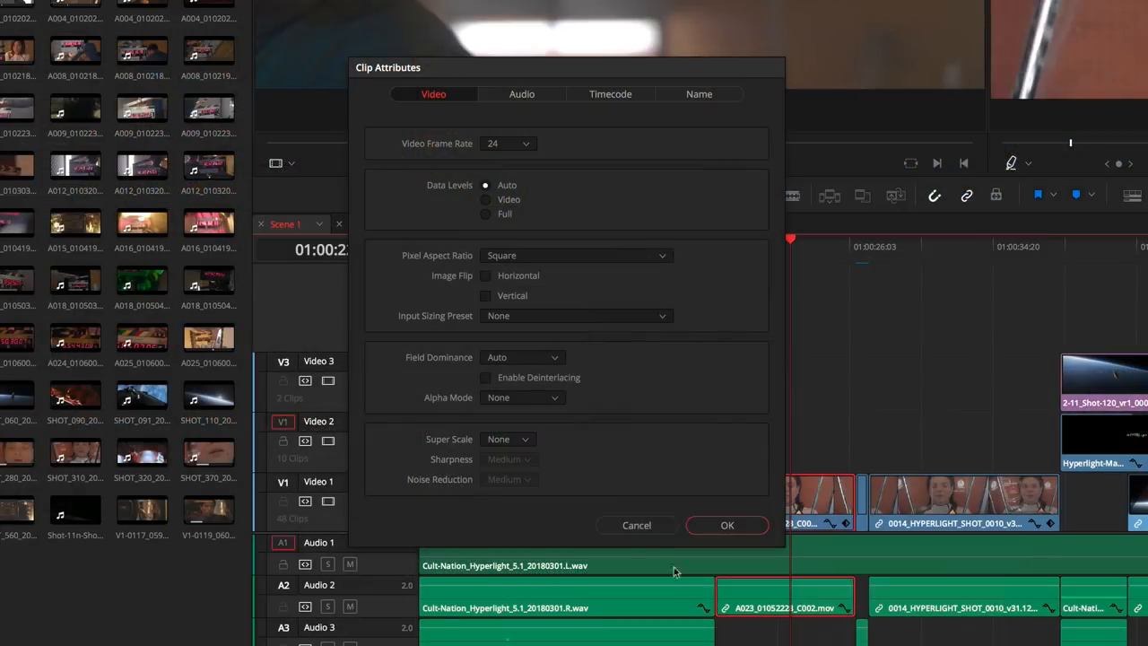
Step: Set the clip's Super Scale to 4x in Clip Attributes
click(509, 438)
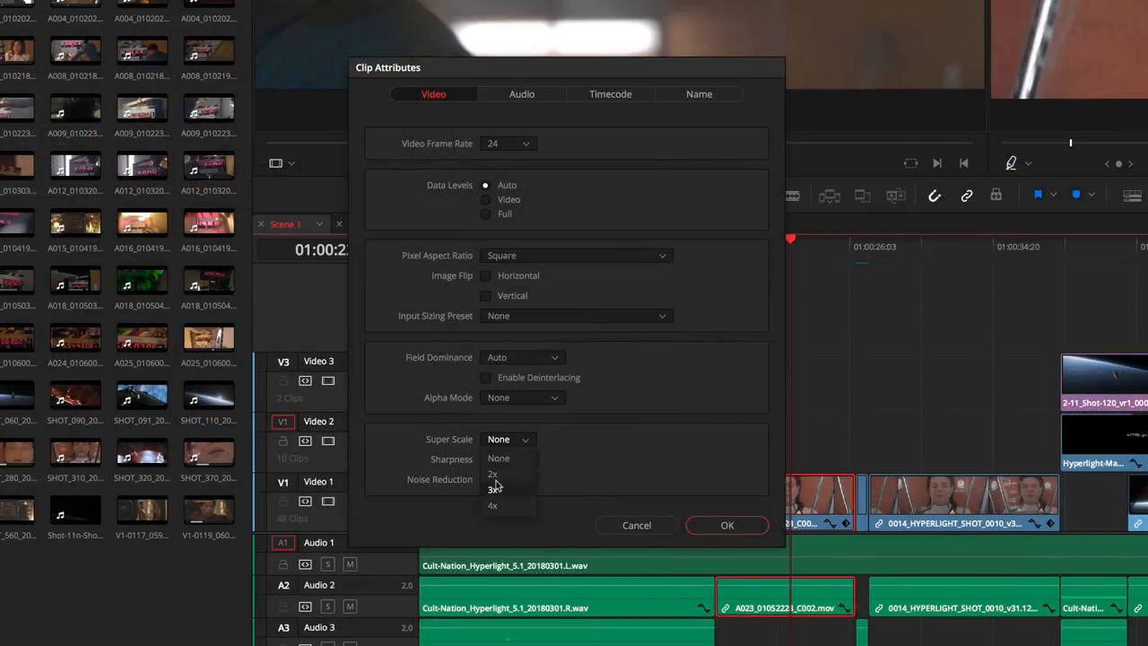
click(492, 488)
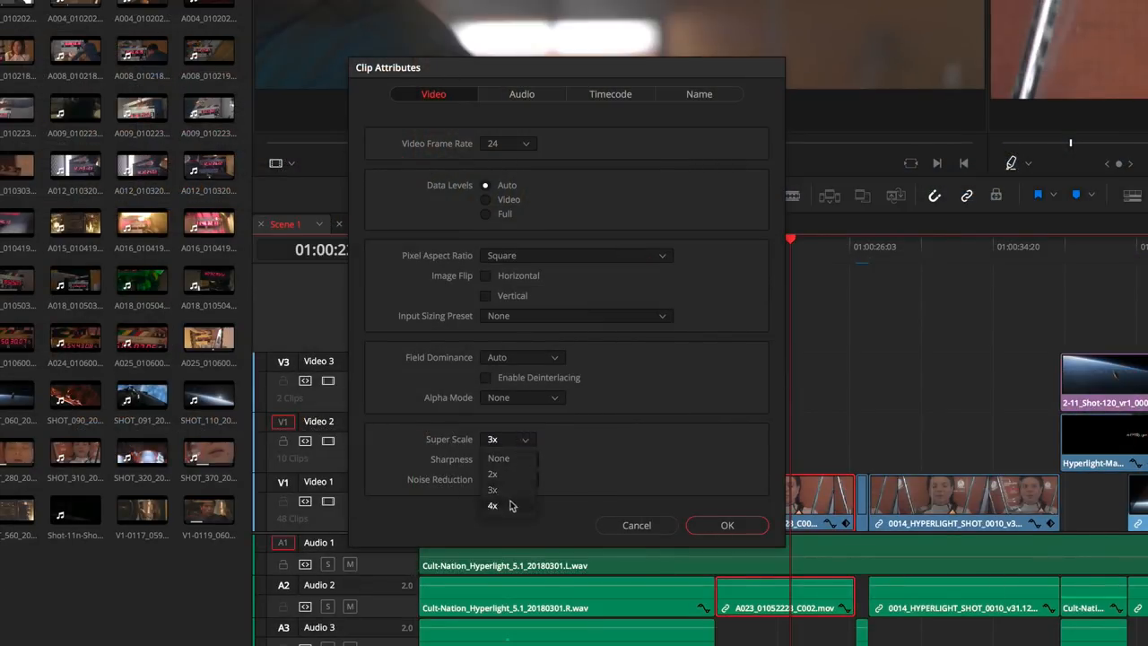
click(491, 506)
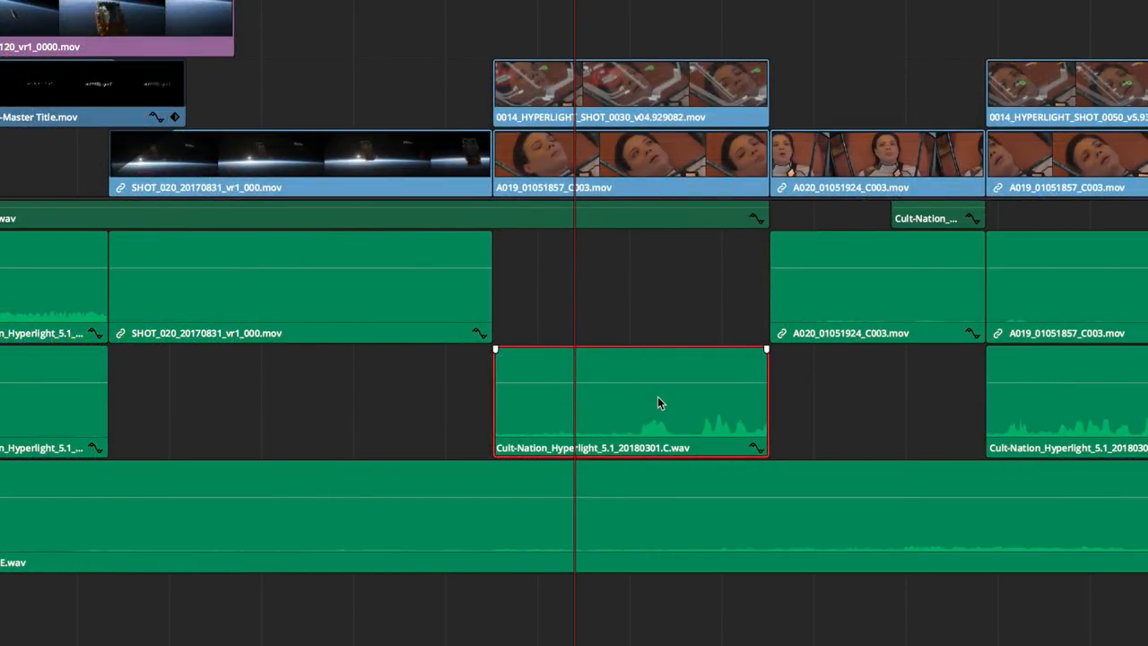
Step: Bring up the audio clip's attributes, leading to the Titles list in the Effects Library
right_click(660, 402)
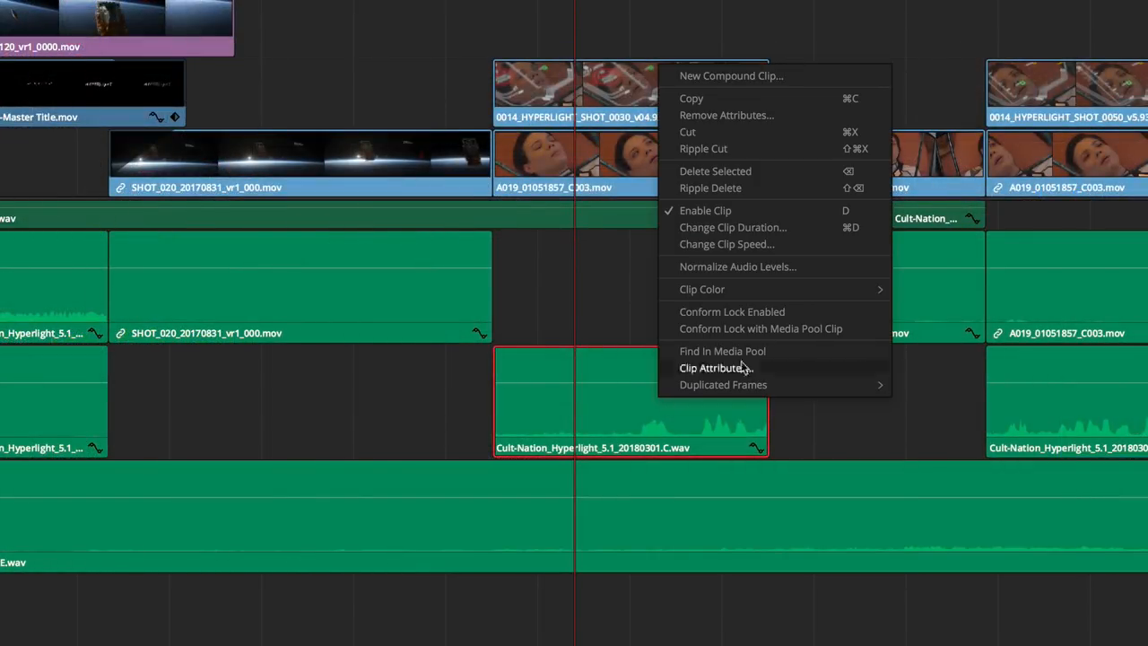
click(737, 266)
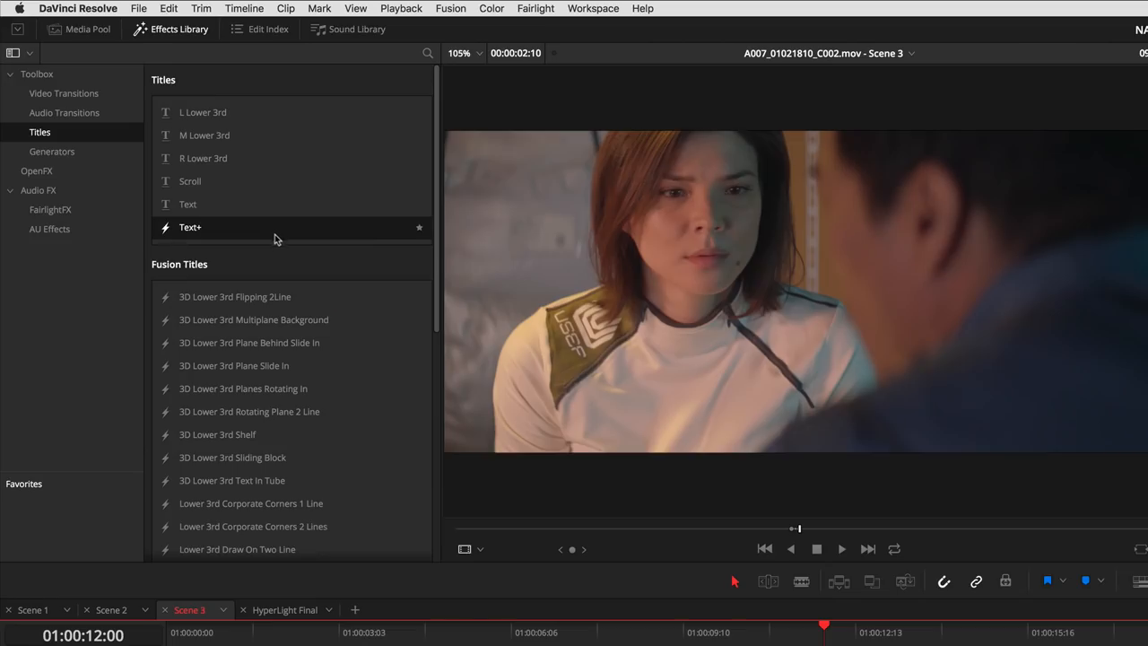
Step: Scroll through the Fusion Titles and move to the Color page for HSL qualifier grading
scroll(down, 3)
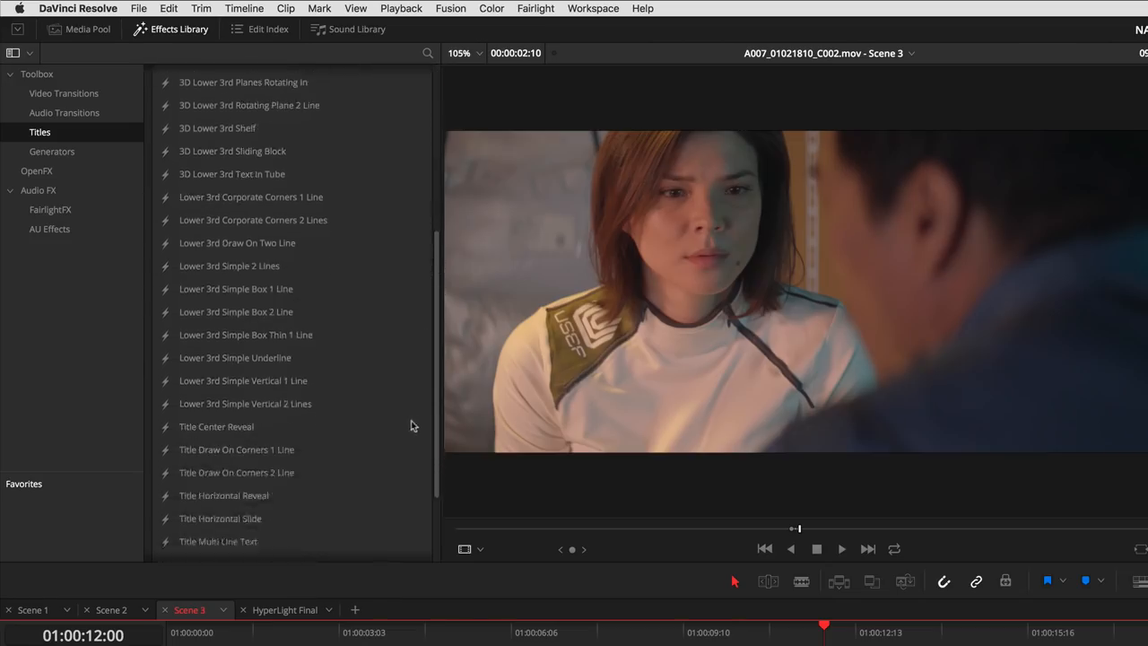
scroll(down, 3)
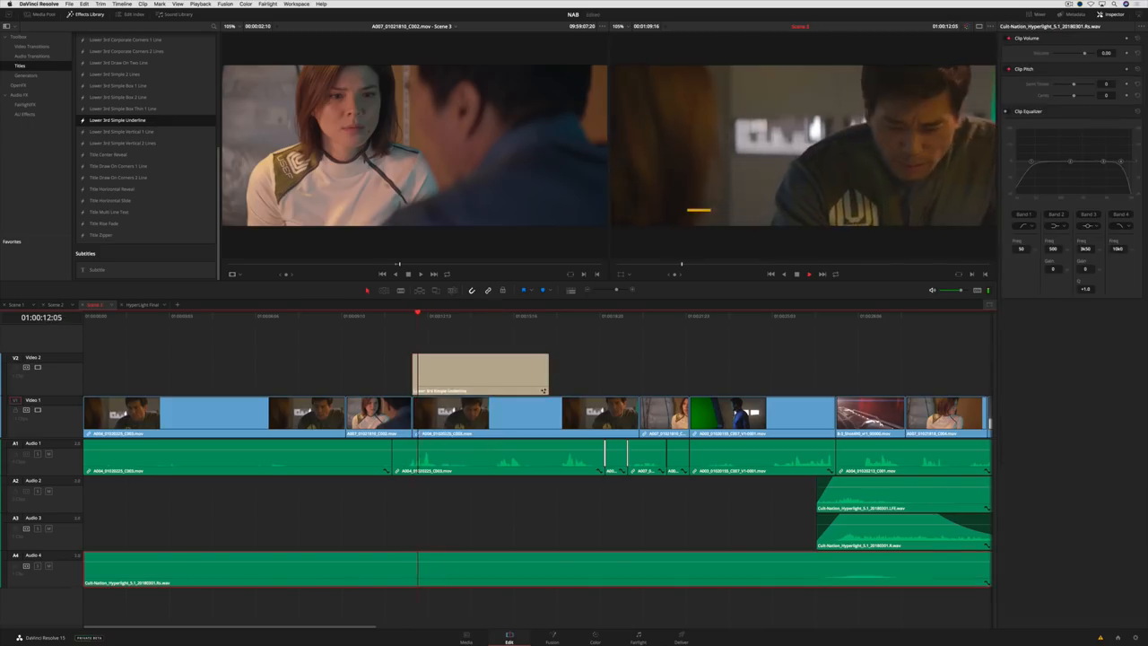
click(595, 639)
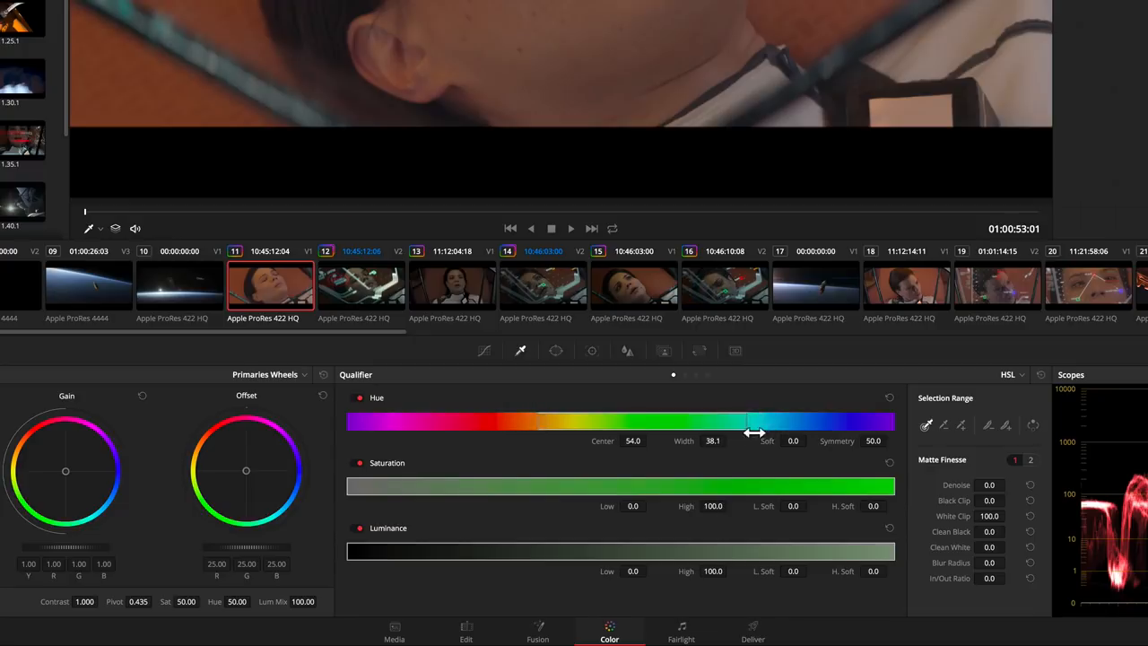
Step: Soften the hue qualifier edges and recentre its range toward yellow-green
drag(754, 432, 772, 432)
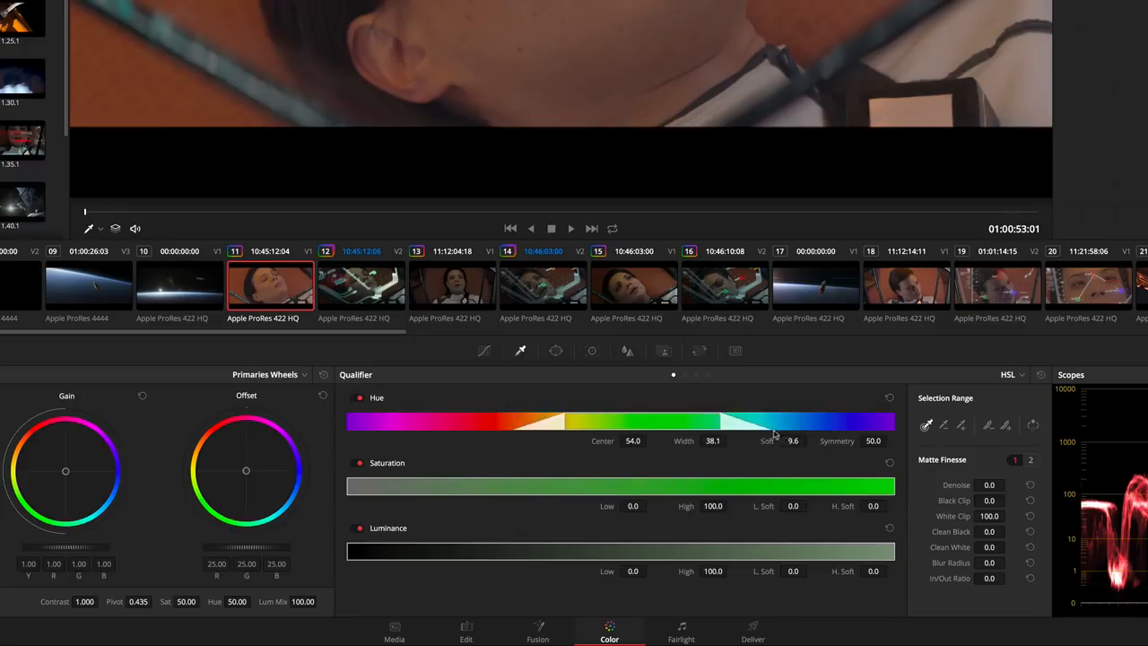
drag(774, 438, 563, 420)
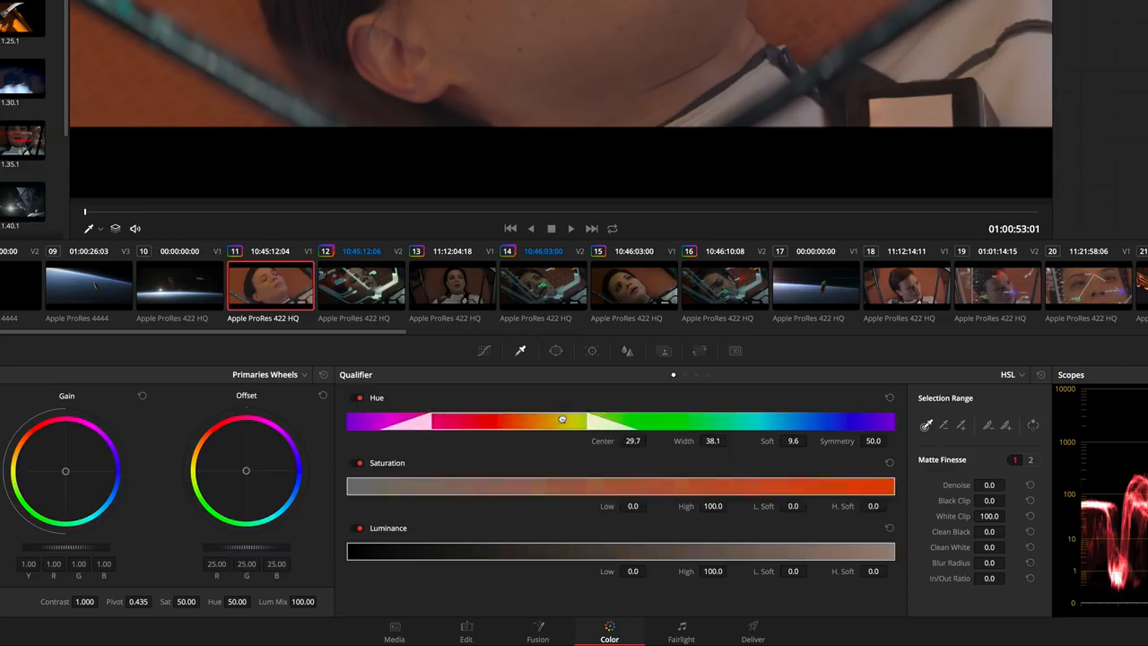
drag(563, 420, 650, 420)
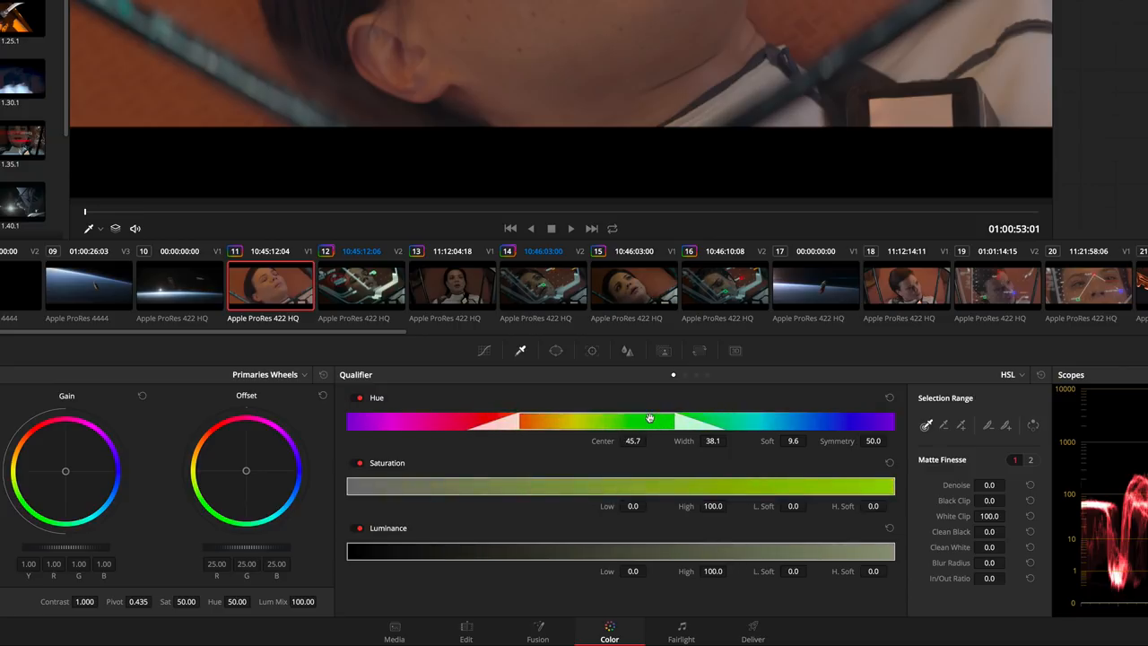
mouse_move(655, 420)
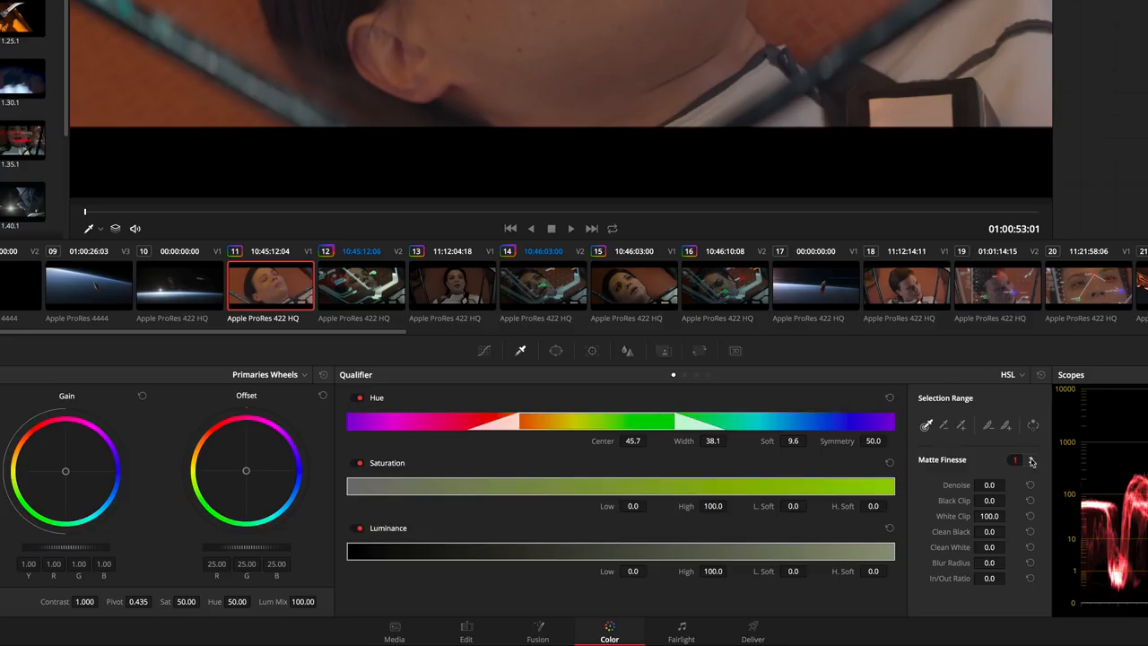
Step: Pick a Shape on Matte Finesse page 2, then reach the project's Color Management settings
click(1030, 459)
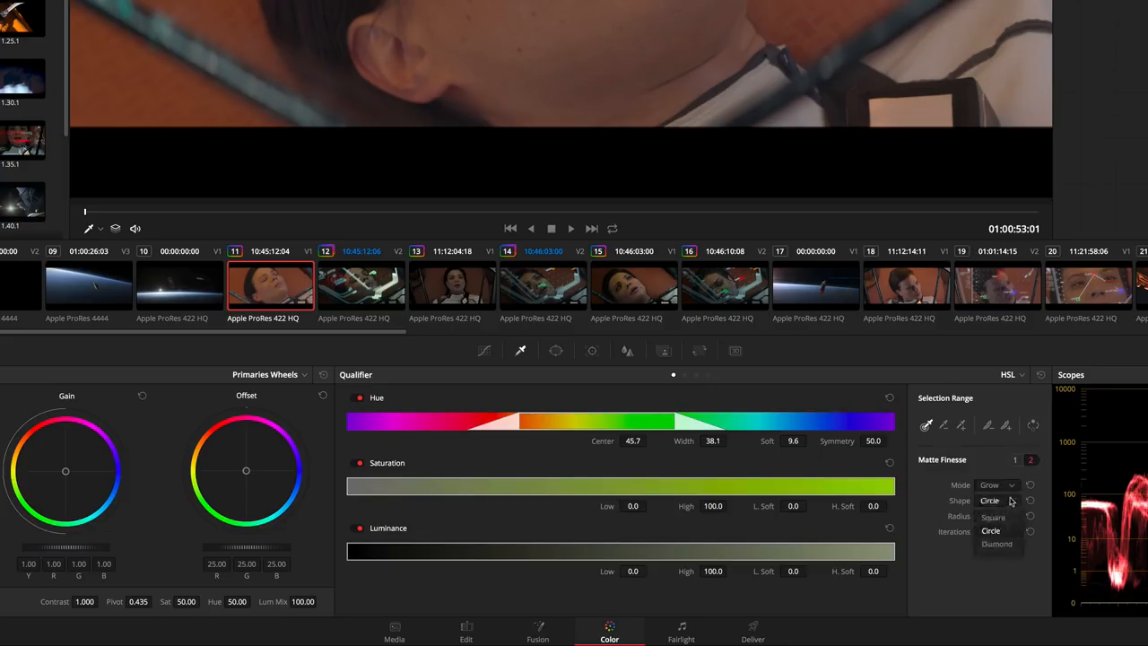
click(492, 7)
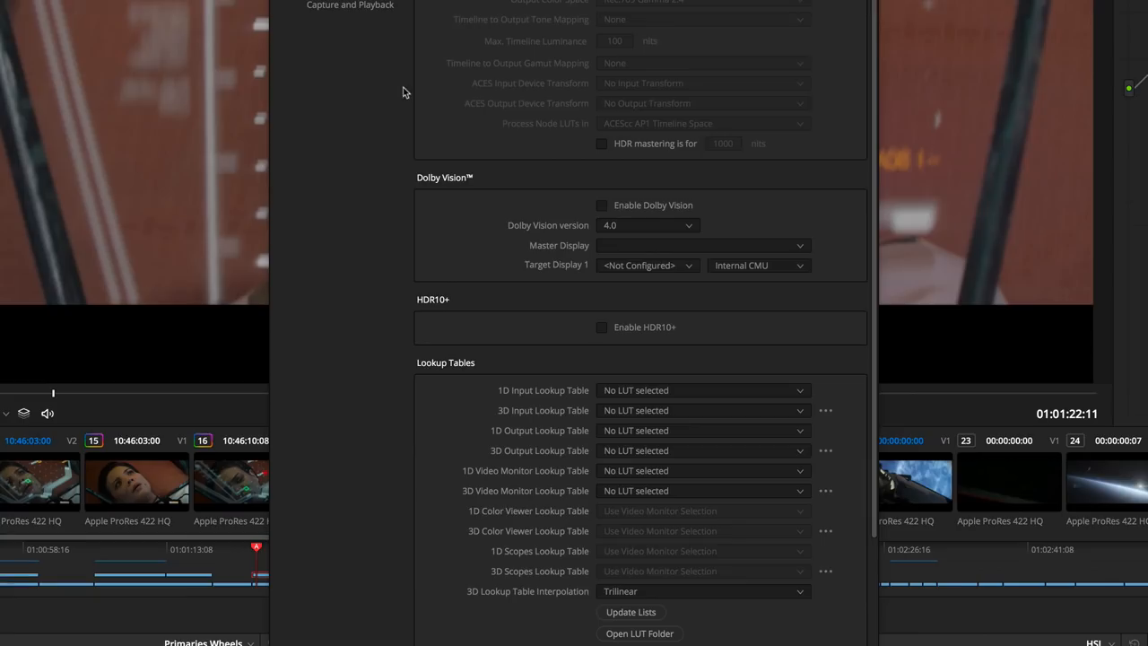
Step: Enable Dolby Vision and HDR10+ in the project's Color Management
click(603, 205)
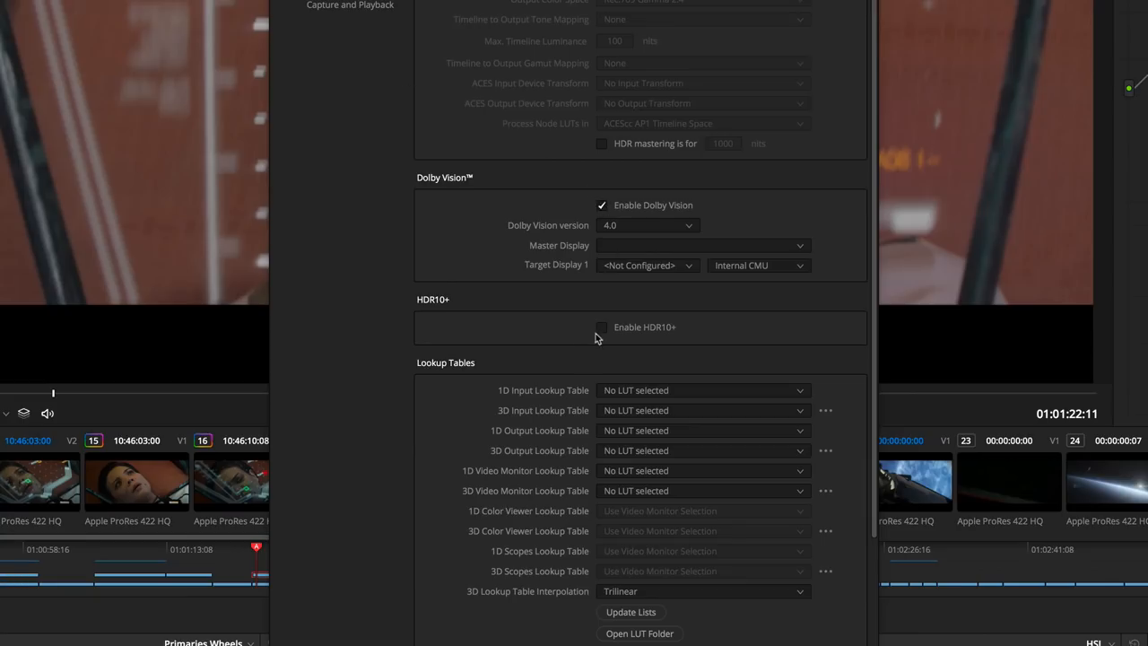
click(603, 326)
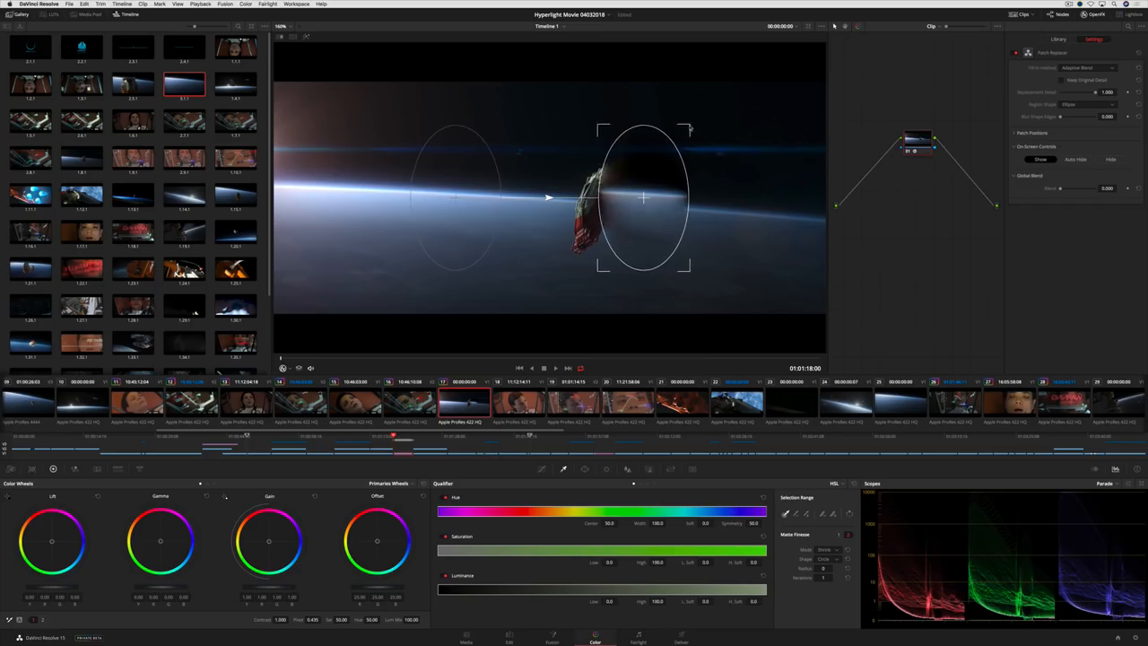
Step: Place the Patch Replacer over the spacecraft, track it forward, and move to the Deliver page
drag(644, 198, 725, 215)
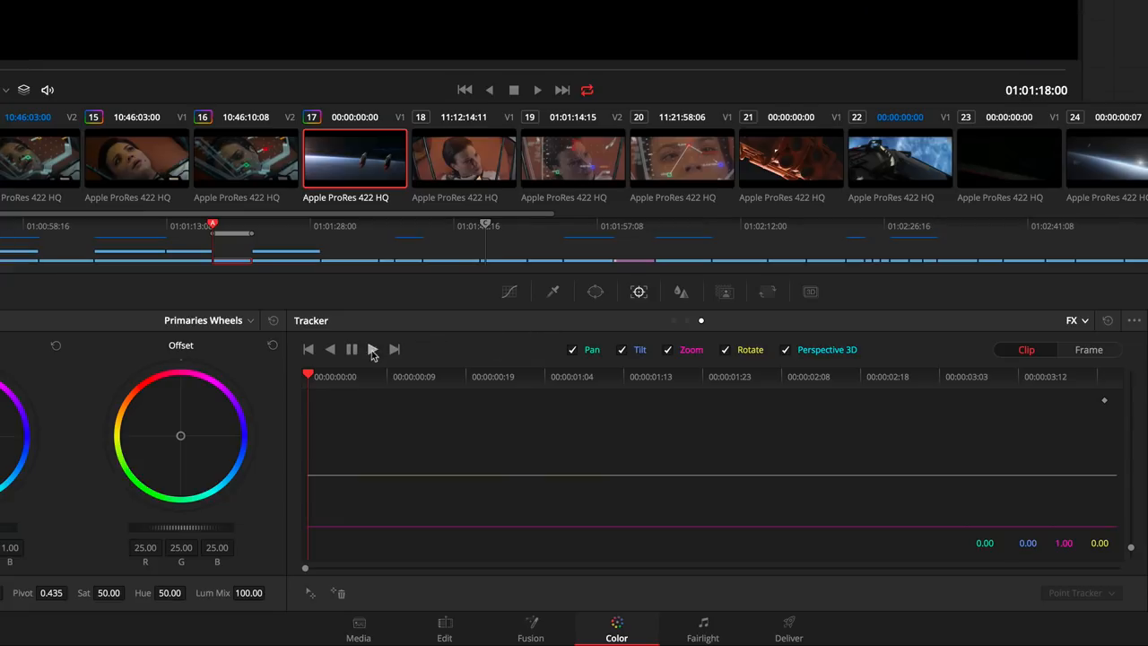
click(373, 349)
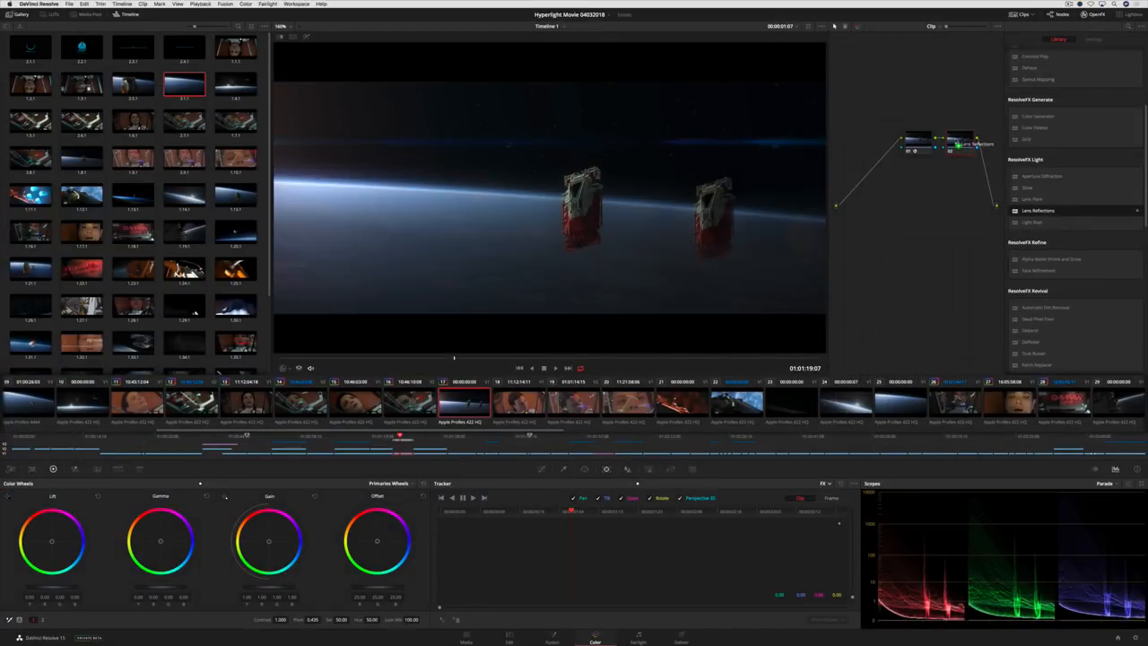
click(1095, 40)
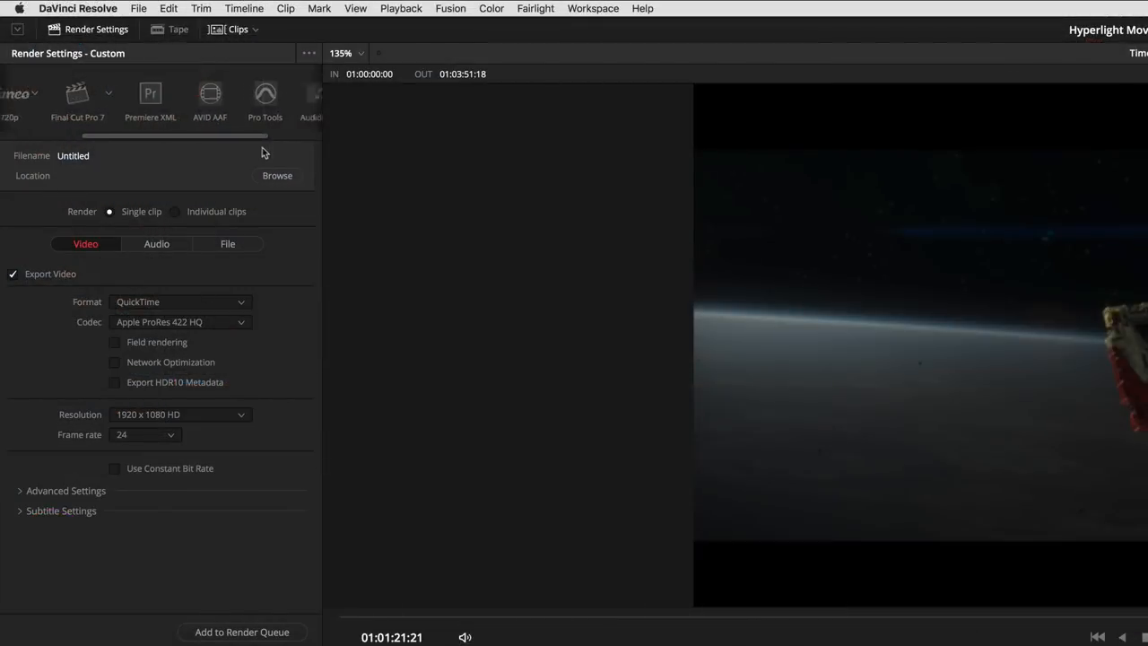
Step: Load the Netflix HD IMF render preset in Deliver, then show the Fusion particle composition
click(285, 94)
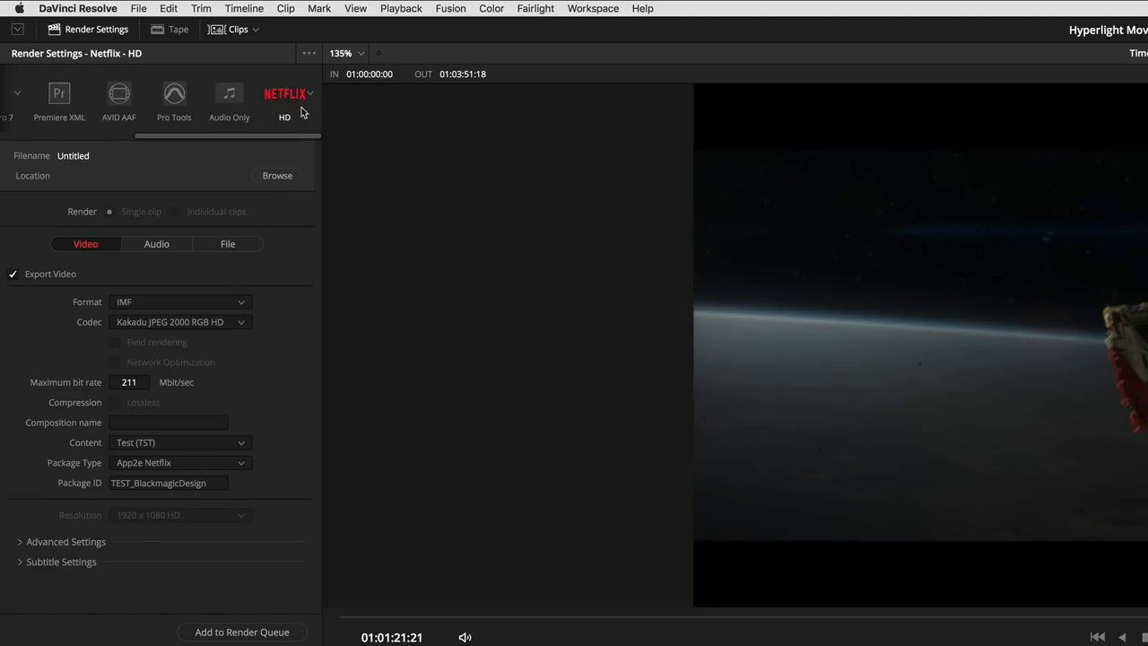
click(509, 637)
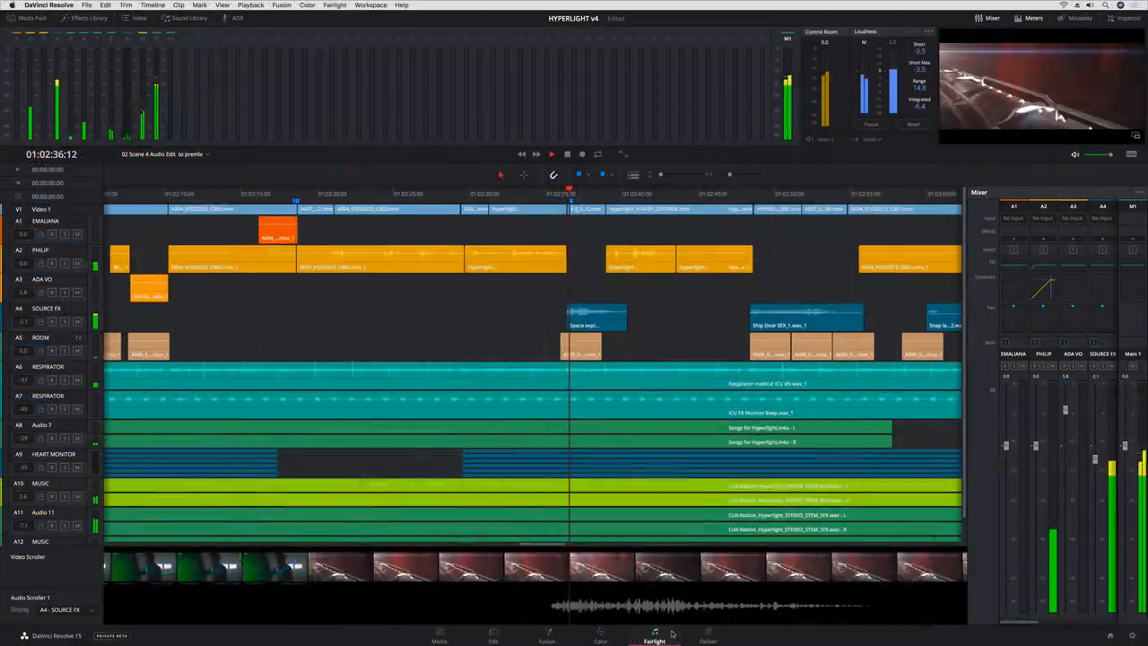
click(552, 637)
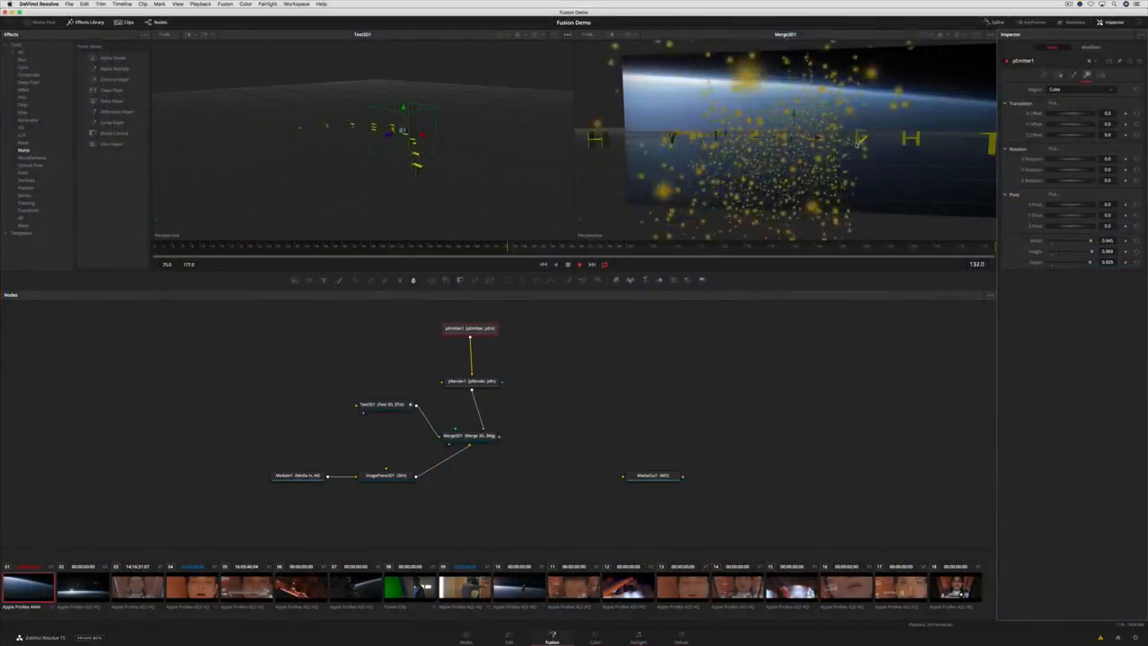